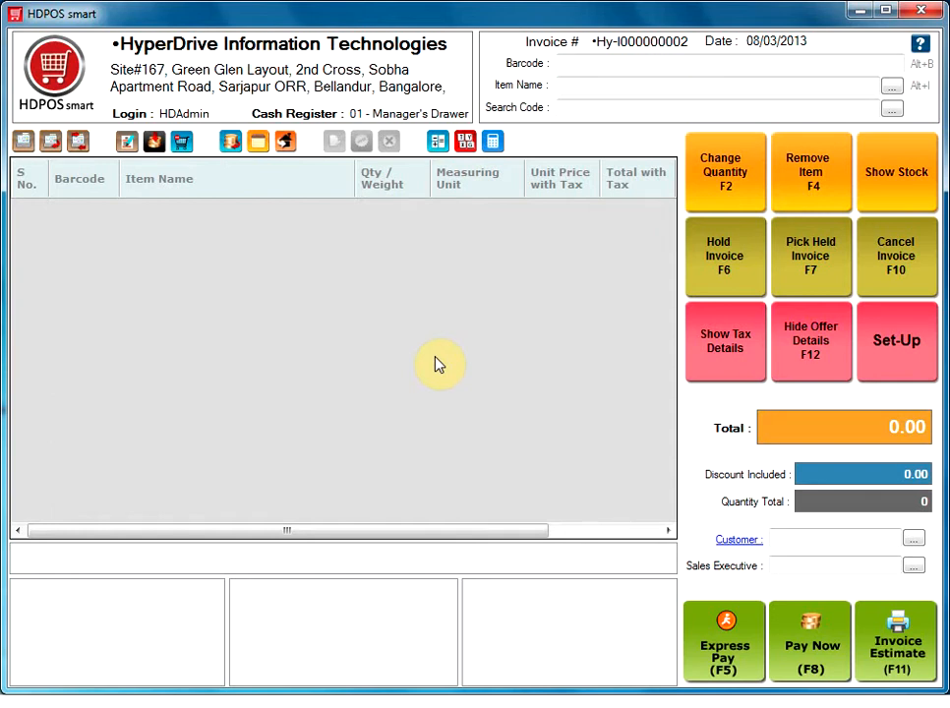
mouse_move(374, 249)
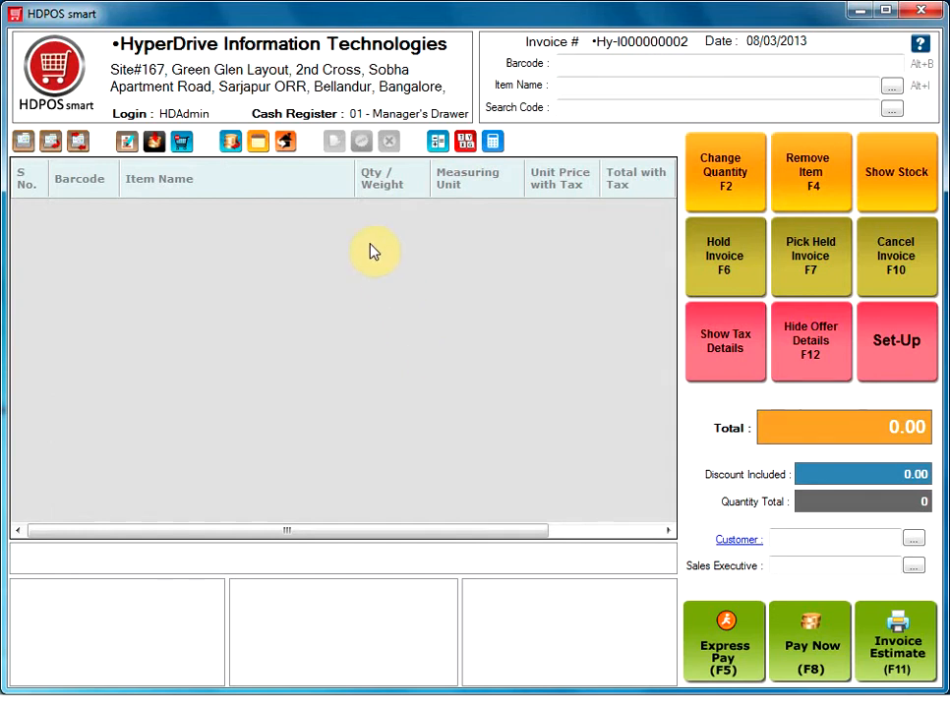
mouse_move(290, 87)
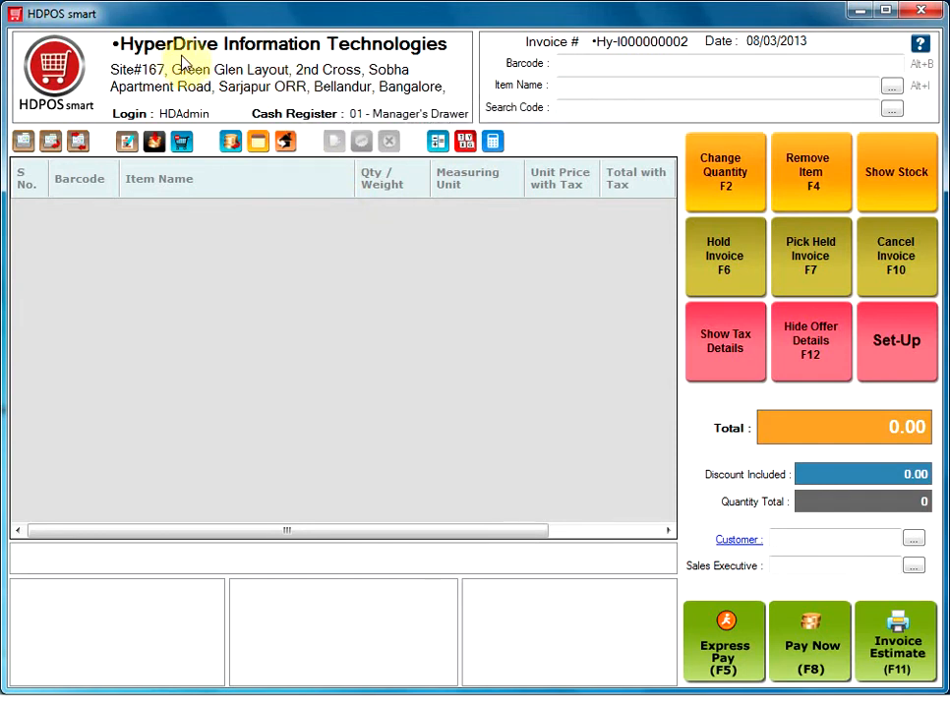
mouse_move(364, 63)
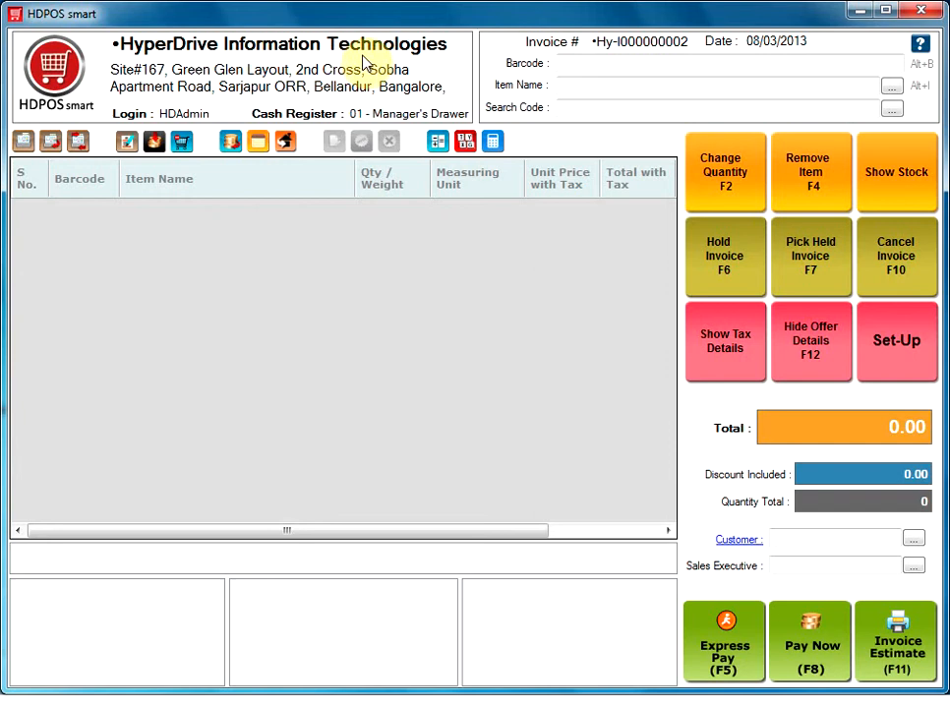
mouse_move(236, 93)
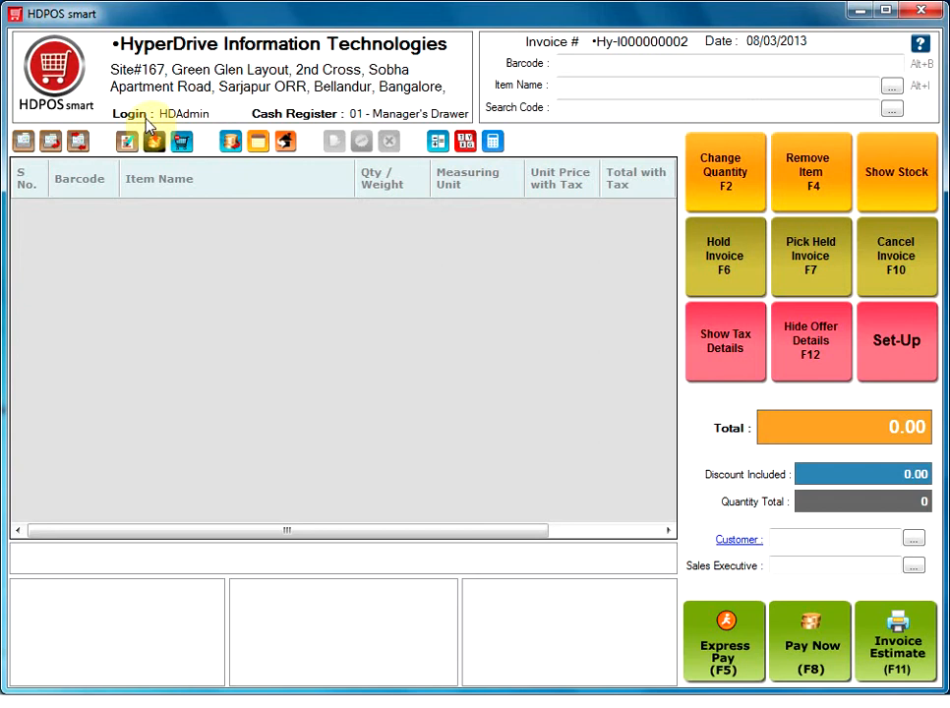
mouse_move(318, 127)
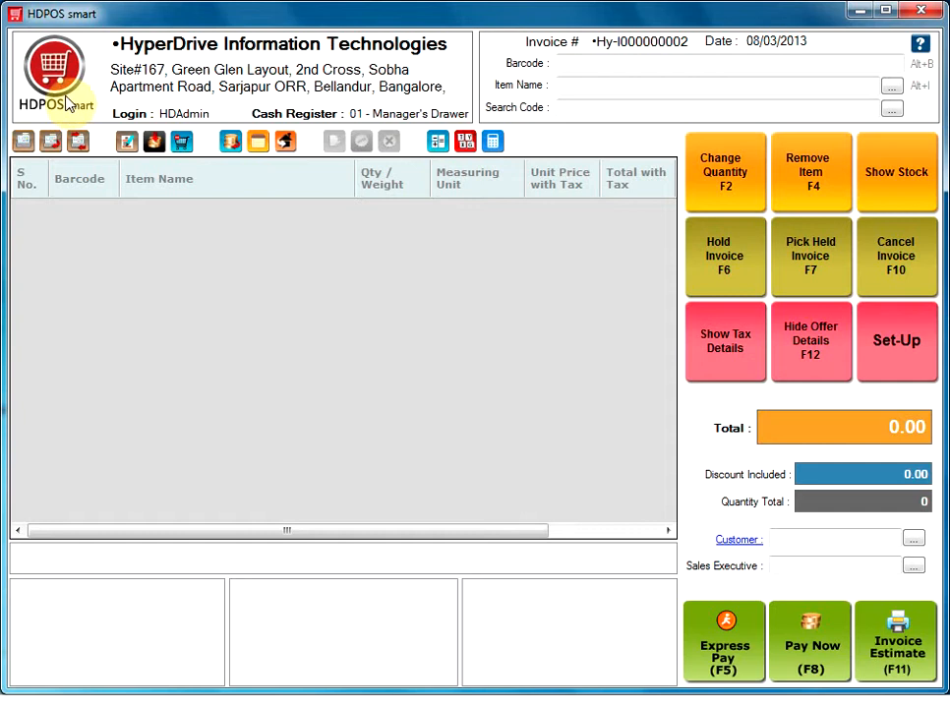
mouse_move(487, 86)
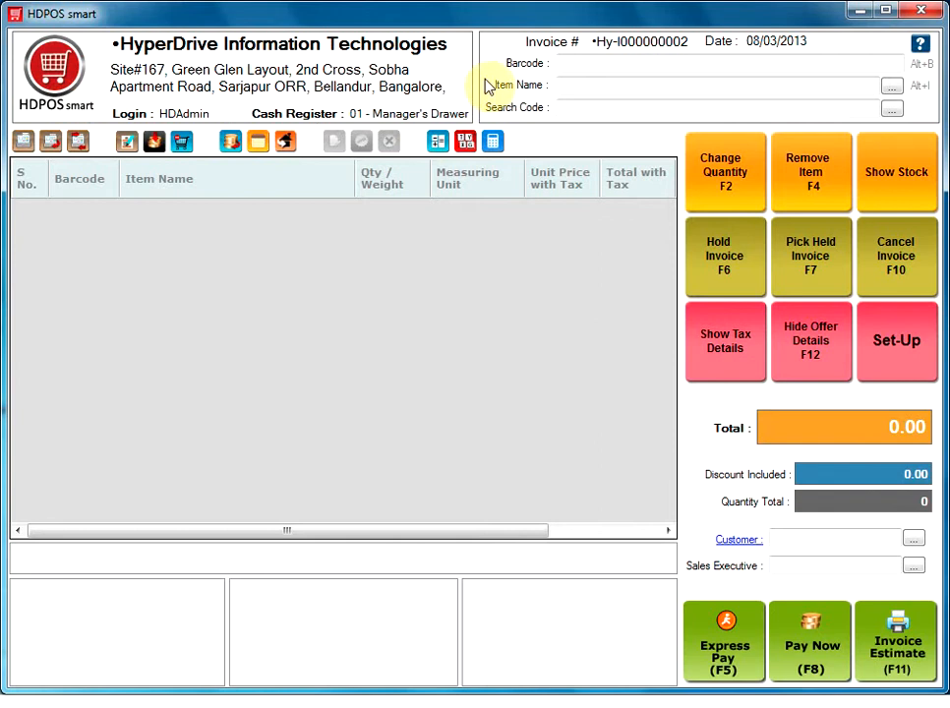
mouse_move(538, 58)
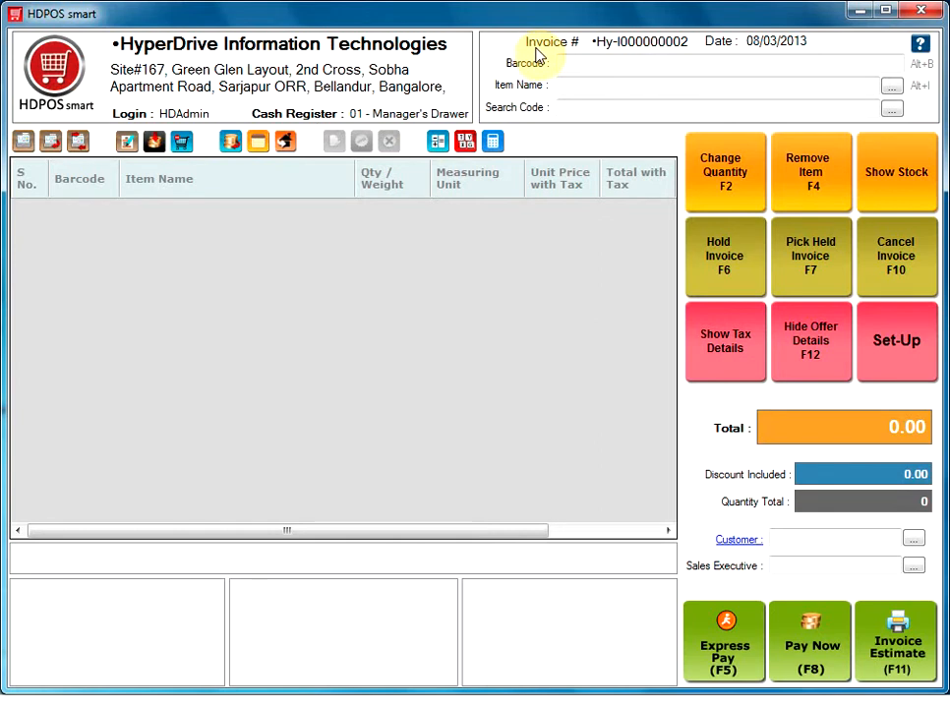
mouse_move(570, 59)
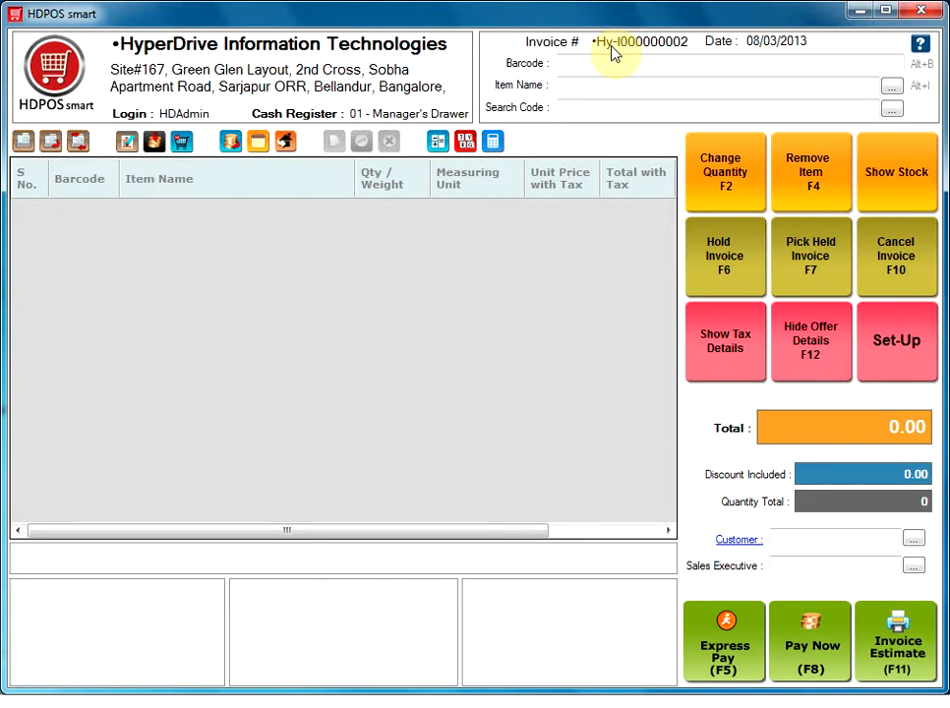
mouse_move(603, 61)
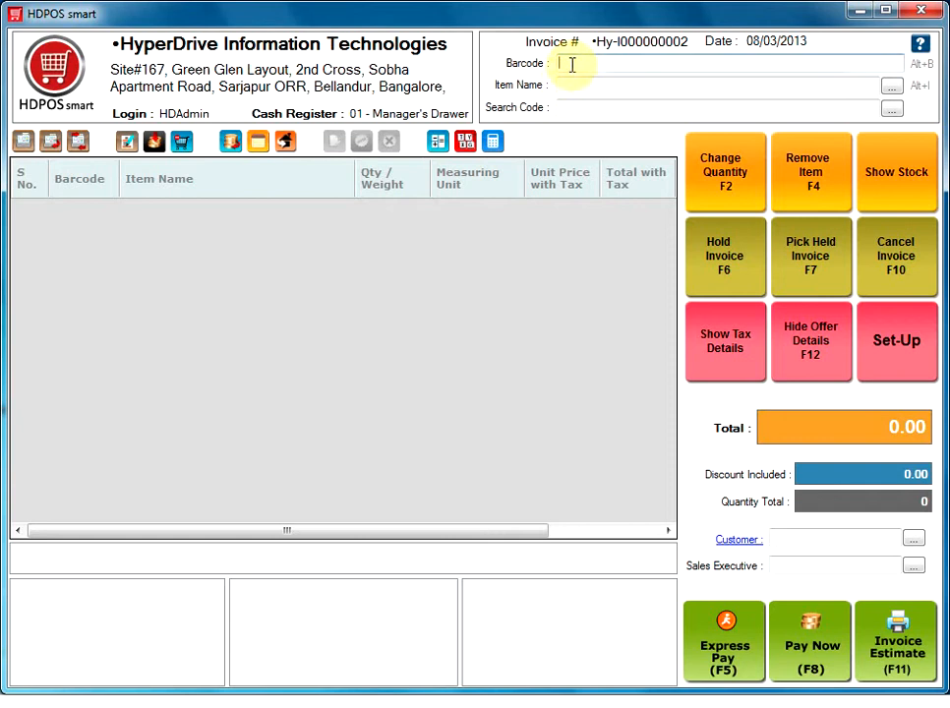
mouse_move(531, 96)
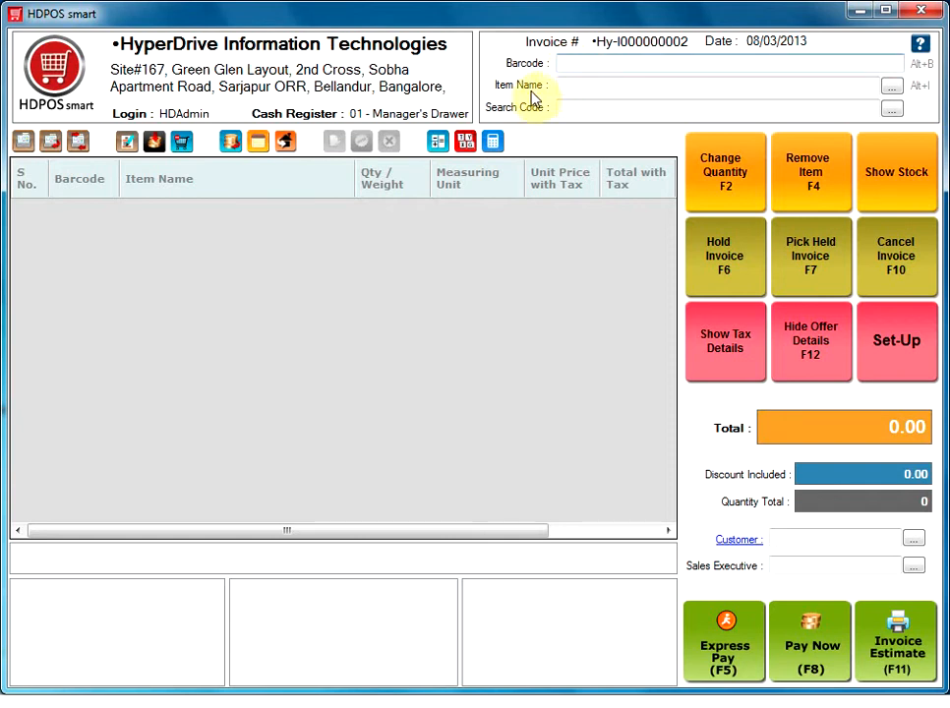
mouse_move(556, 91)
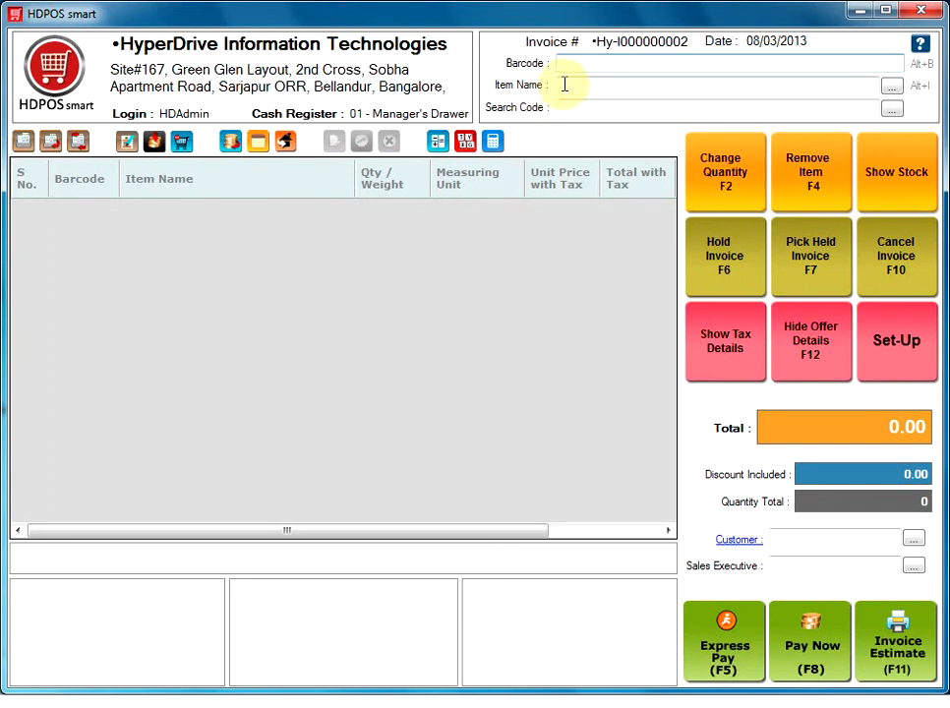
- Add colgate (20.00) and lux (10.00) to the invoice for a 30.00 total
type("colgate")
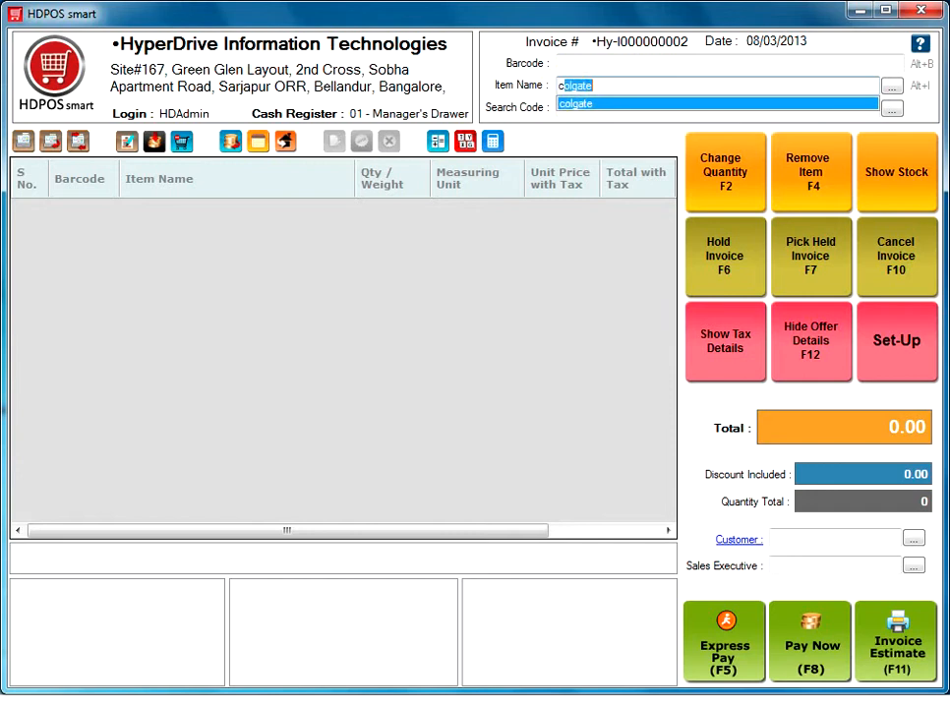
left_click(575, 106)
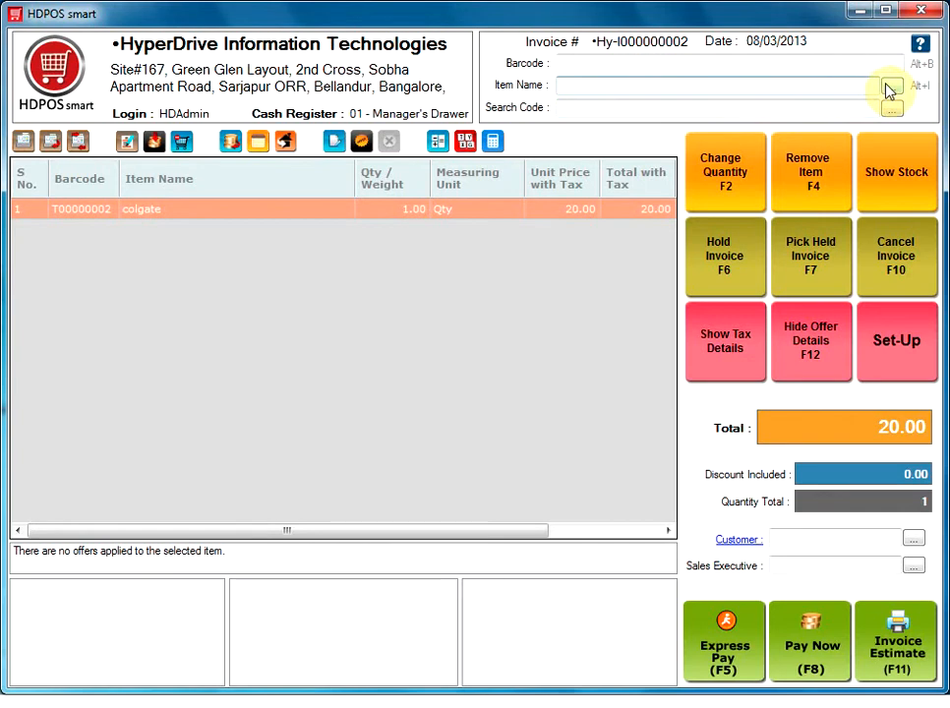
left_click(891, 88)
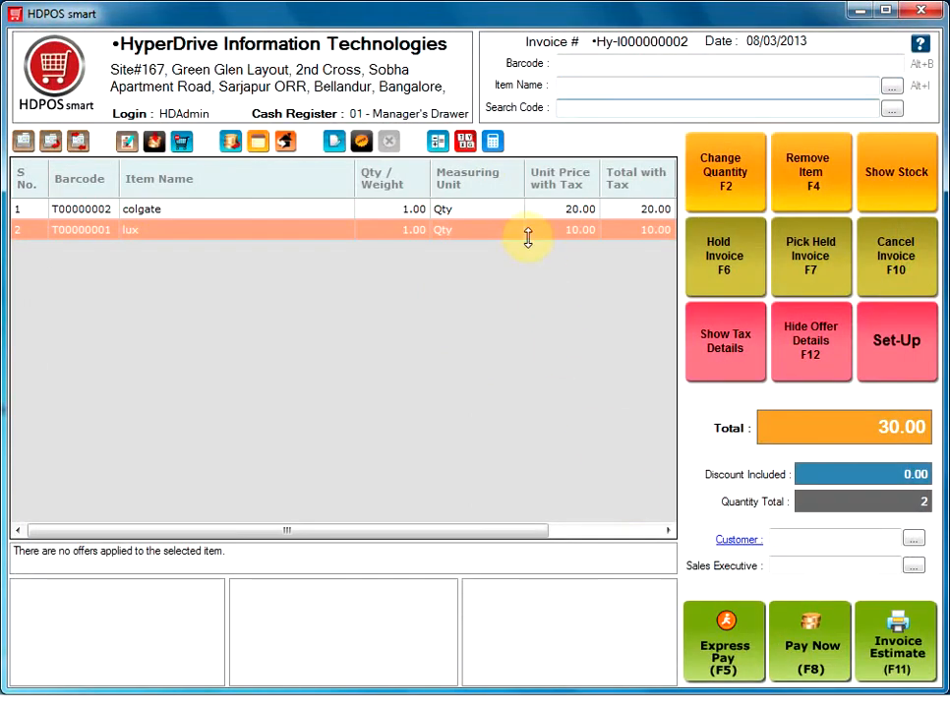
left_click(718, 107)
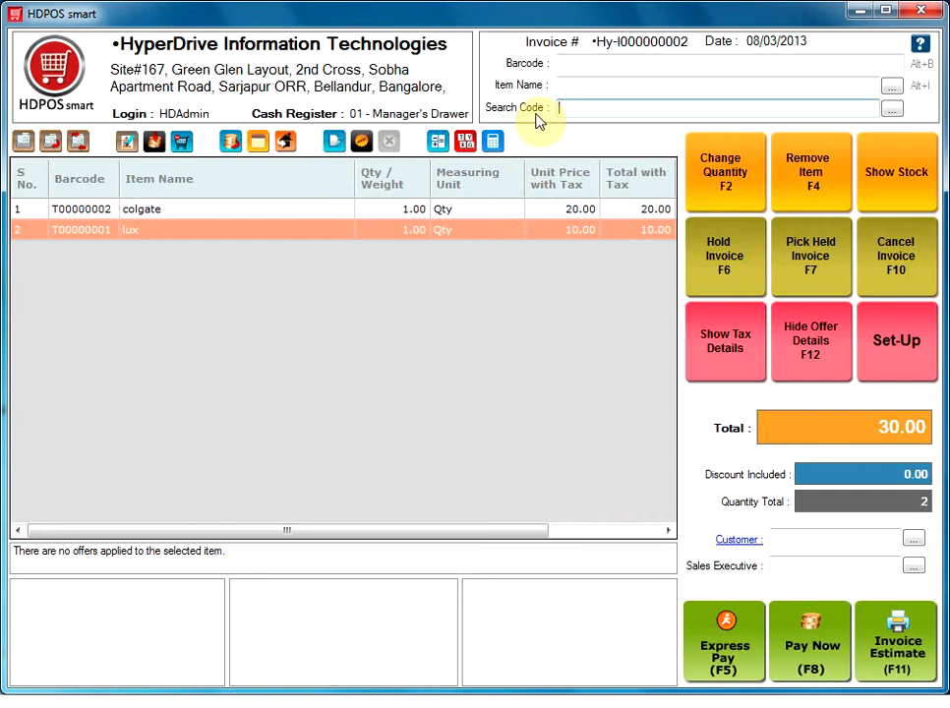
mouse_move(567, 124)
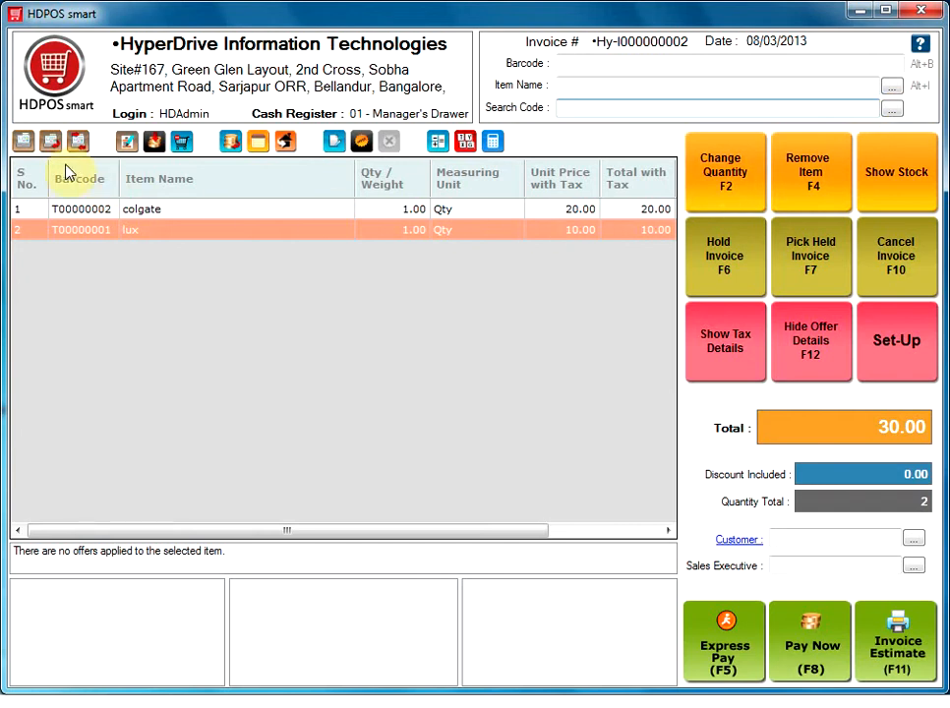
mouse_move(24, 141)
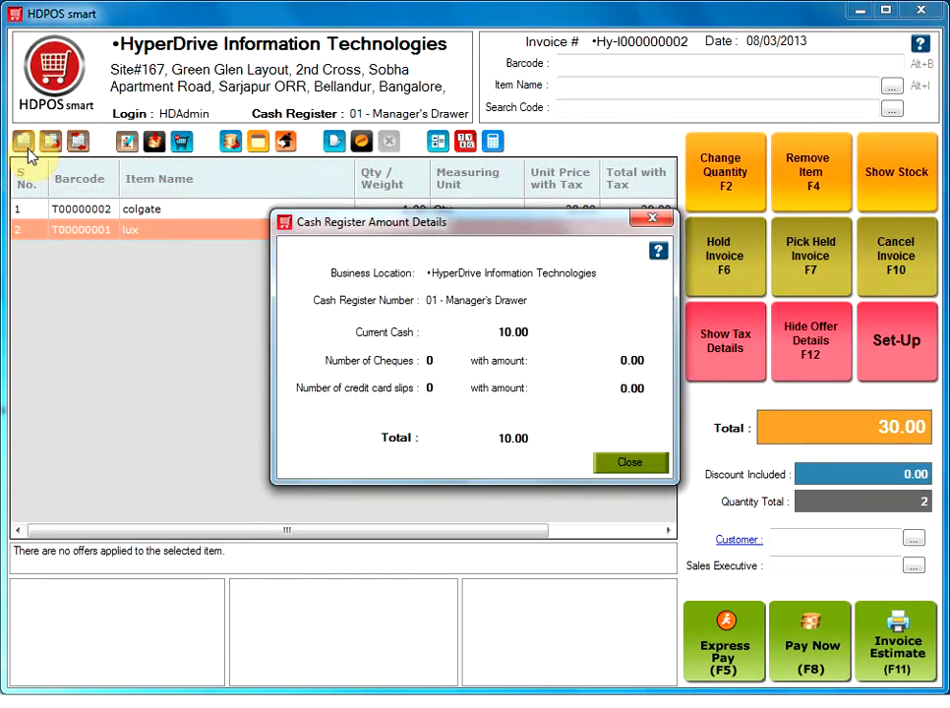
mouse_move(306, 298)
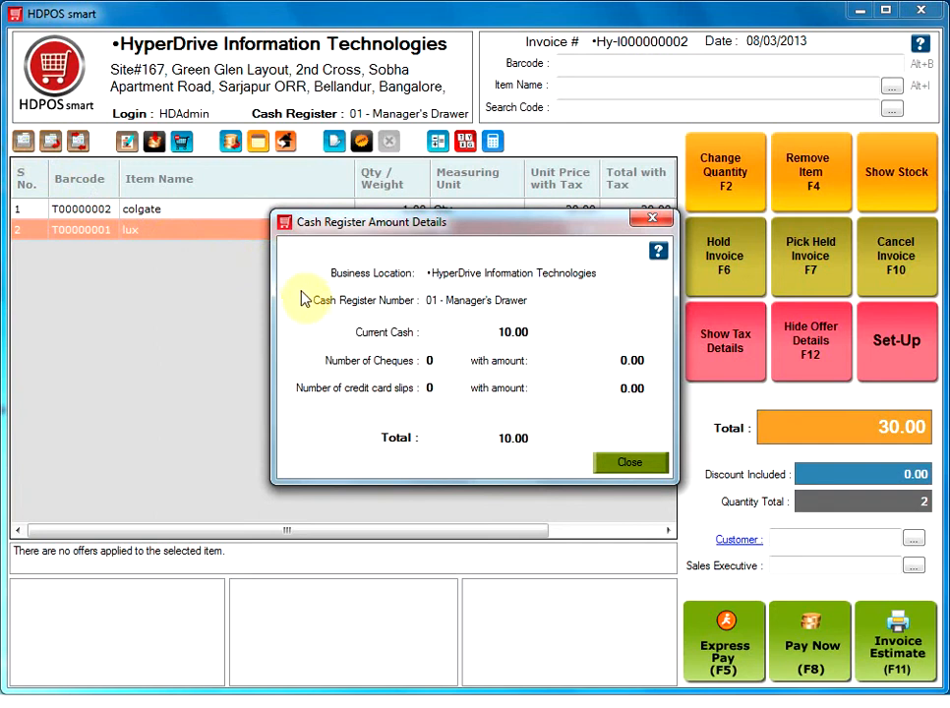
mouse_move(308, 403)
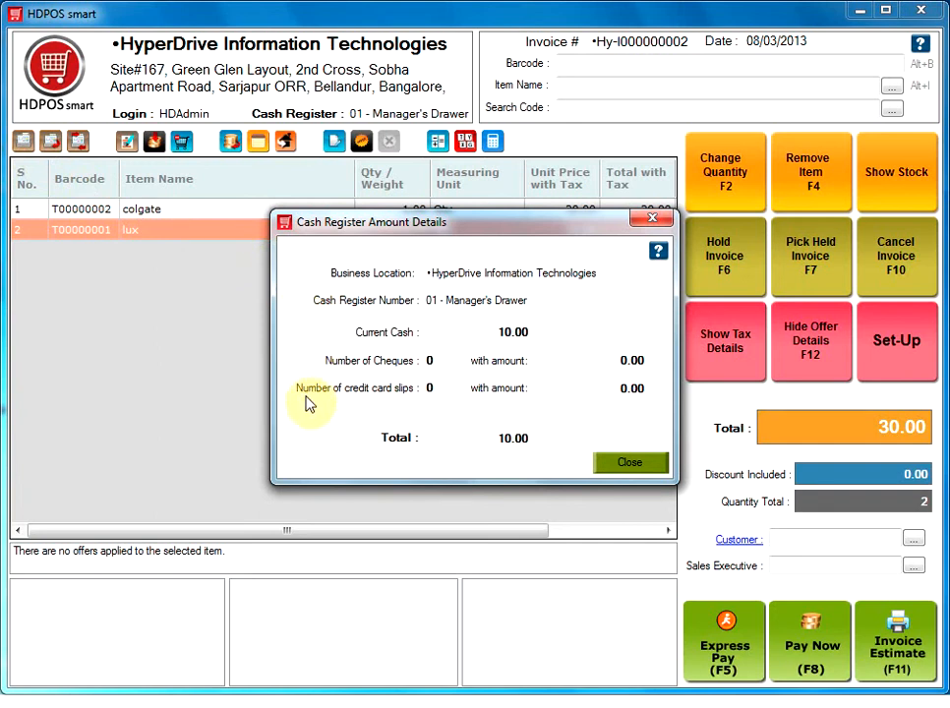
mouse_move(308, 369)
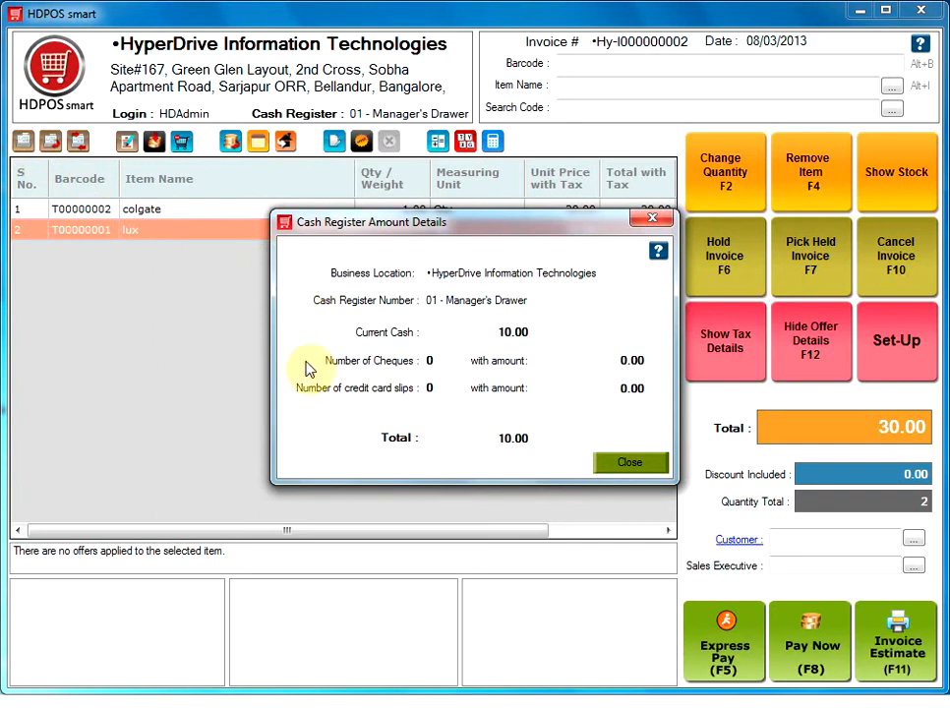
mouse_move(310, 411)
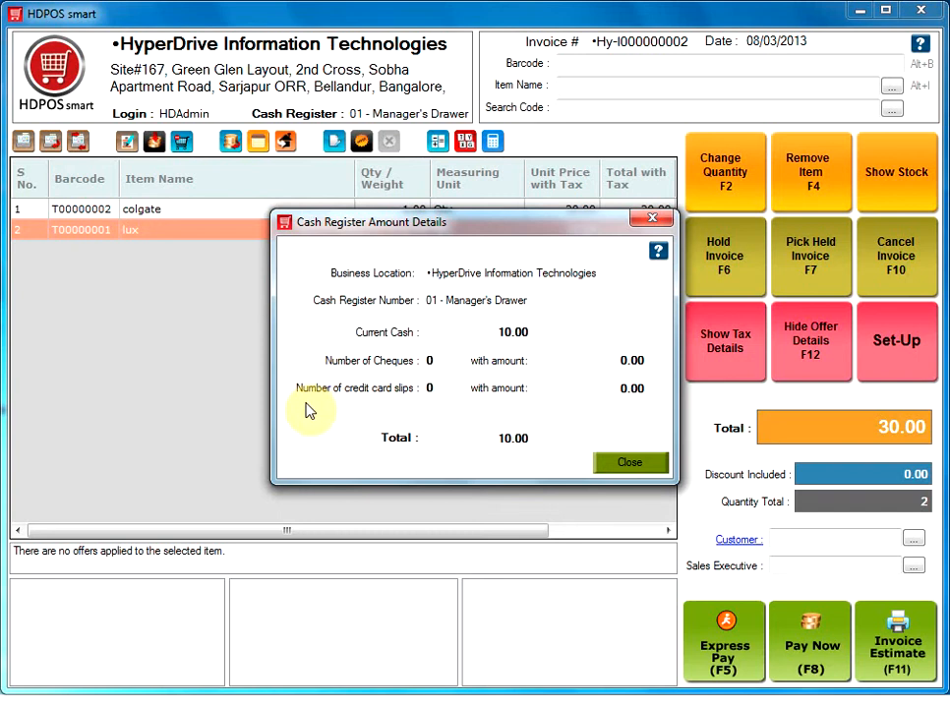
- Close the cash register details showing 10.00 cash and open Change Cash Register
left_click(630, 462)
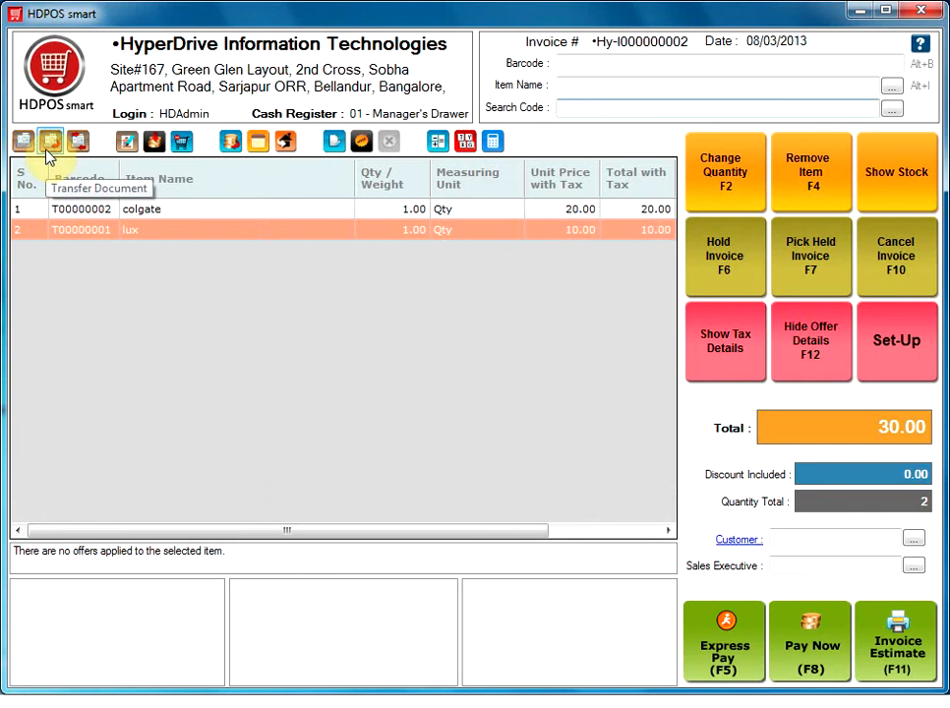
left_click(50, 141)
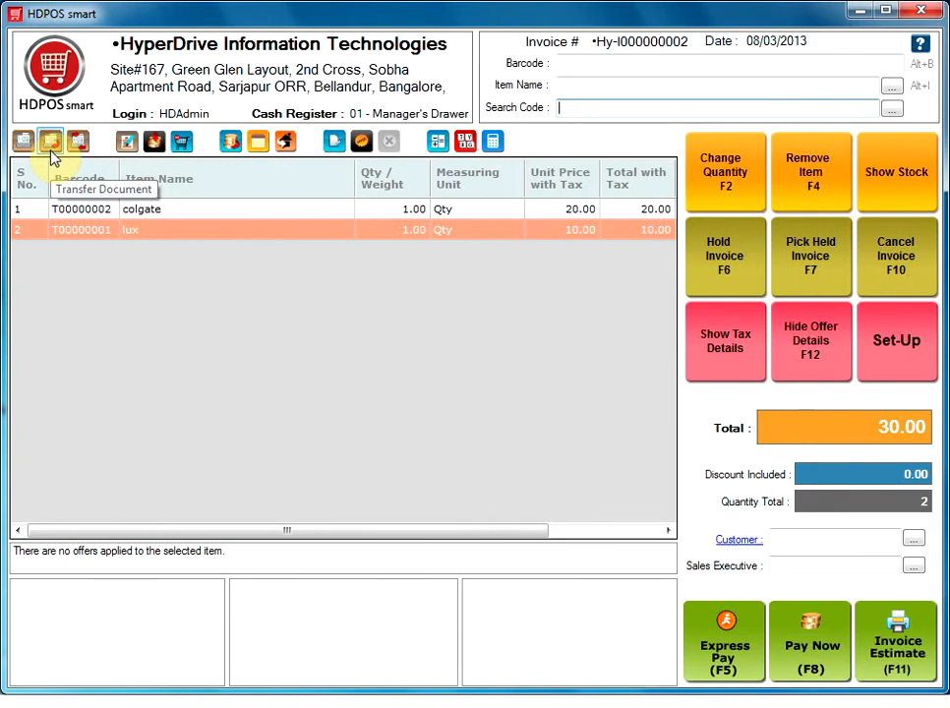
mouse_move(78, 140)
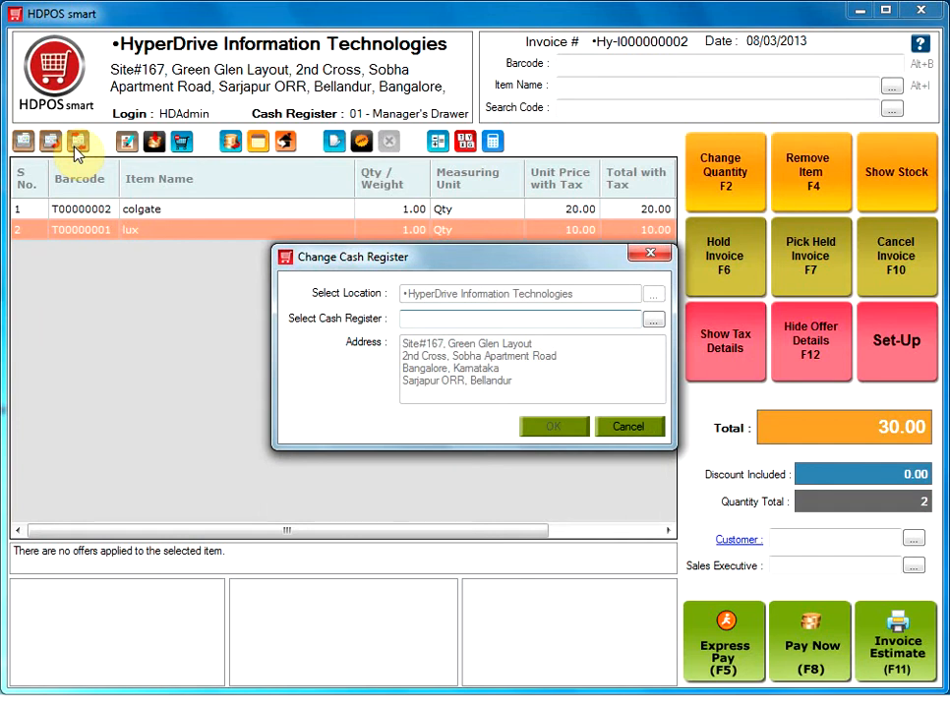
- Cancel the Change Cash Register dialog, keeping 01 - Manager's Drawer active
left_click(526, 319)
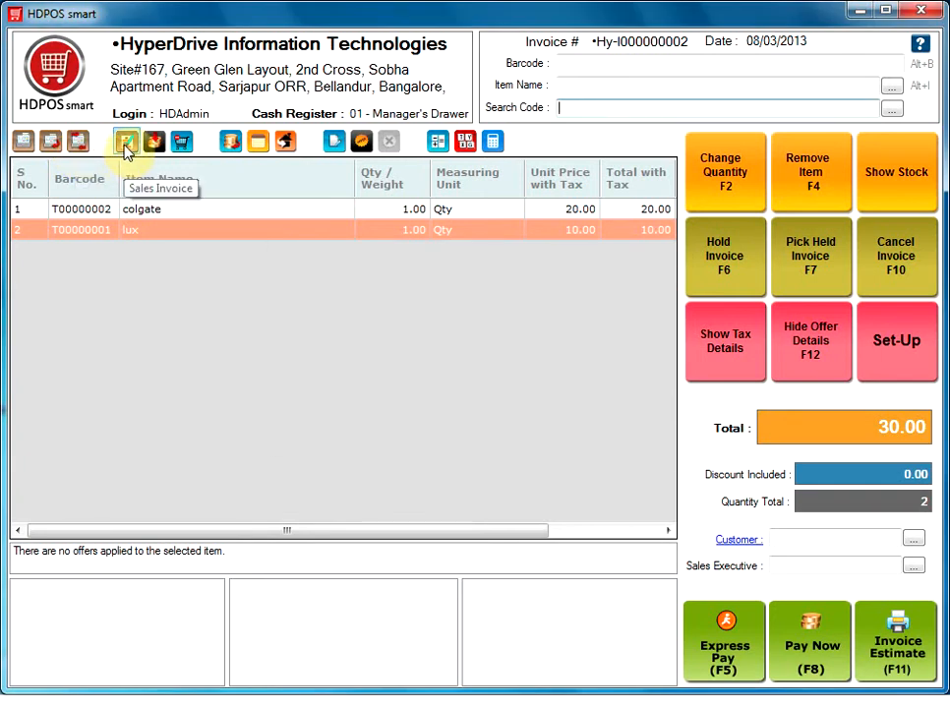
left_click(126, 141)
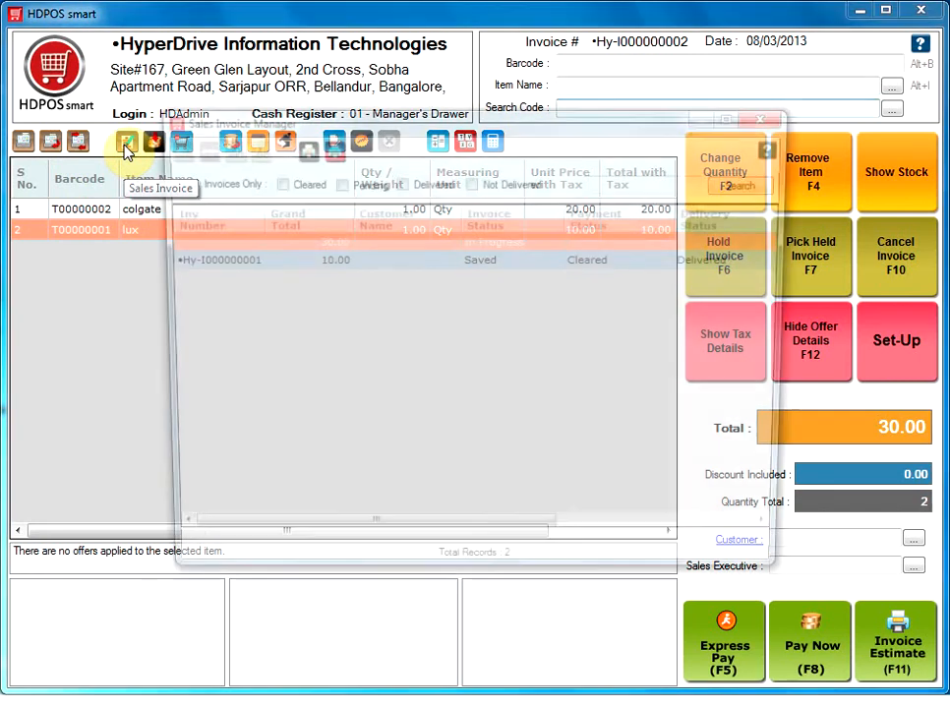
left_click(127, 140)
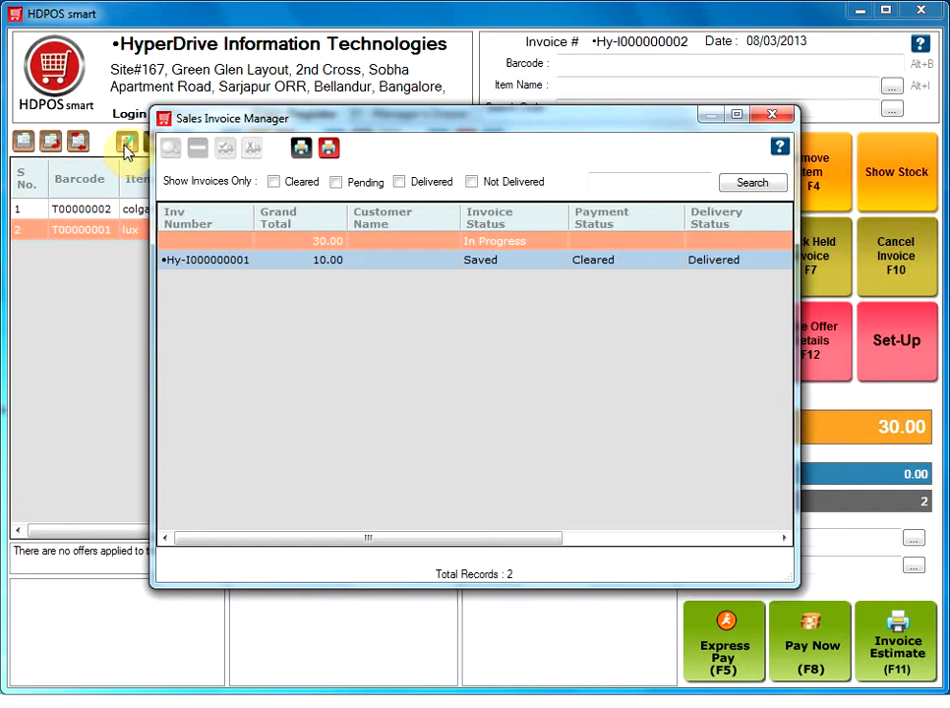
left_click(302, 148)
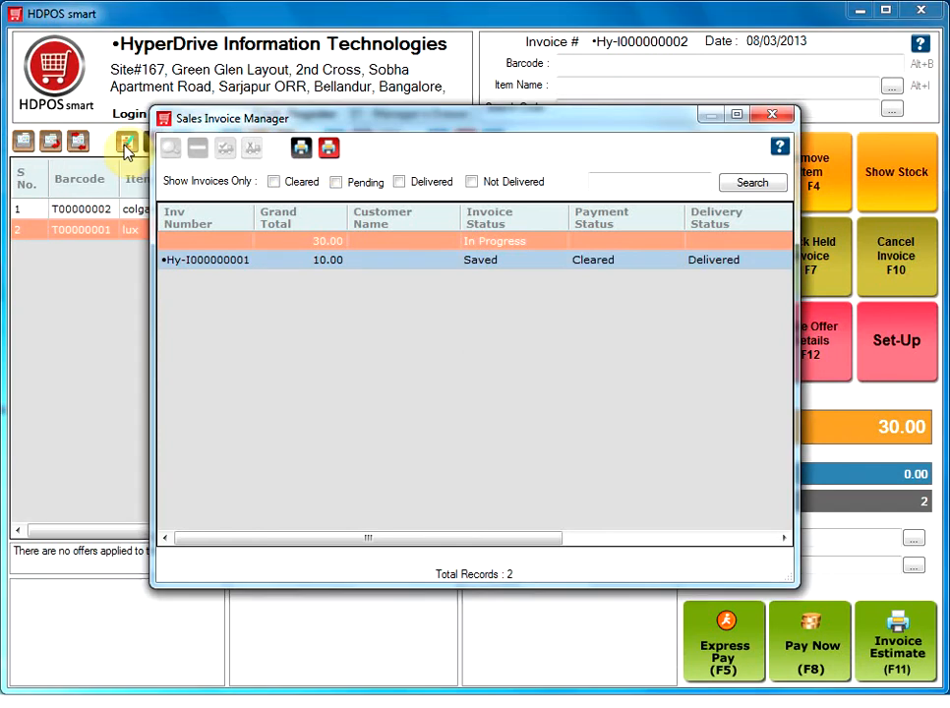
left_click(772, 114)
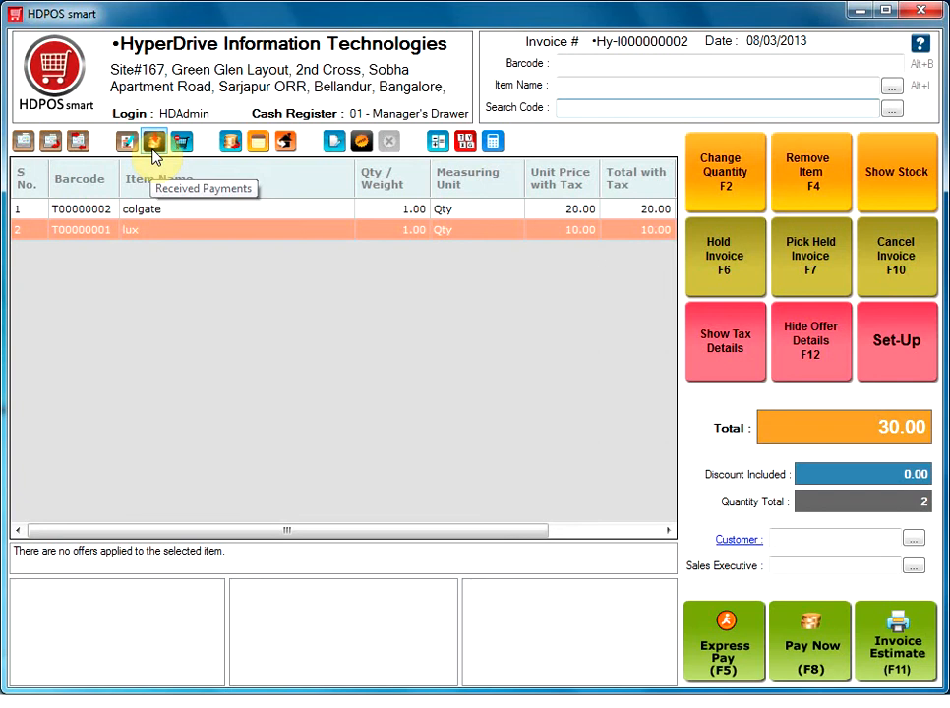
left_click(153, 141)
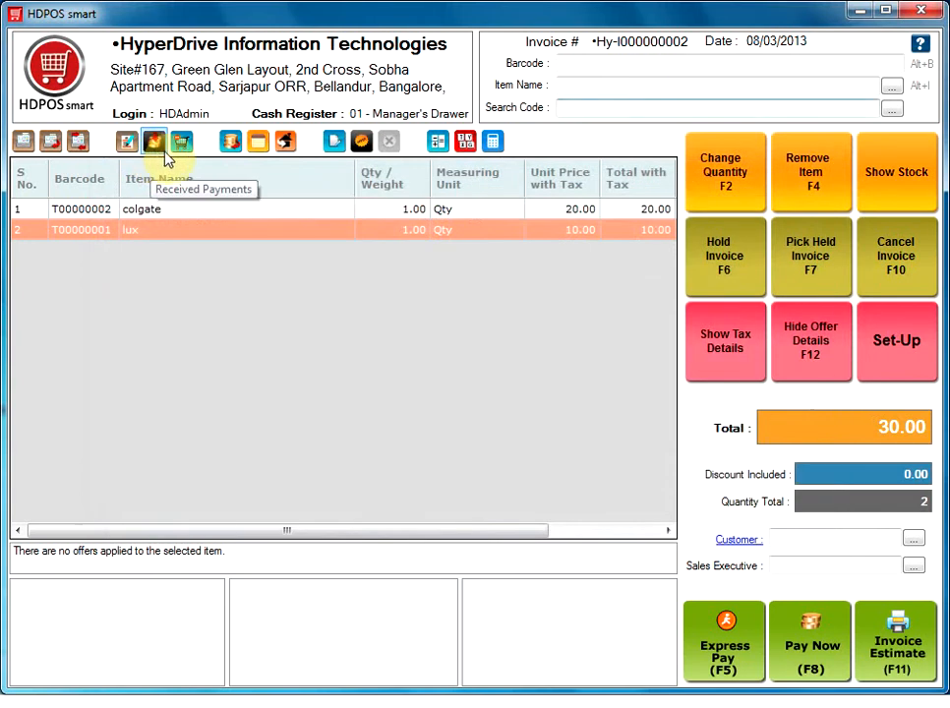
mouse_move(182, 140)
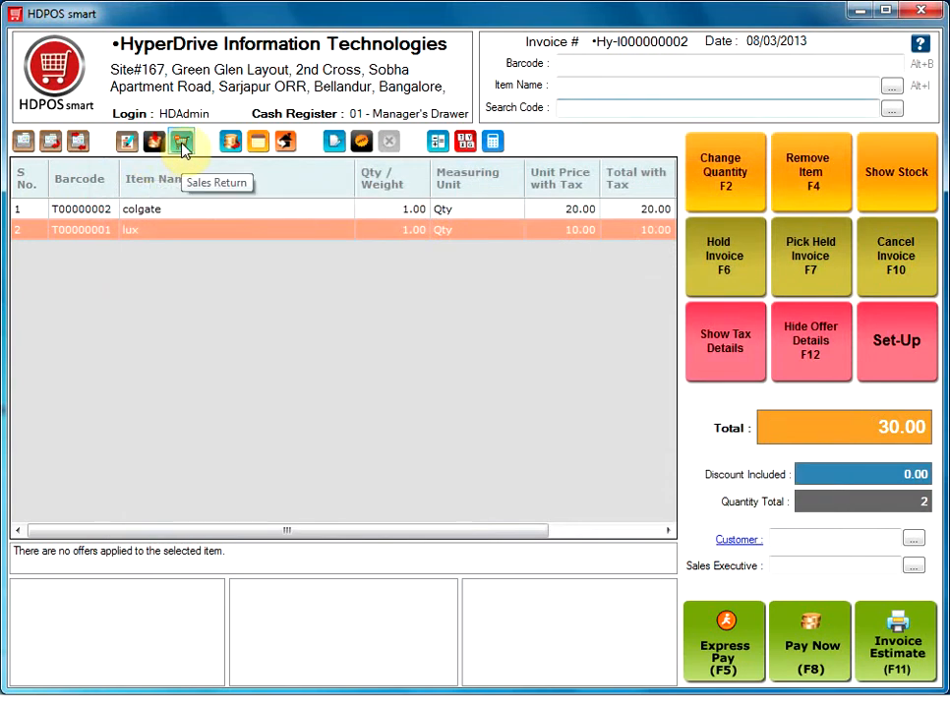
left_click(723, 107)
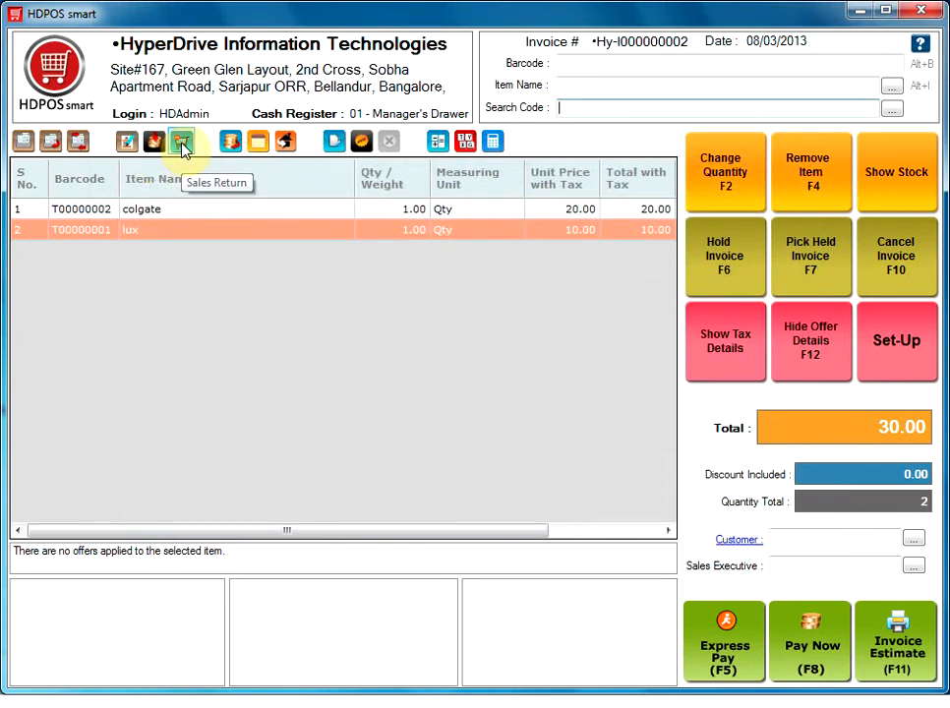
left_click(180, 140)
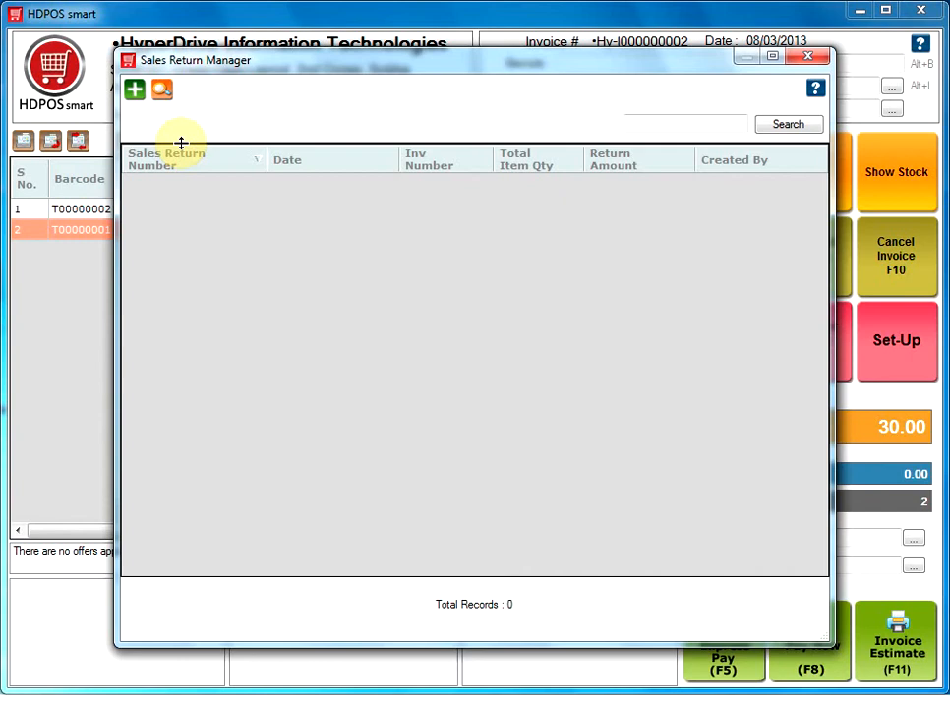
left_click(809, 55)
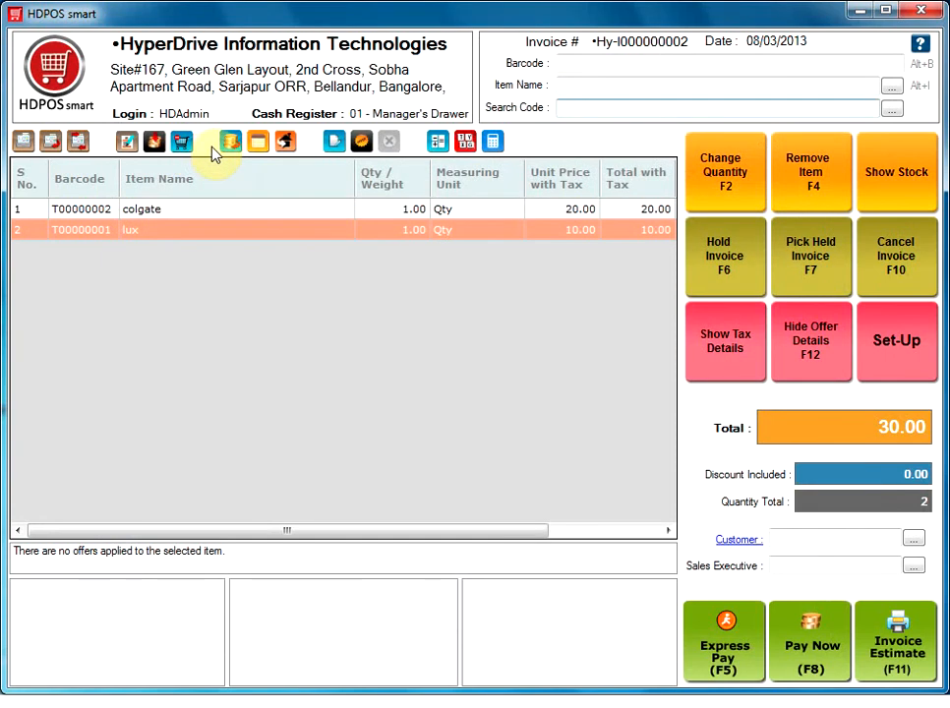
mouse_move(230, 141)
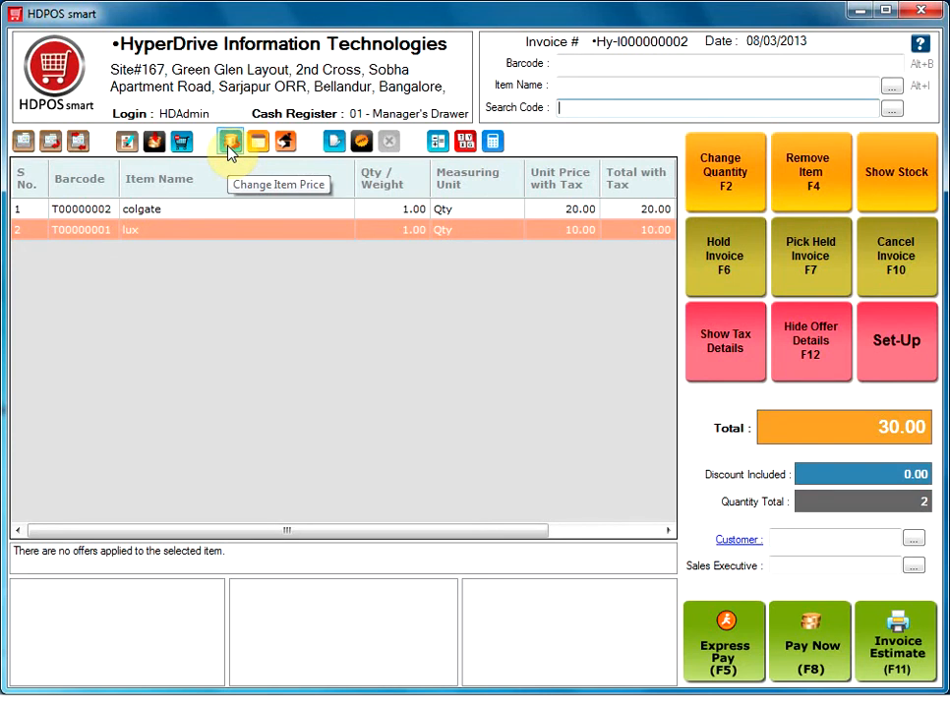
left_click(230, 141)
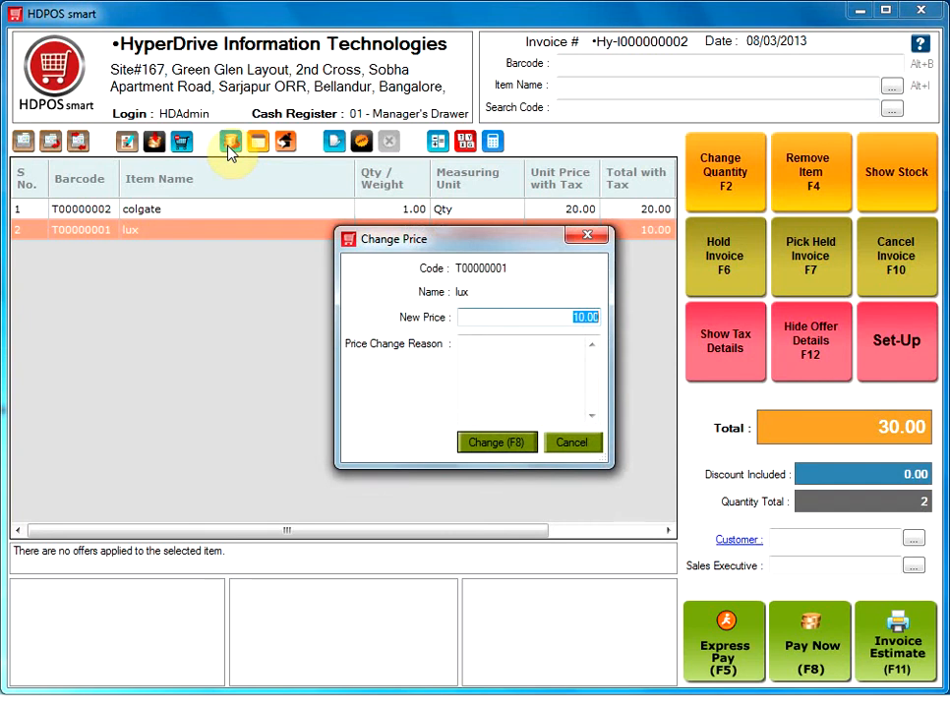
left_click(572, 443)
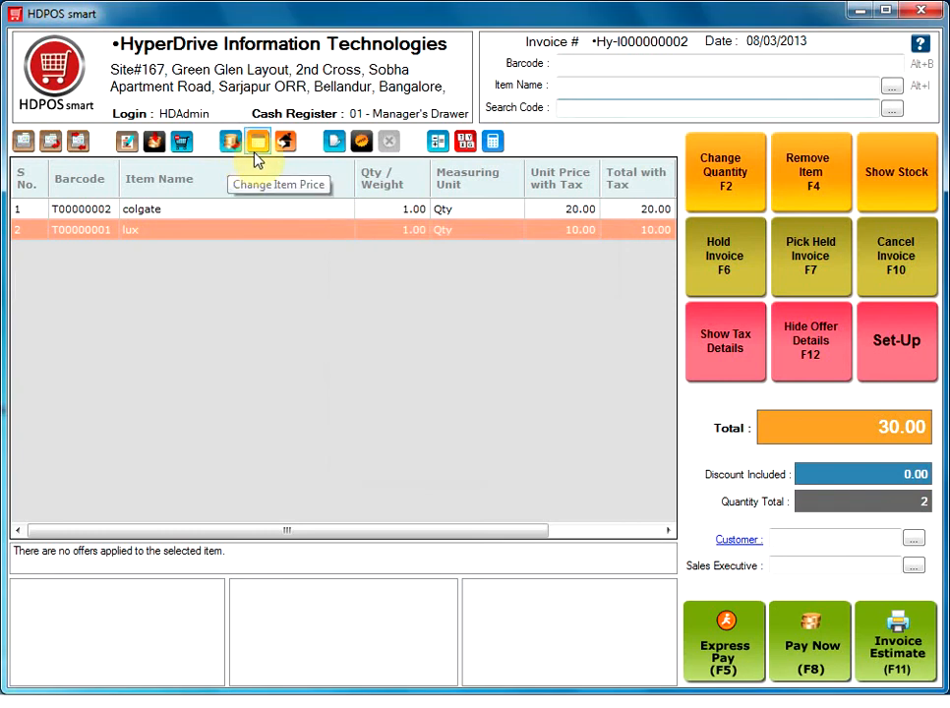
mouse_move(258, 140)
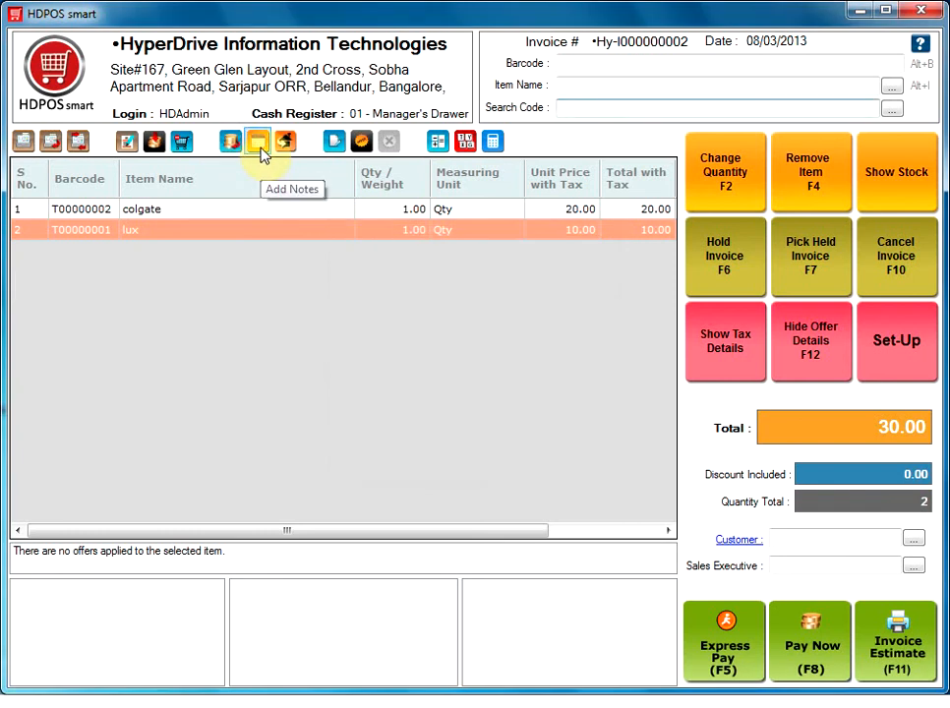
left_click(258, 141)
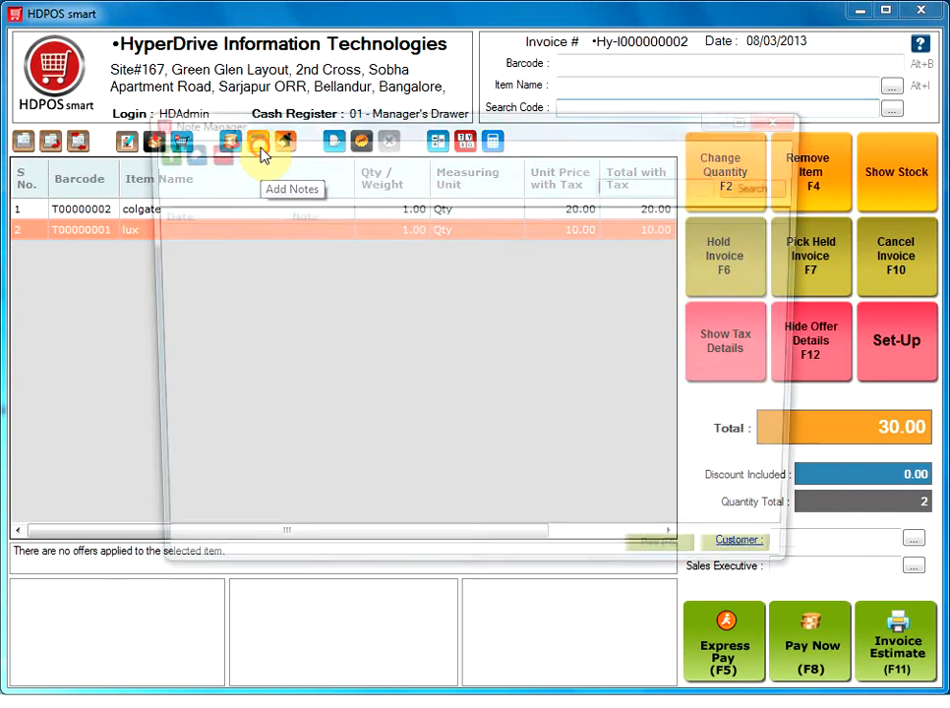
left_click(258, 141)
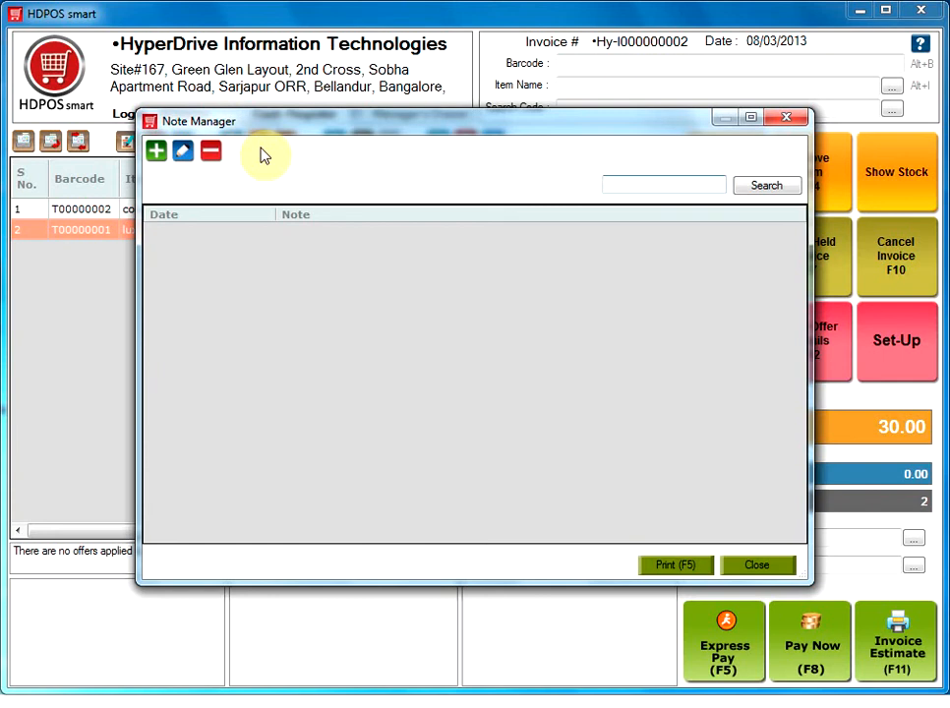
left_click(756, 565)
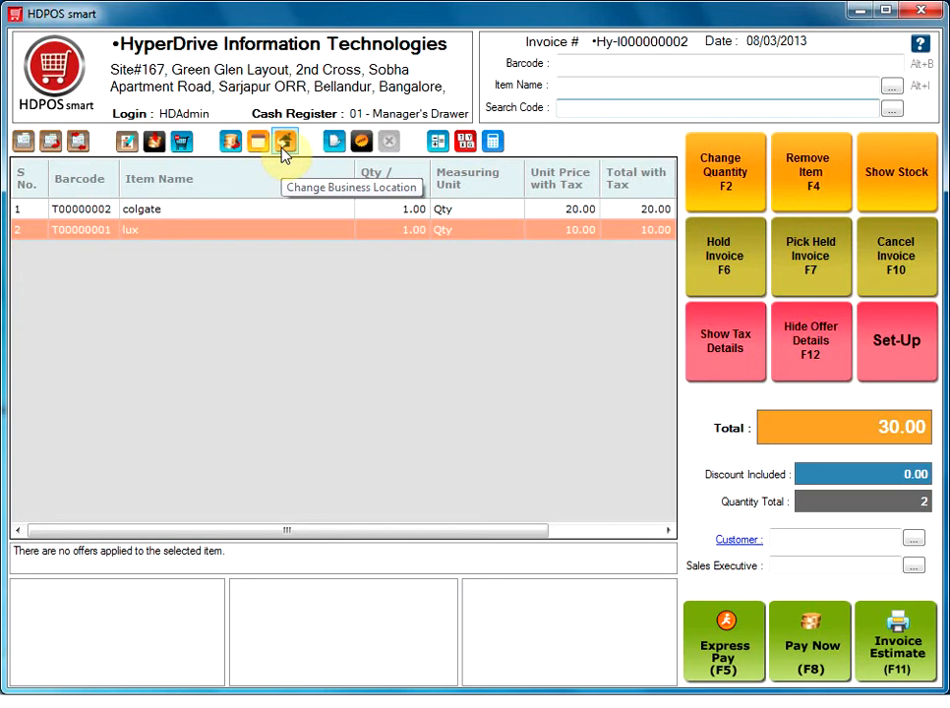
left_click(285, 141)
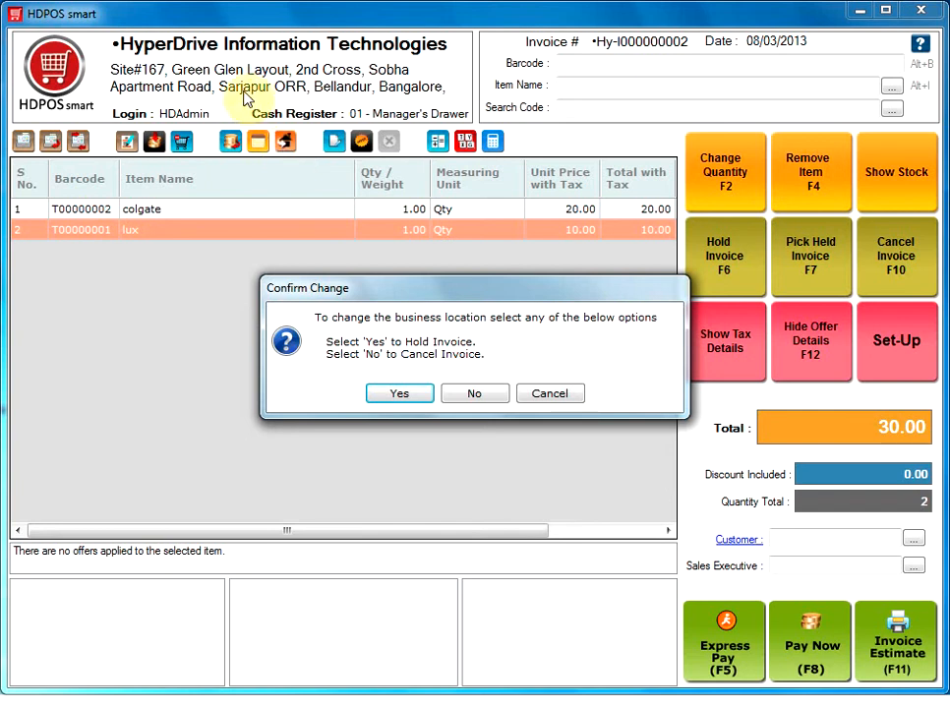
mouse_move(357, 62)
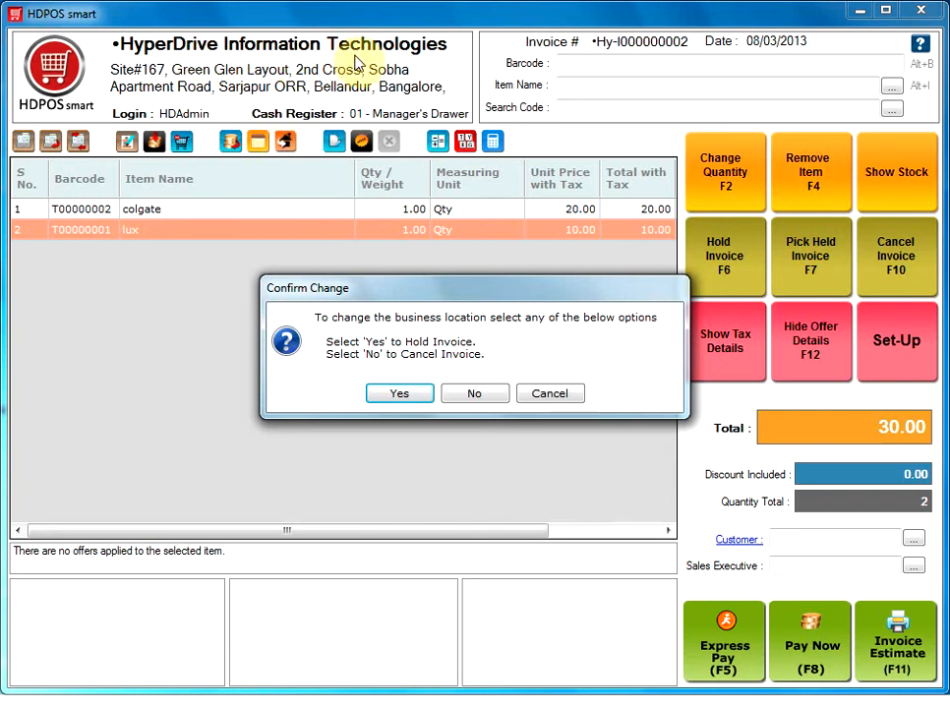
mouse_move(453, 417)
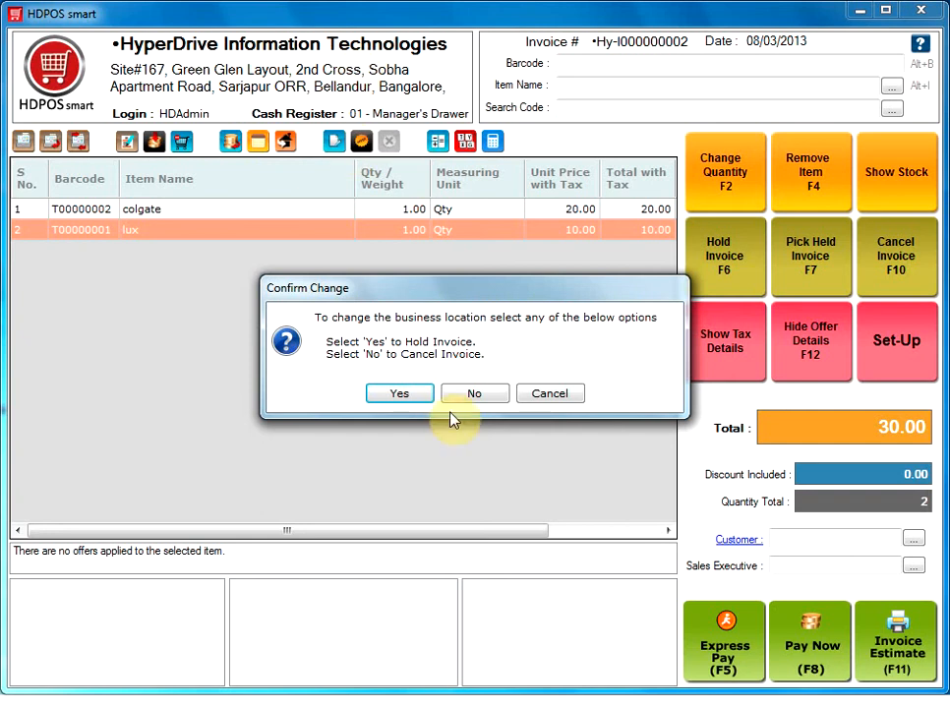
left_click(550, 393)
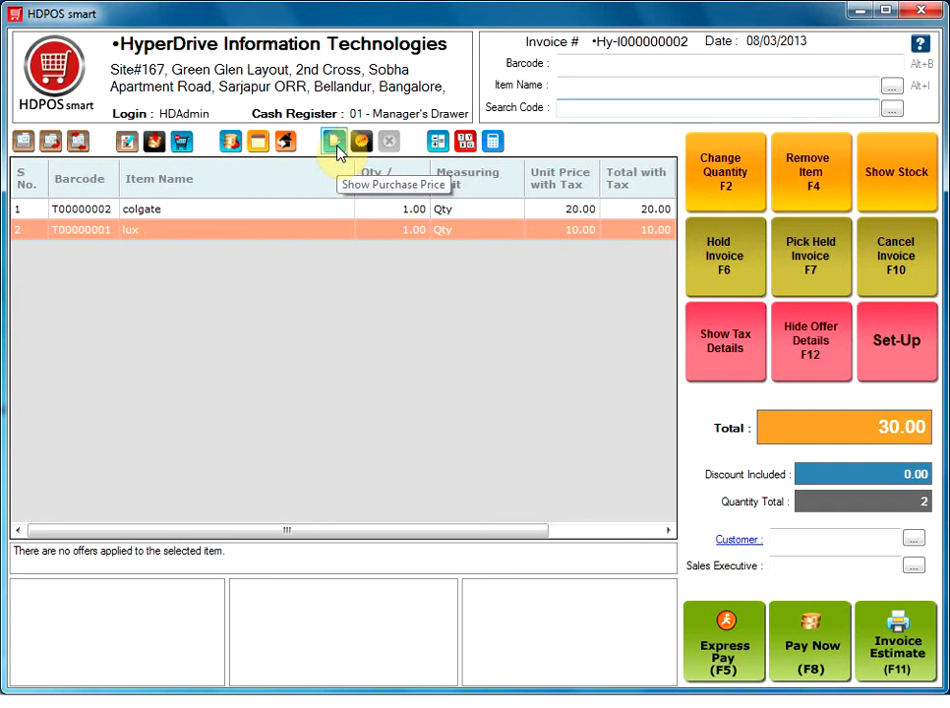
left_click(333, 141)
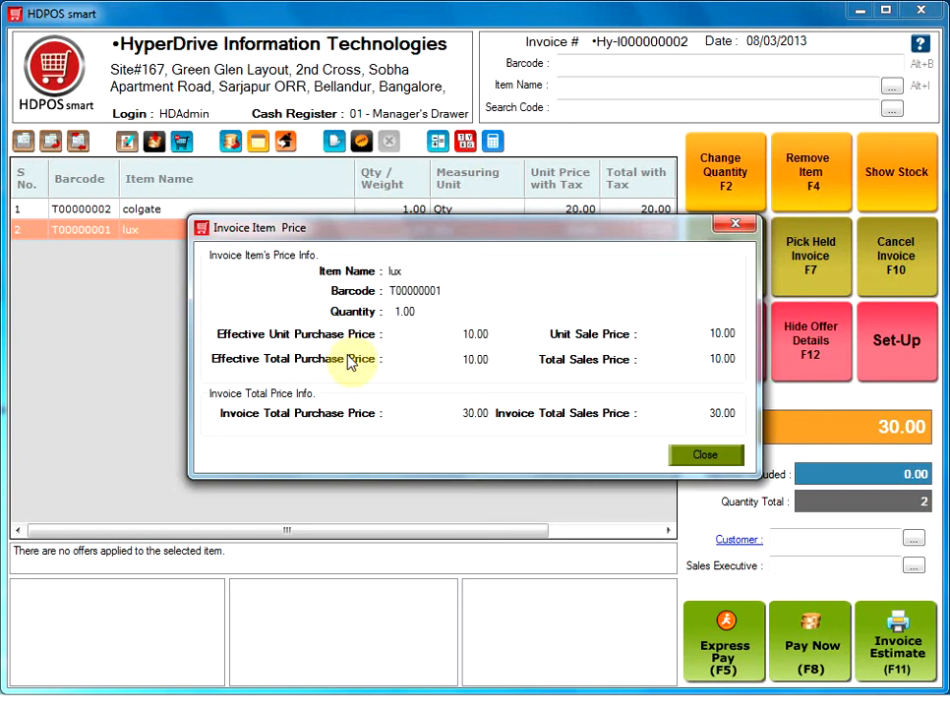
mouse_move(354, 411)
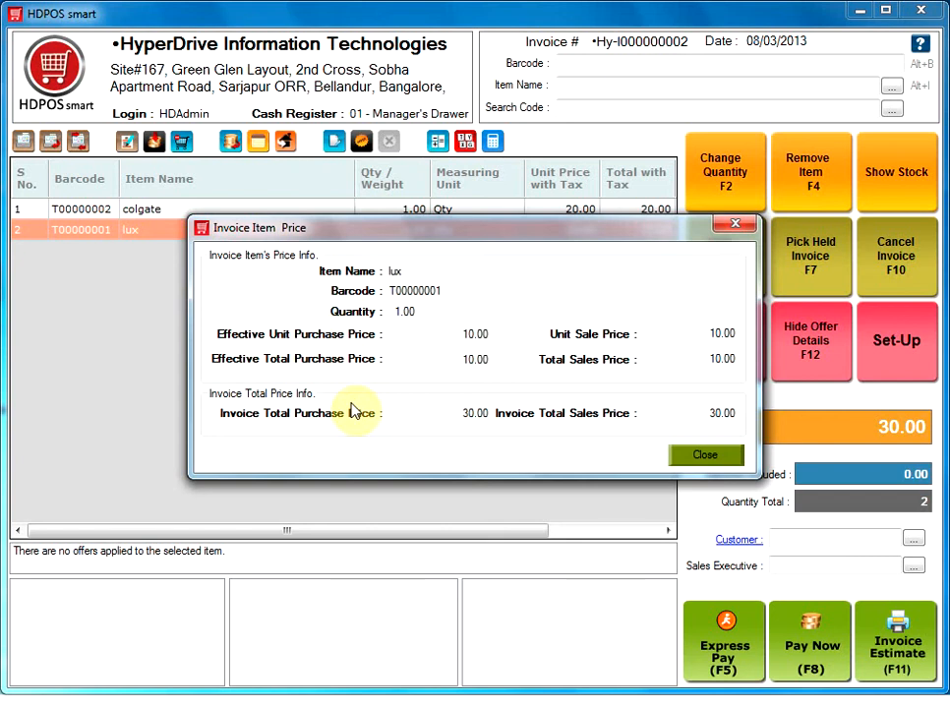
left_click(706, 455)
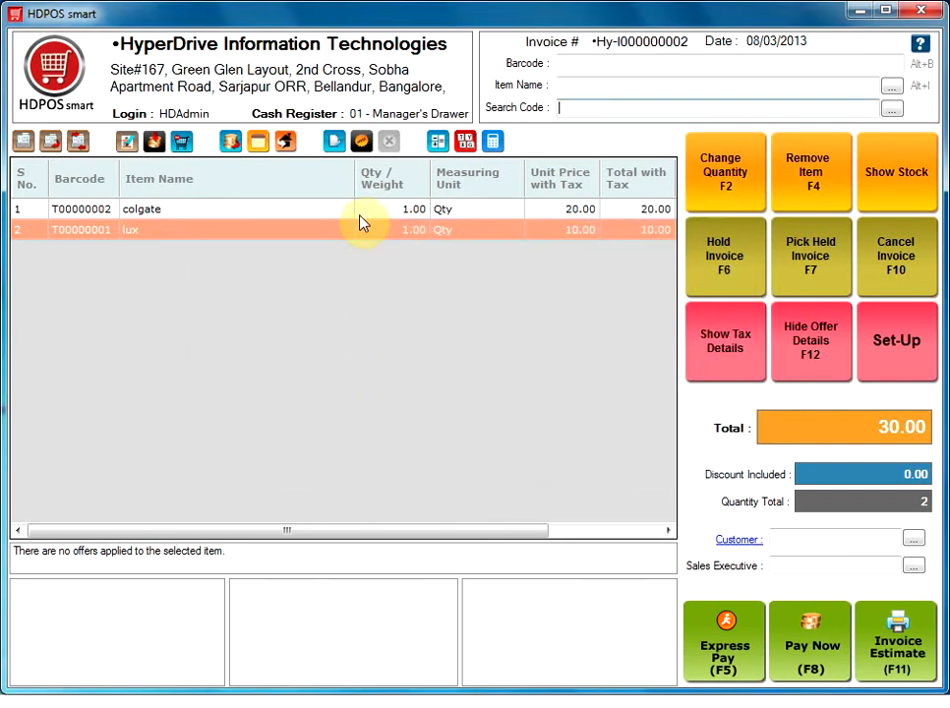
mouse_move(362, 141)
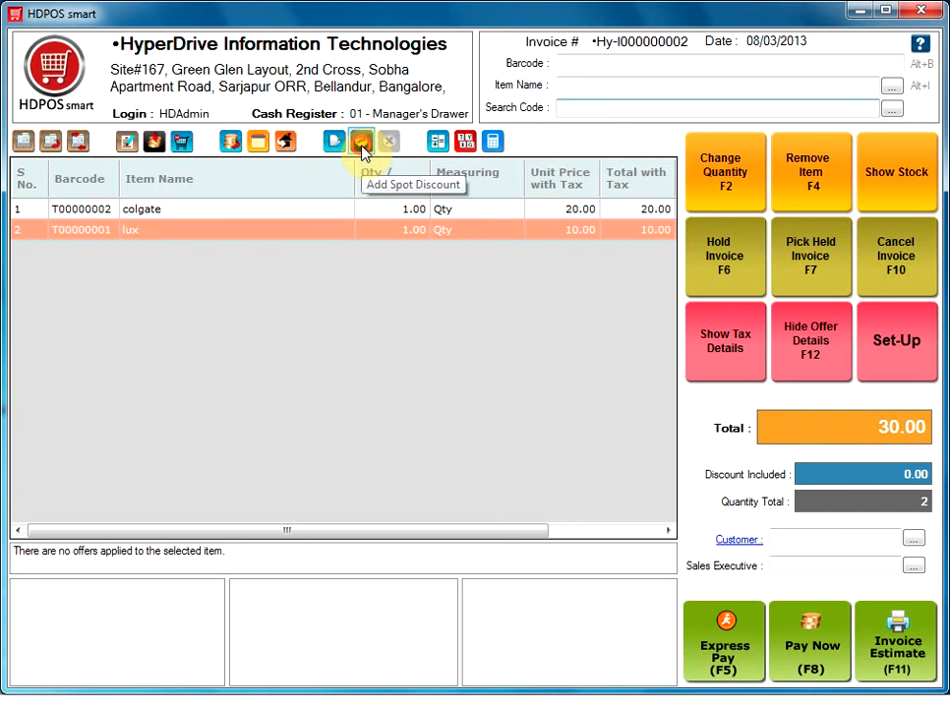
left_click(362, 141)
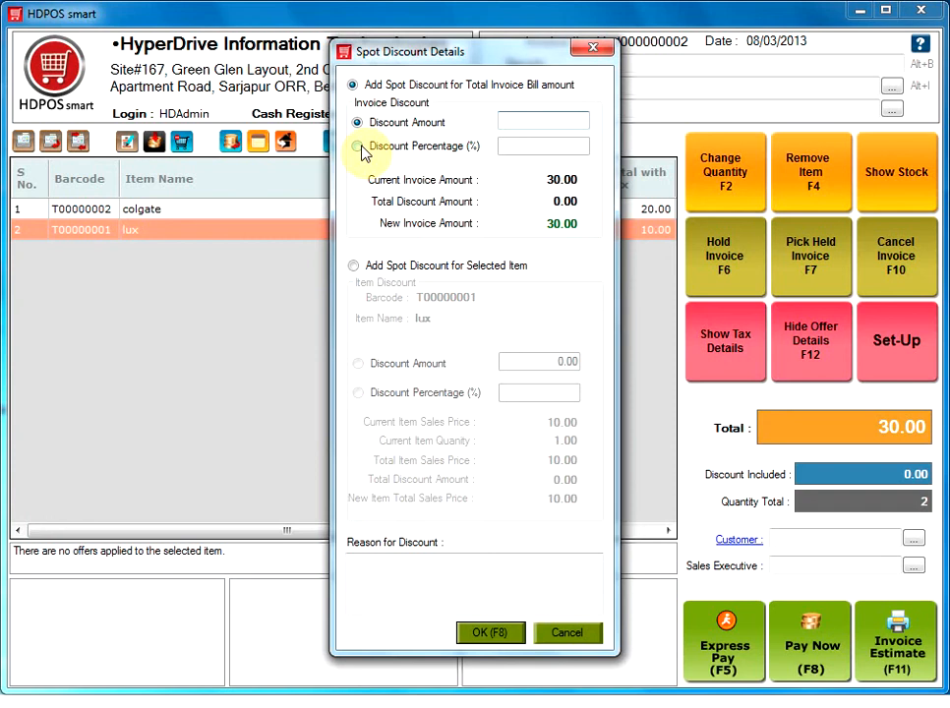
left_click(567, 632)
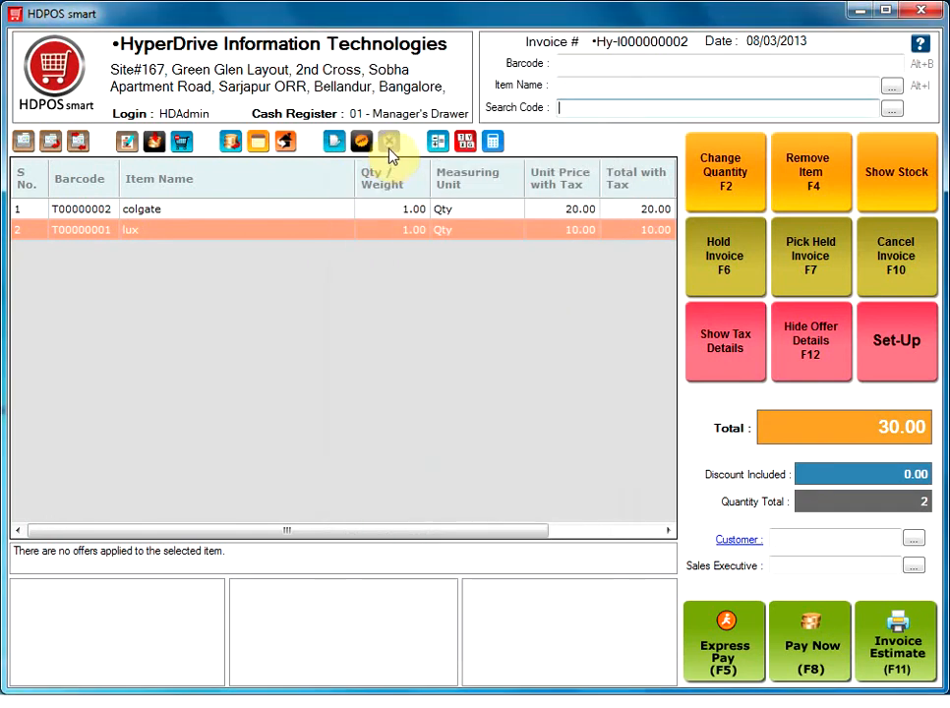
mouse_move(389, 141)
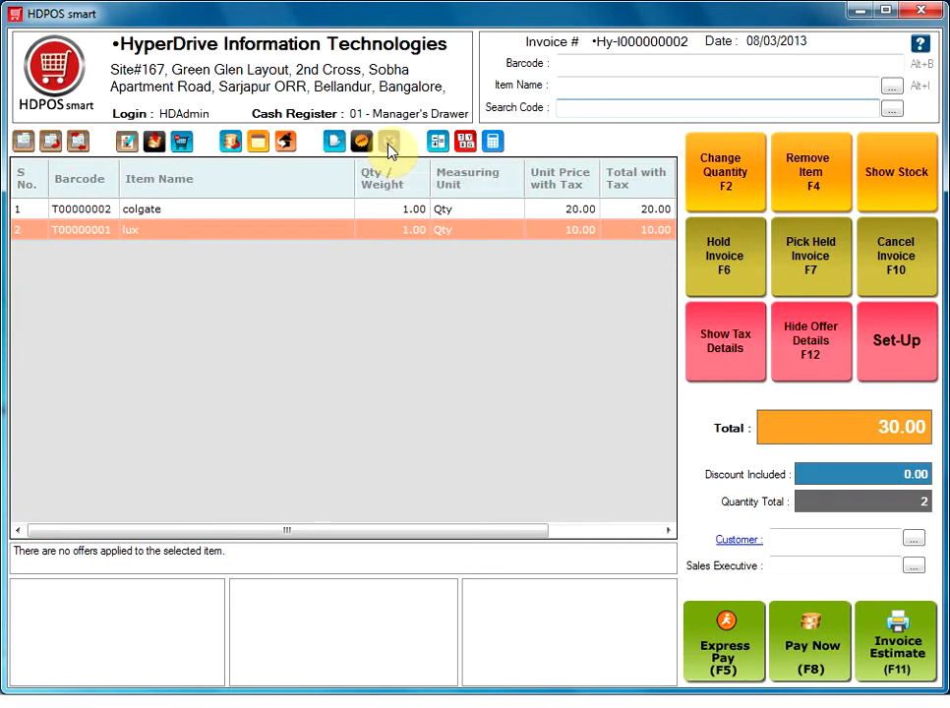
mouse_move(438, 140)
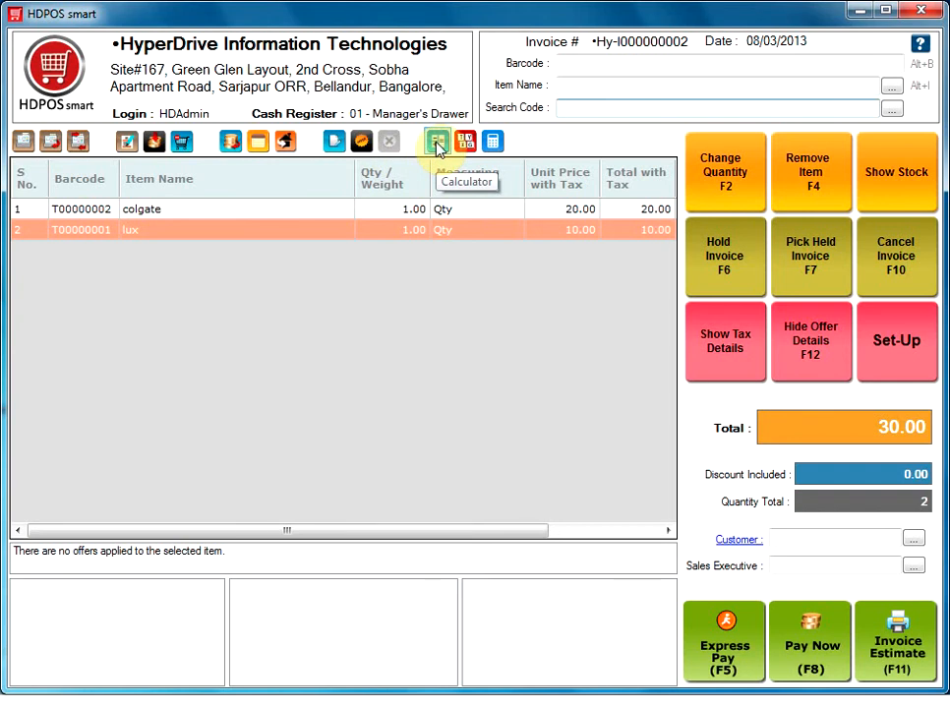
left_click(436, 141)
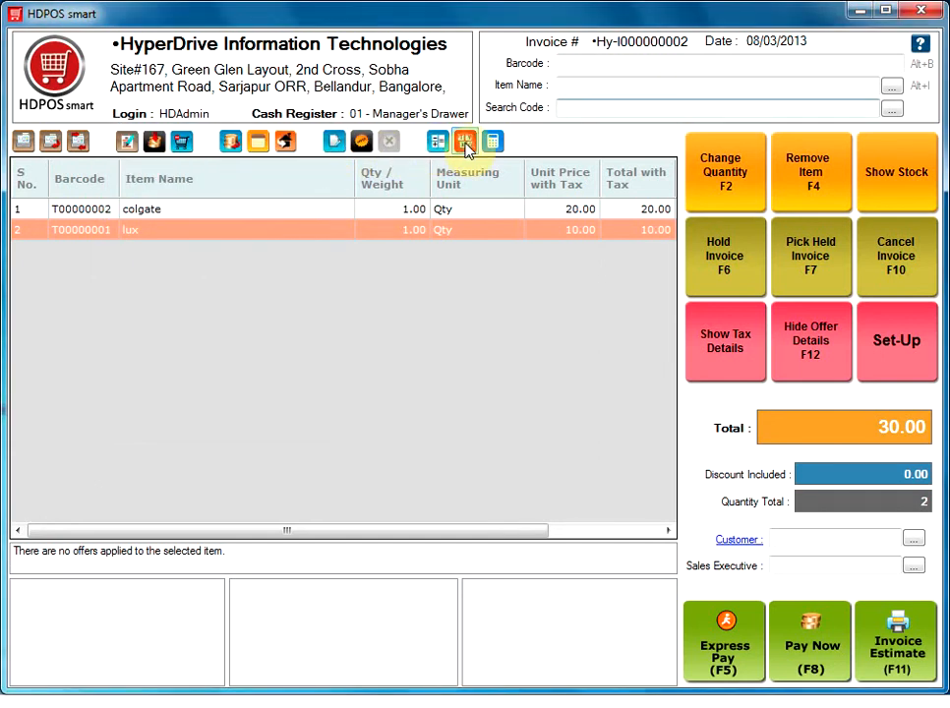
left_click(464, 141)
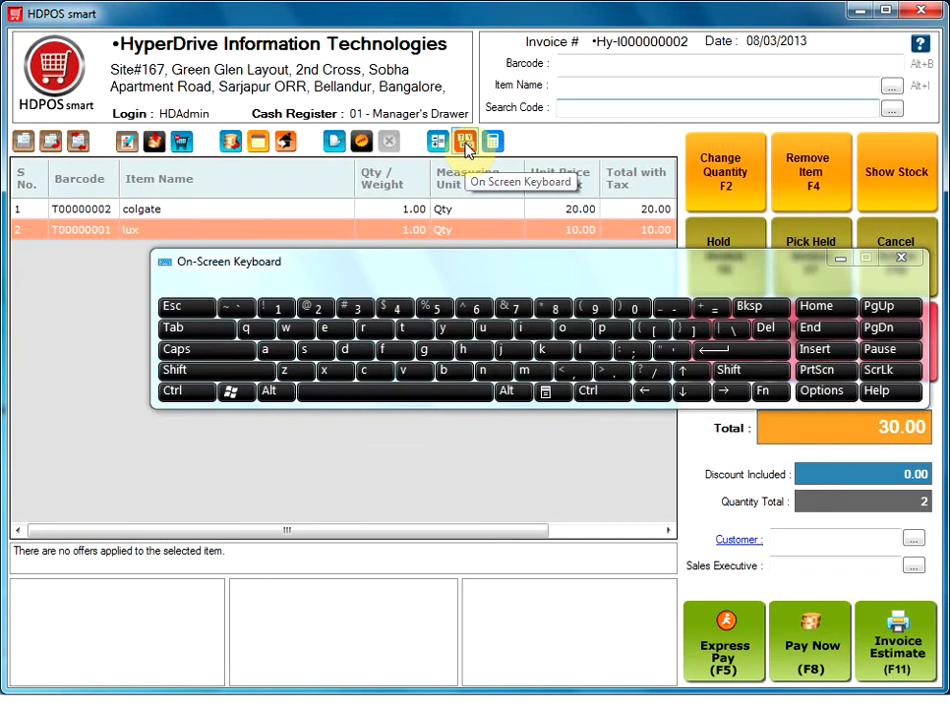
mouse_move(452, 295)
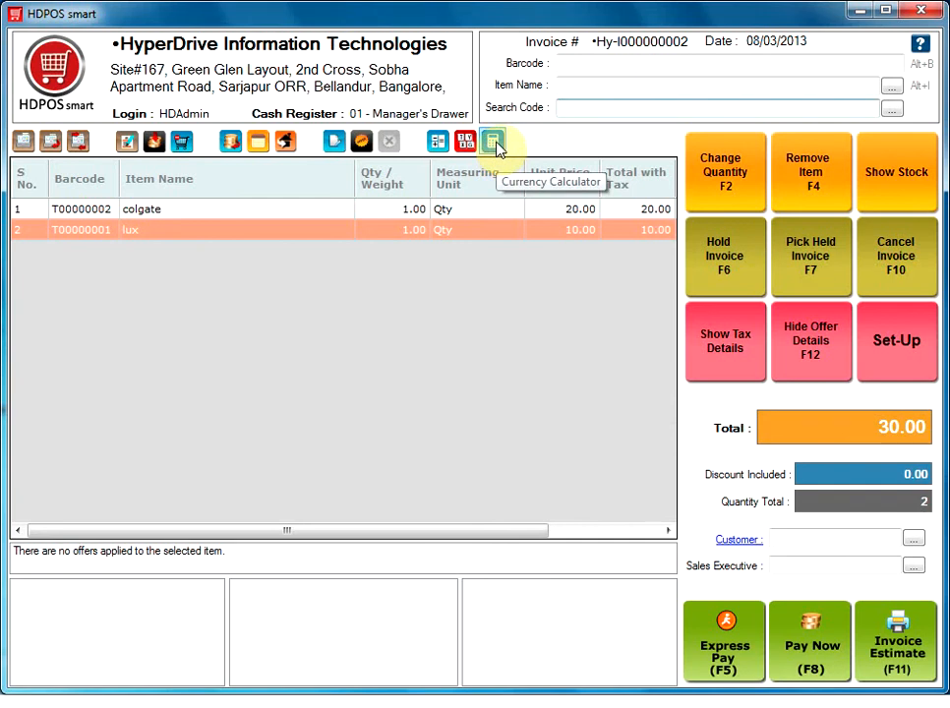
left_click(492, 141)
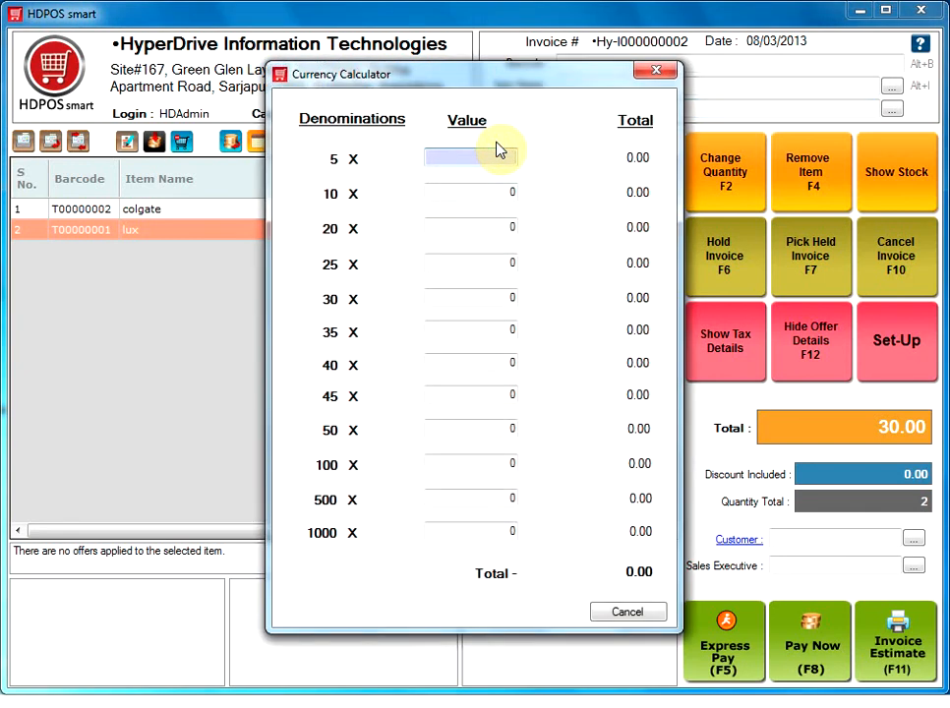
left_click(628, 611)
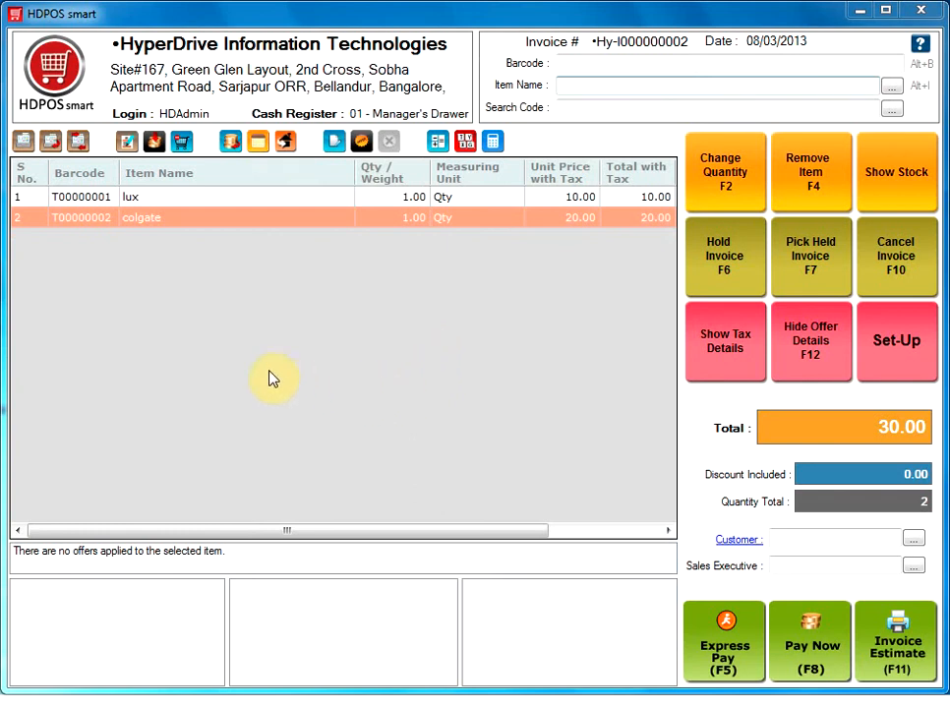
mouse_move(401, 378)
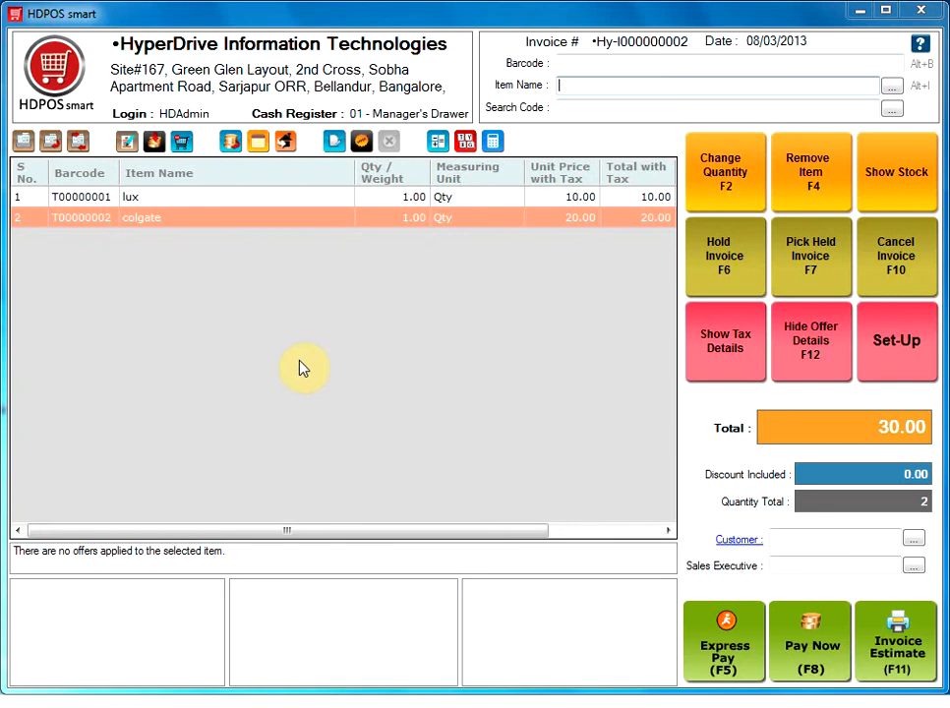
mouse_move(103, 192)
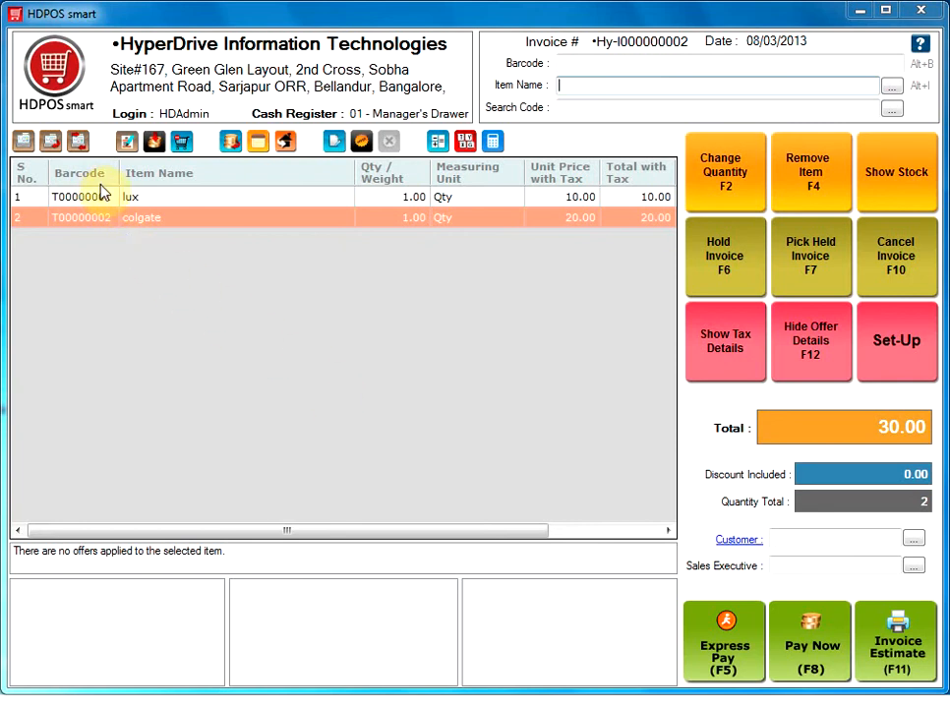
mouse_move(293, 204)
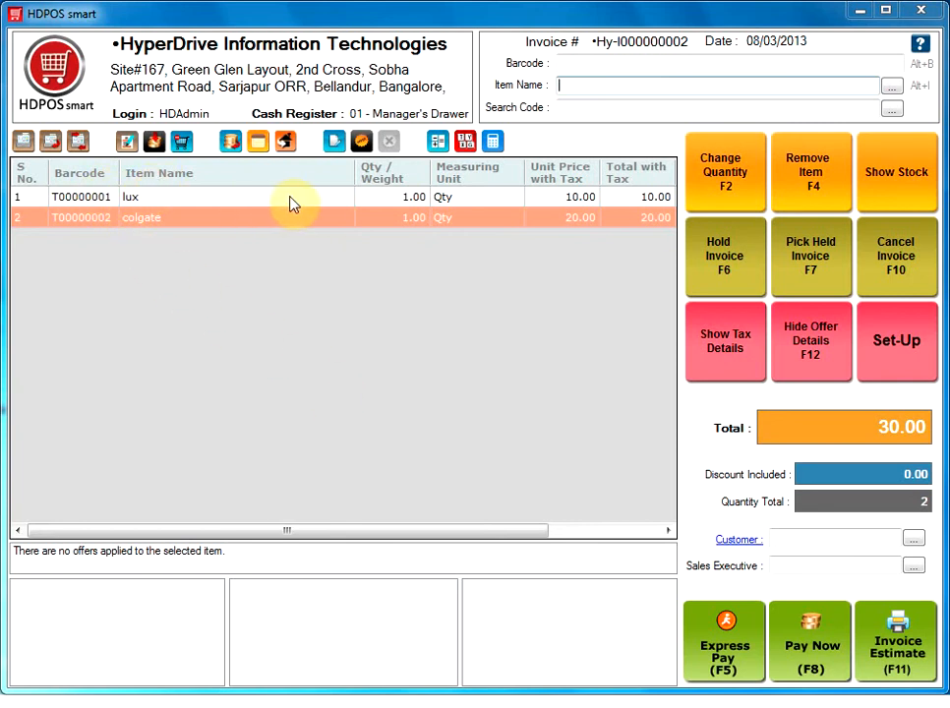
mouse_move(380, 197)
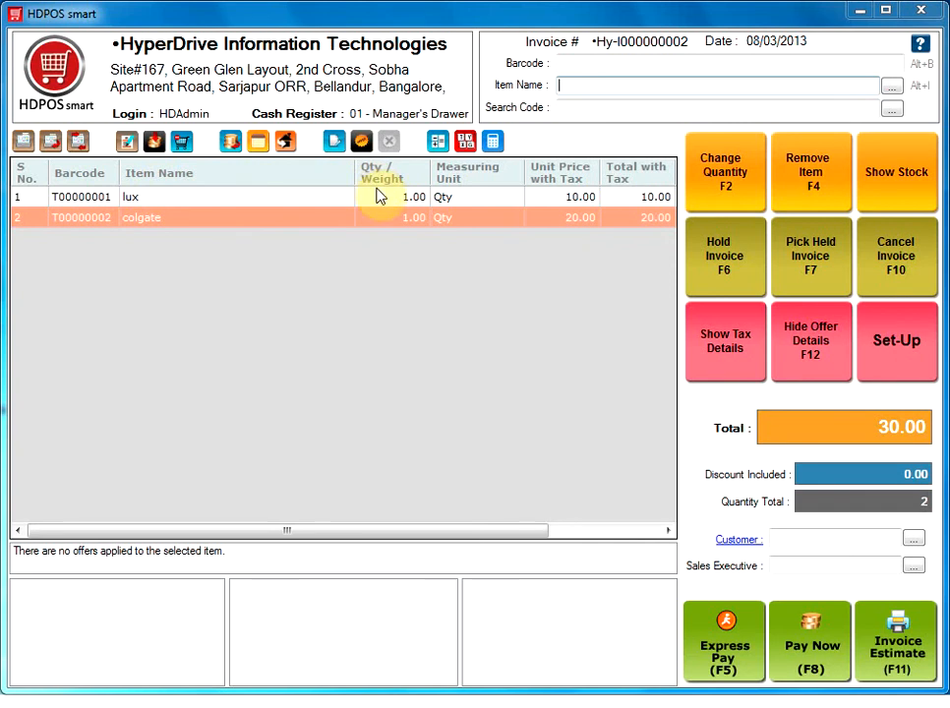
mouse_move(522, 199)
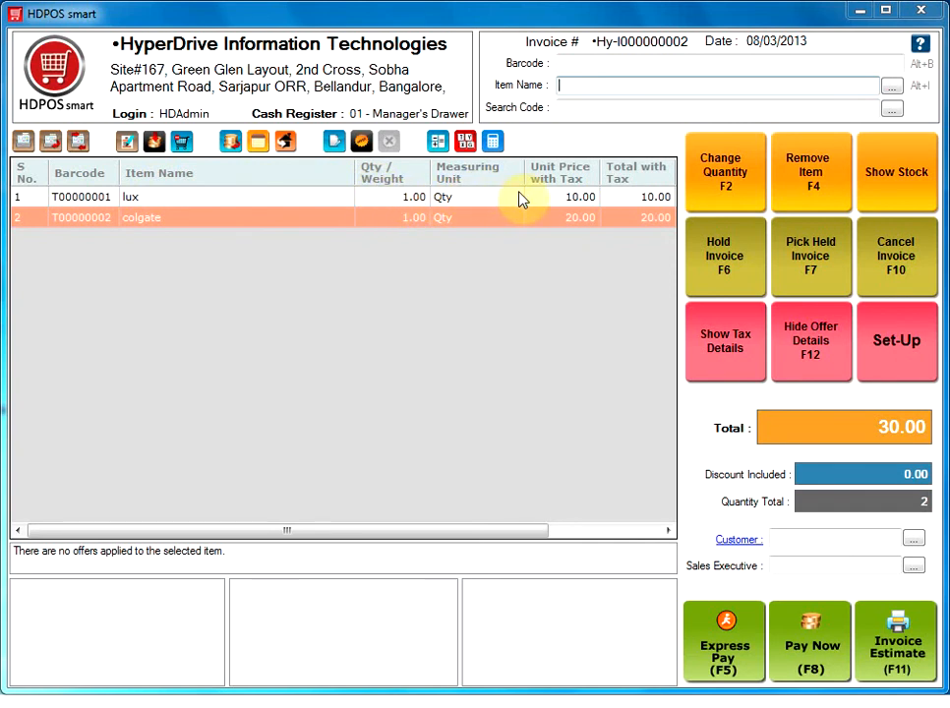
mouse_move(563, 200)
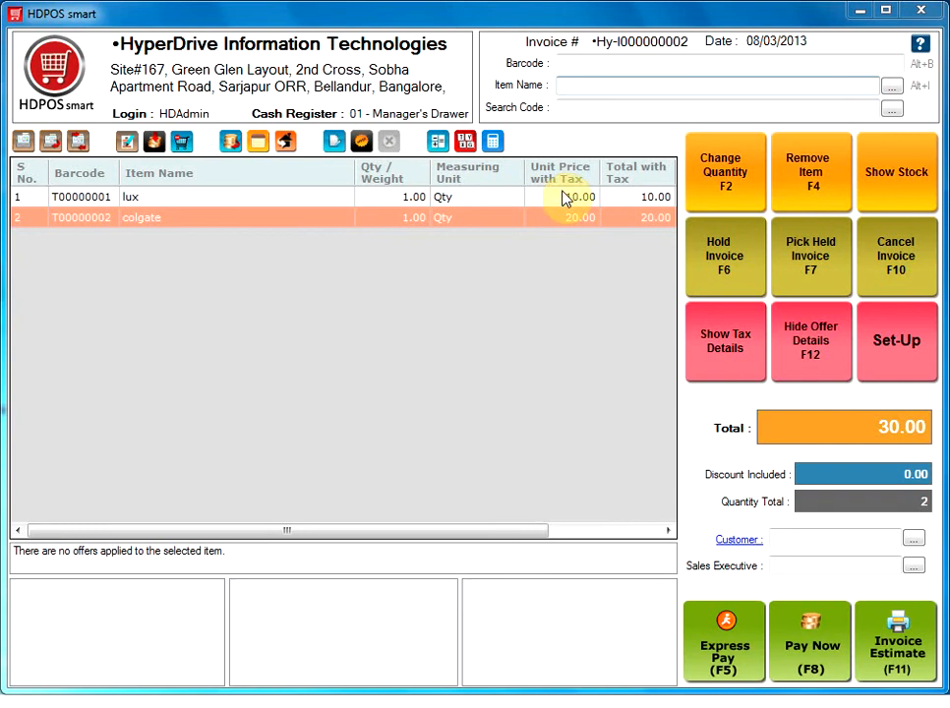
mouse_move(640, 480)
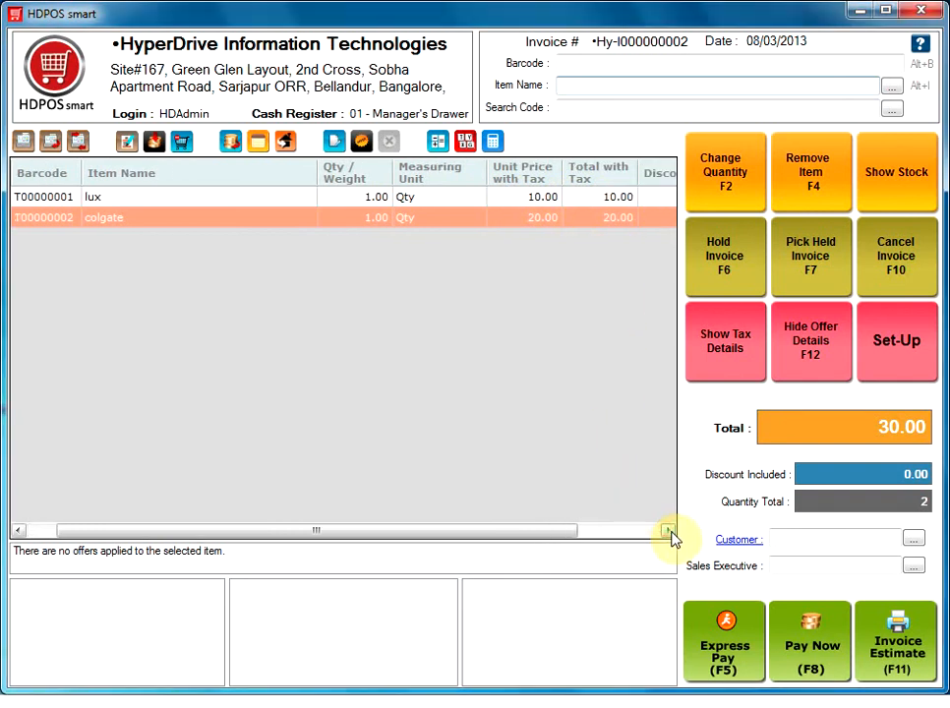
- Scroll the invoice grid right to show Discount Amount, 0.00 for lux and colgate
scroll("right", 3)
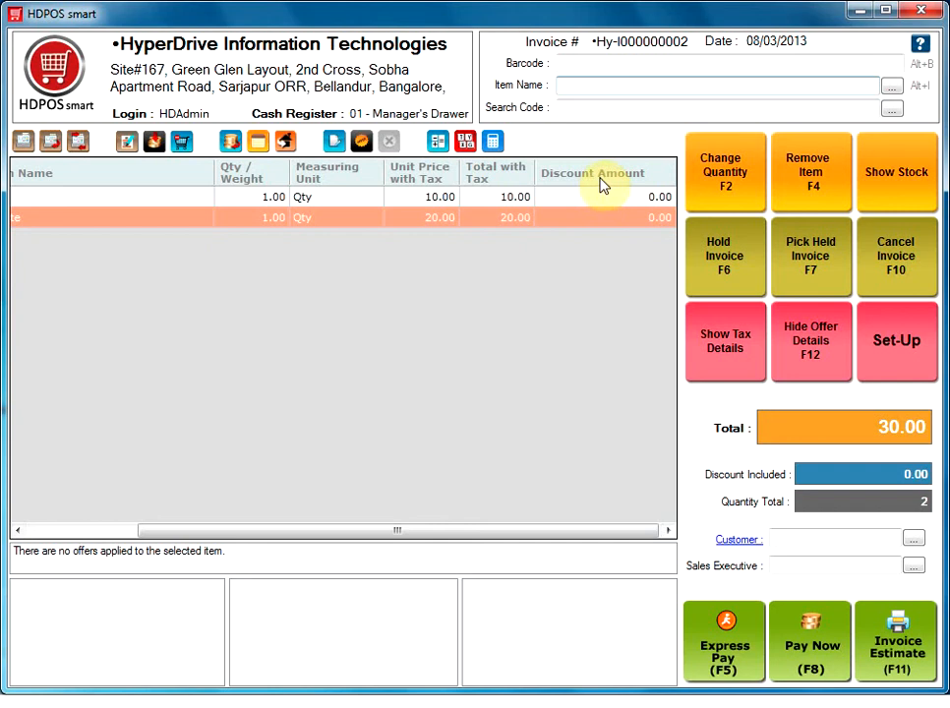
left_click(716, 86)
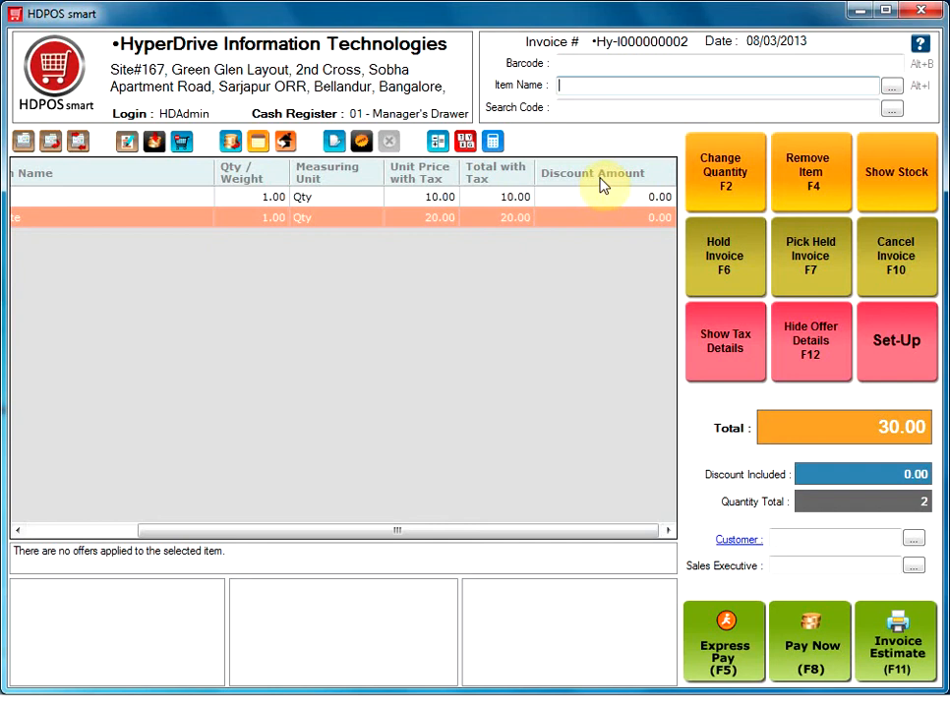
mouse_move(146, 604)
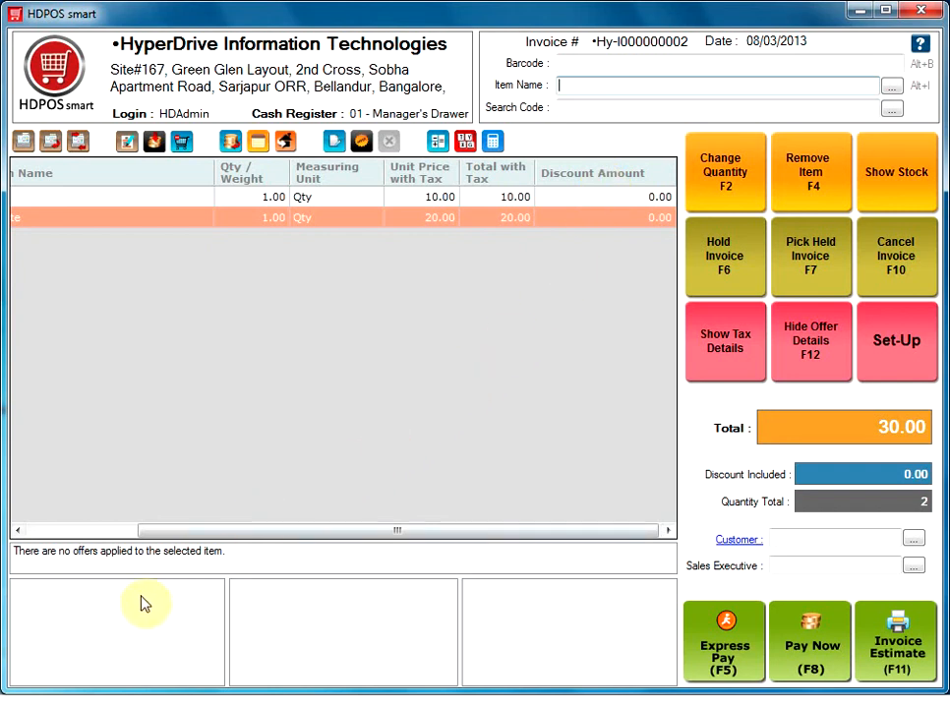
mouse_move(229, 617)
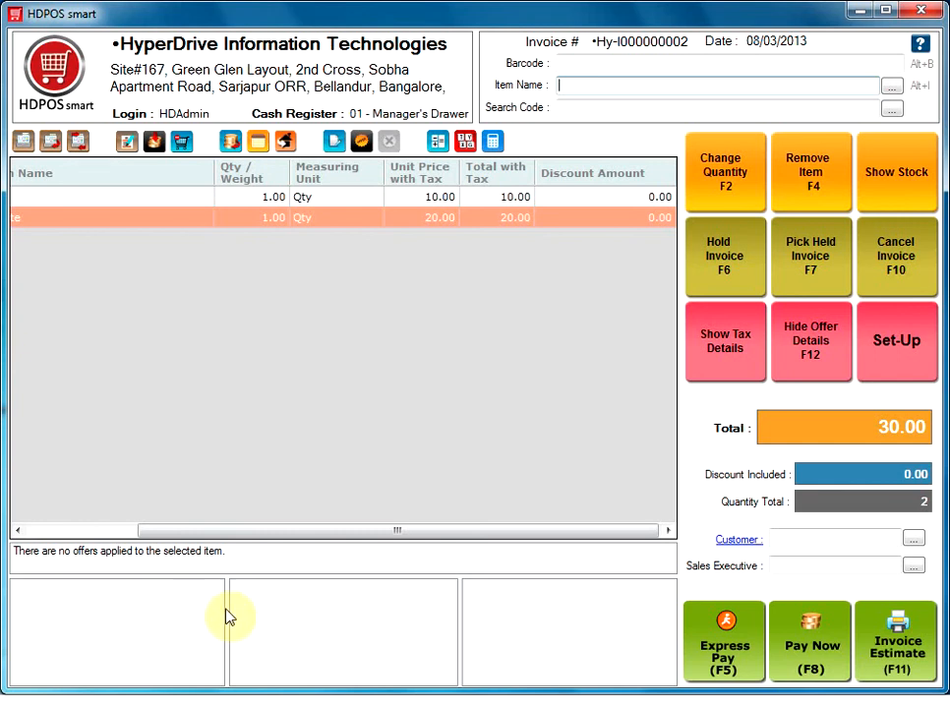
mouse_move(510, 629)
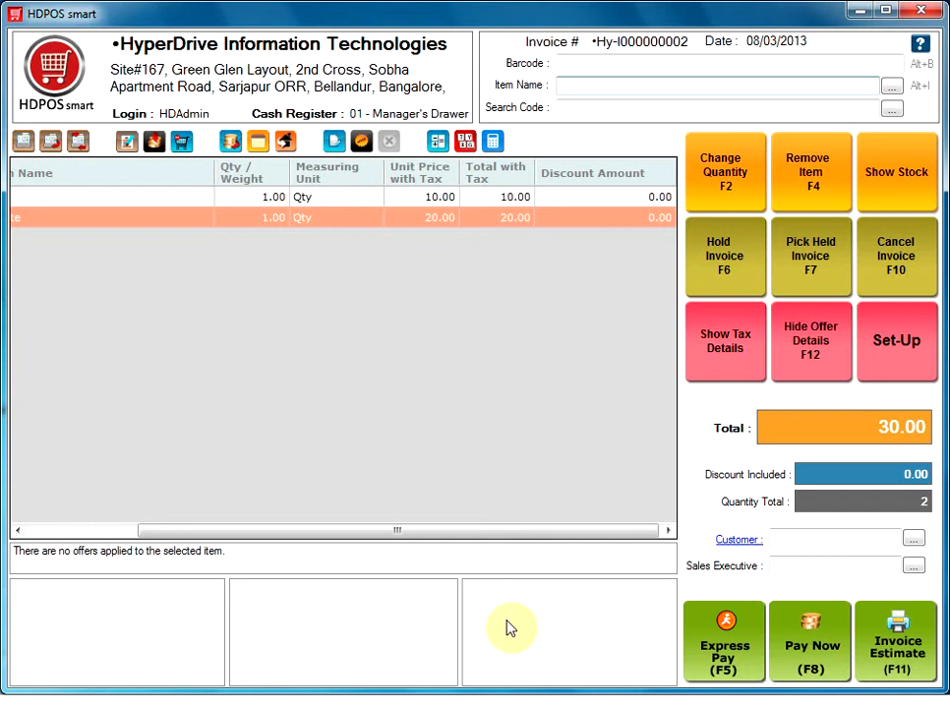
mouse_move(442, 629)
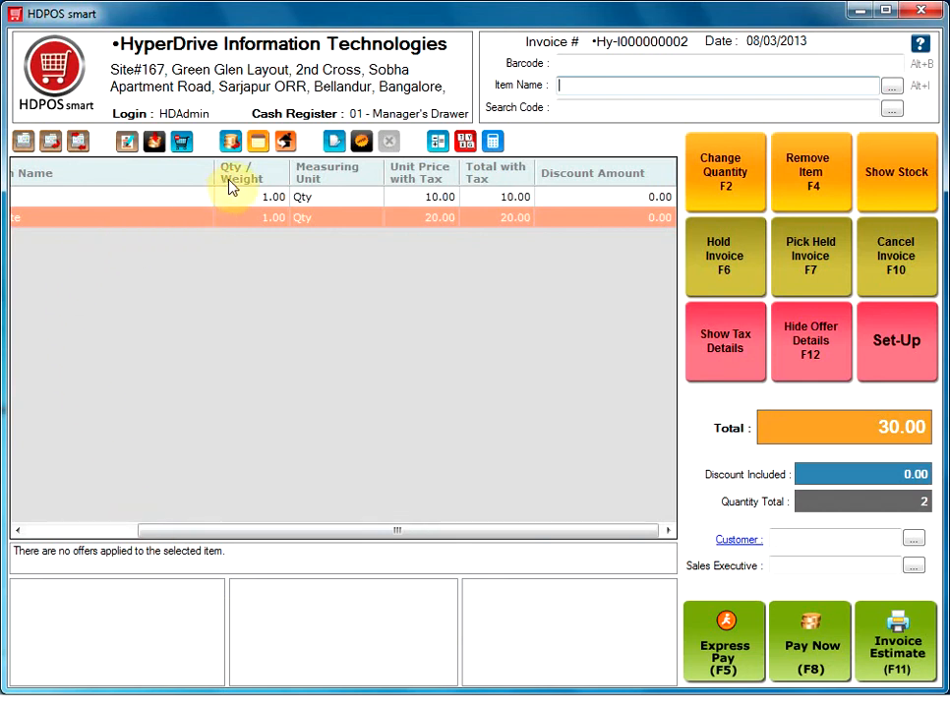
mouse_move(254, 229)
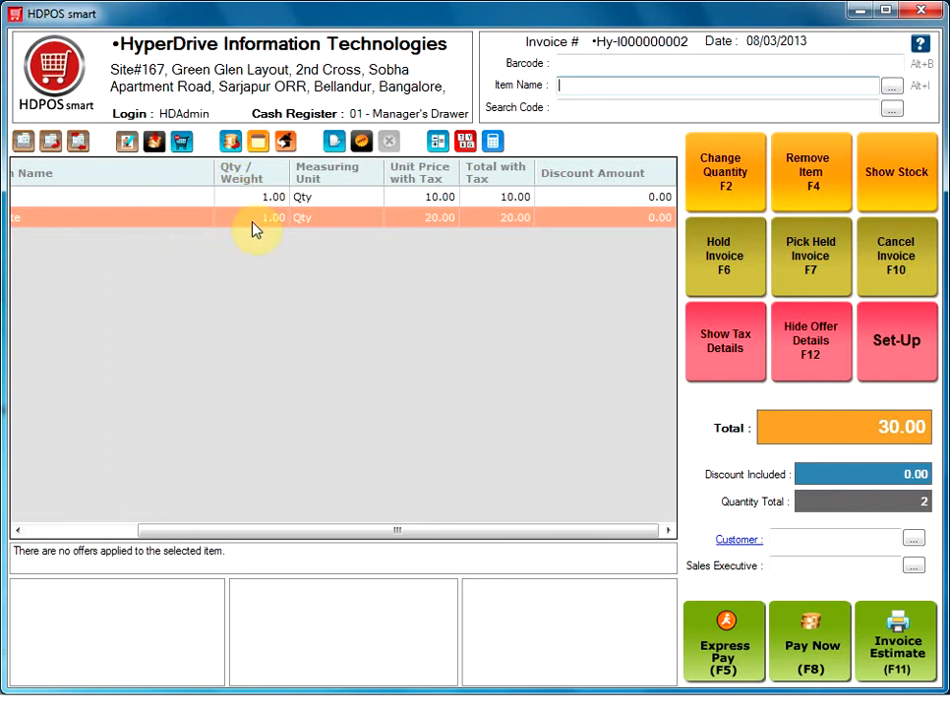
mouse_move(387, 248)
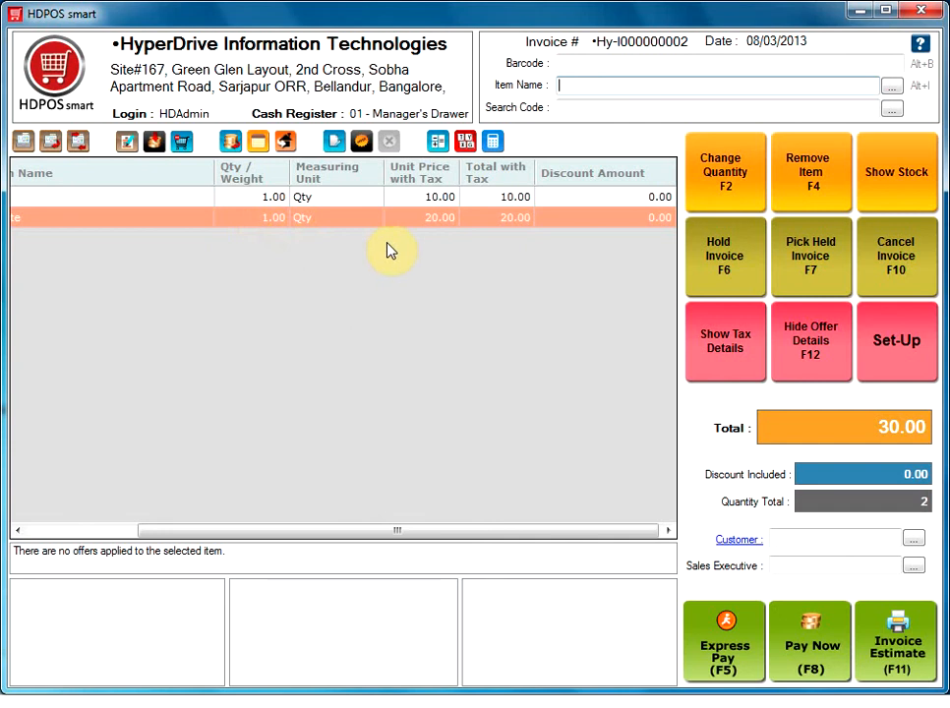
mouse_move(725, 173)
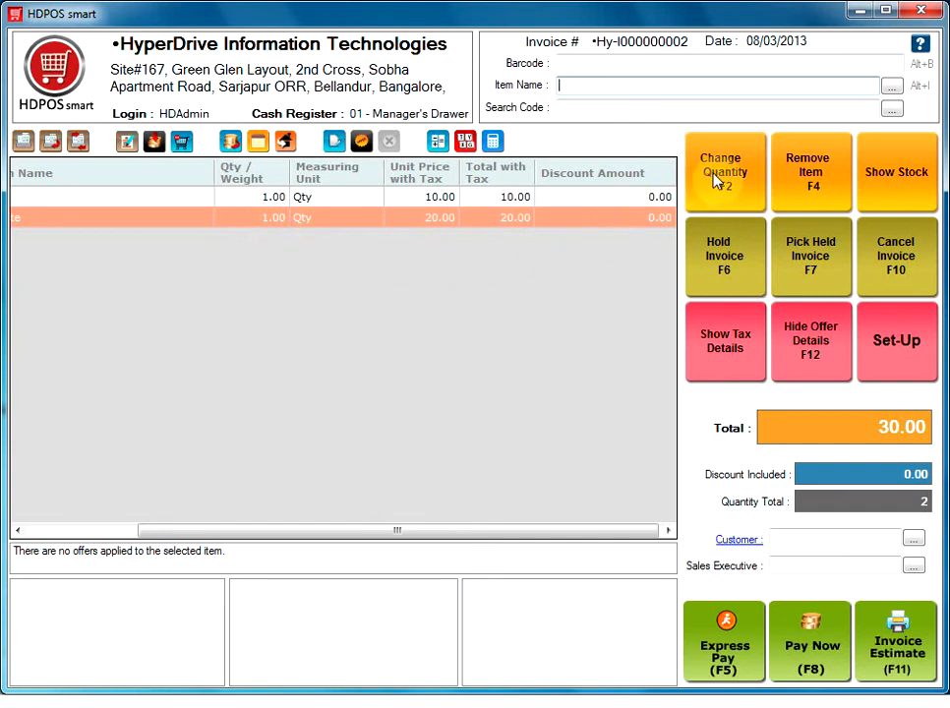
- Open colgate's Change Quantity dialog showing quantity 1, then cancel it unchanged
left_click(725, 172)
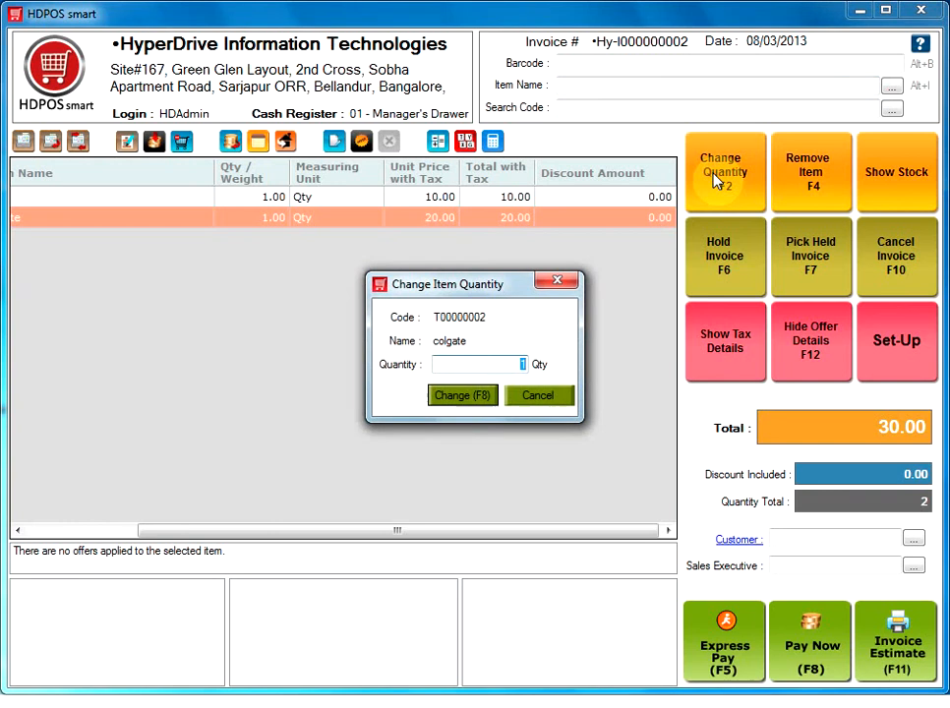
left_click(538, 394)
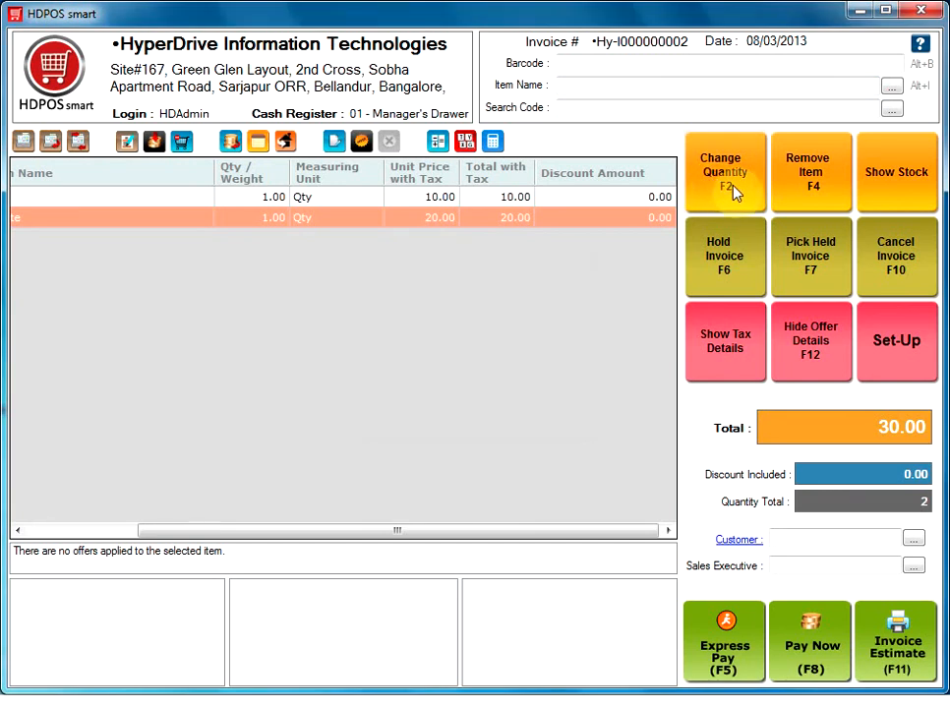
mouse_move(811, 187)
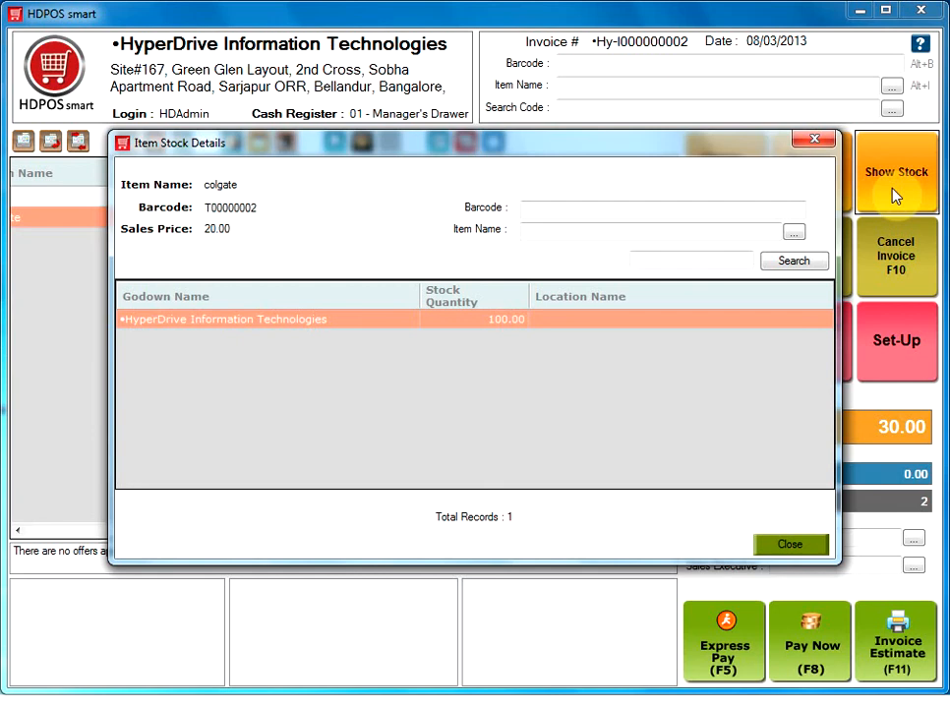
- Close colgate's stock details and hold the invoice, clearing the sale to 0.00
left_click(790, 544)
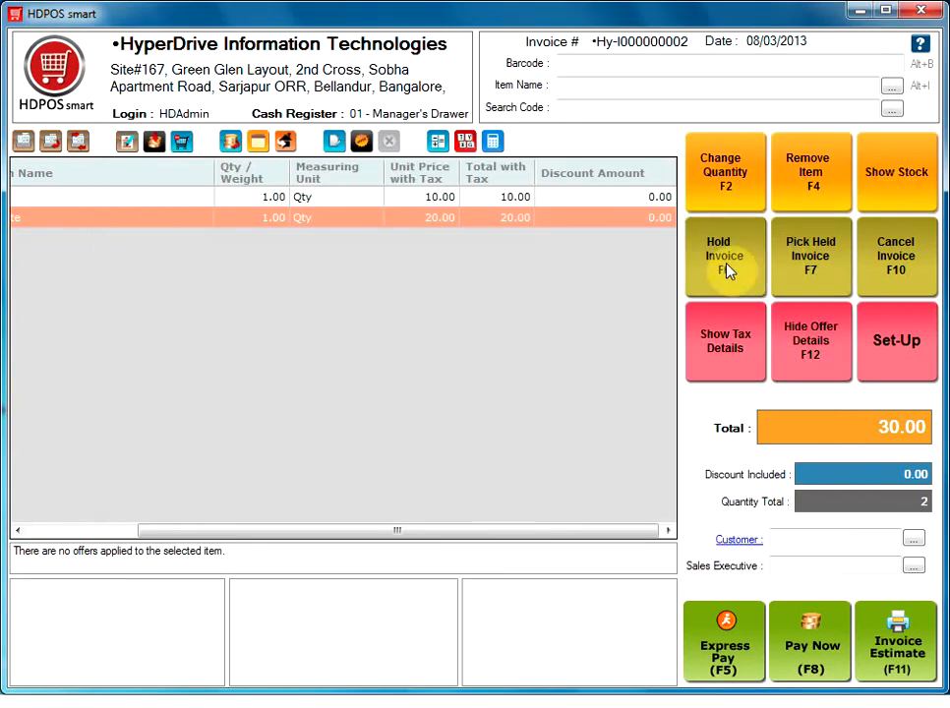
left_click(724, 256)
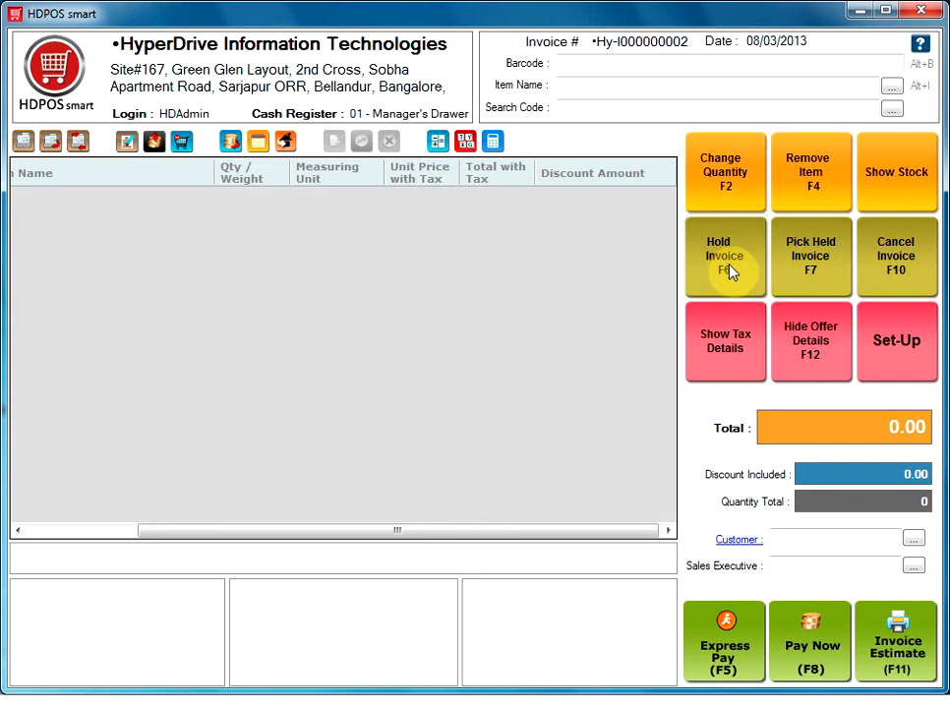
mouse_move(810, 261)
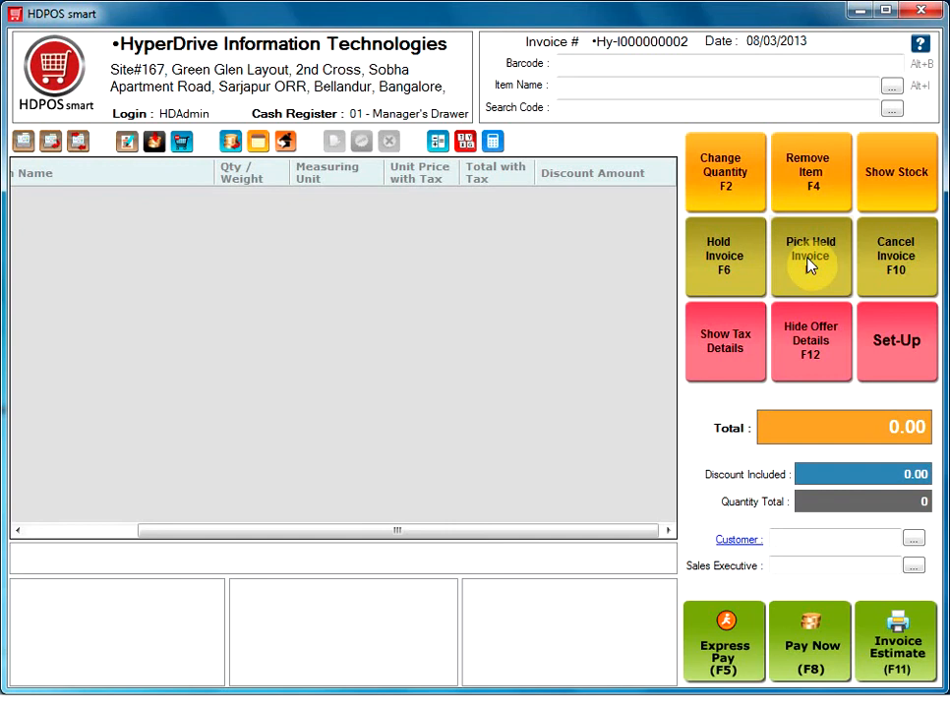
- Load the held invoice back, restoring lux and colgate with a 30.00 total
left_click(810, 256)
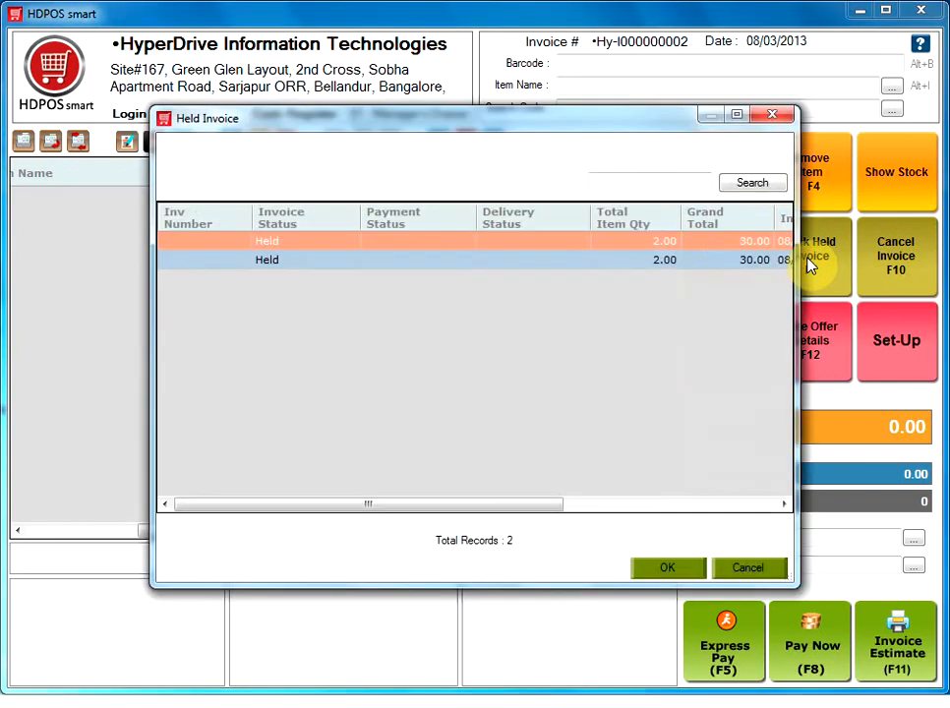
mouse_move(730, 399)
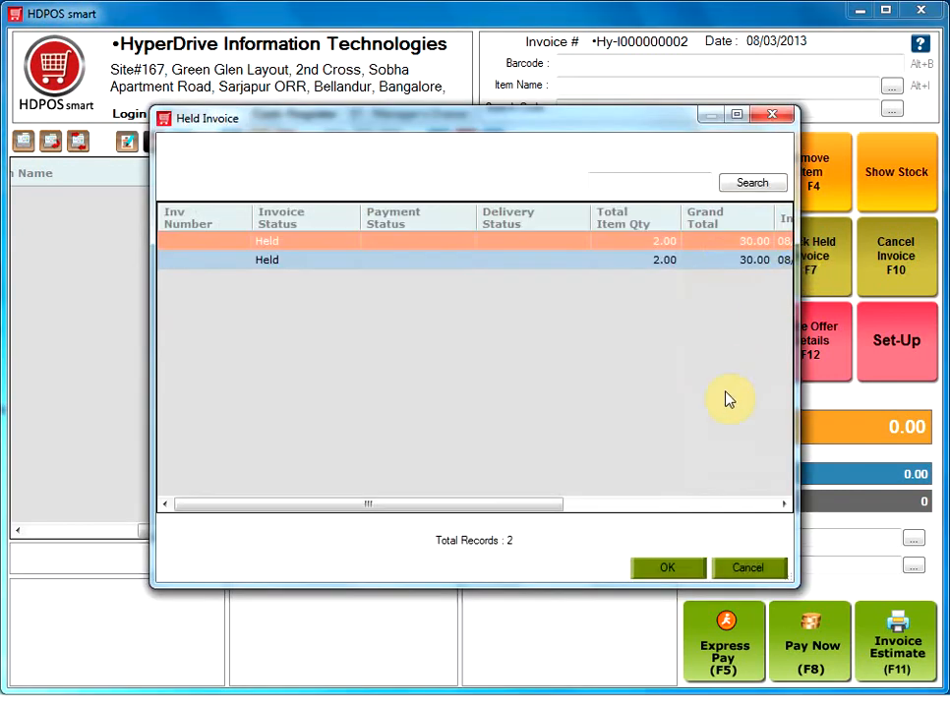
mouse_move(812, 261)
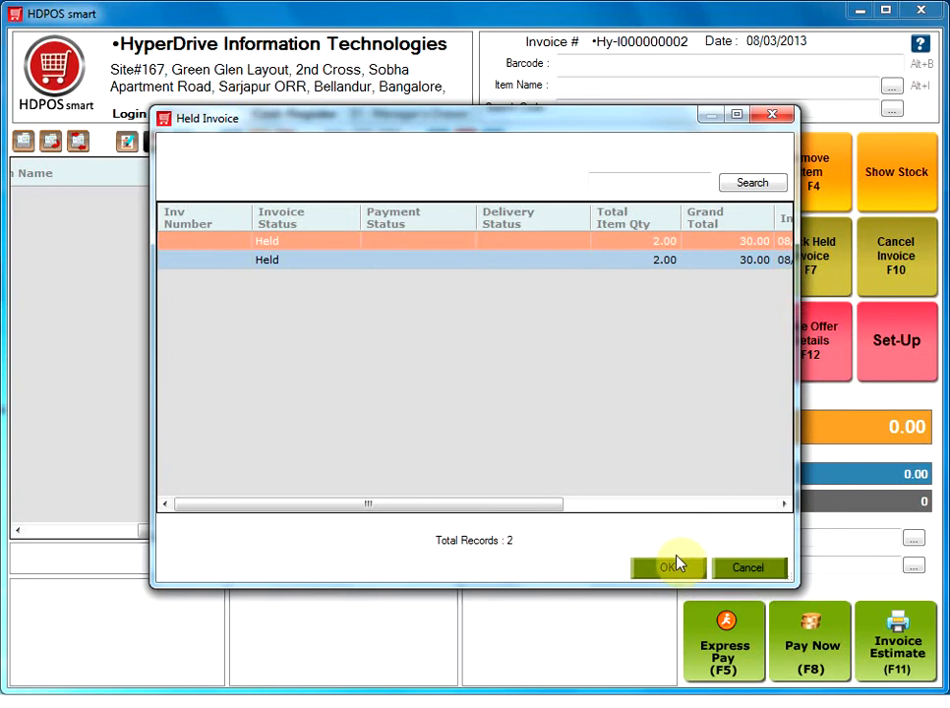
left_click(669, 567)
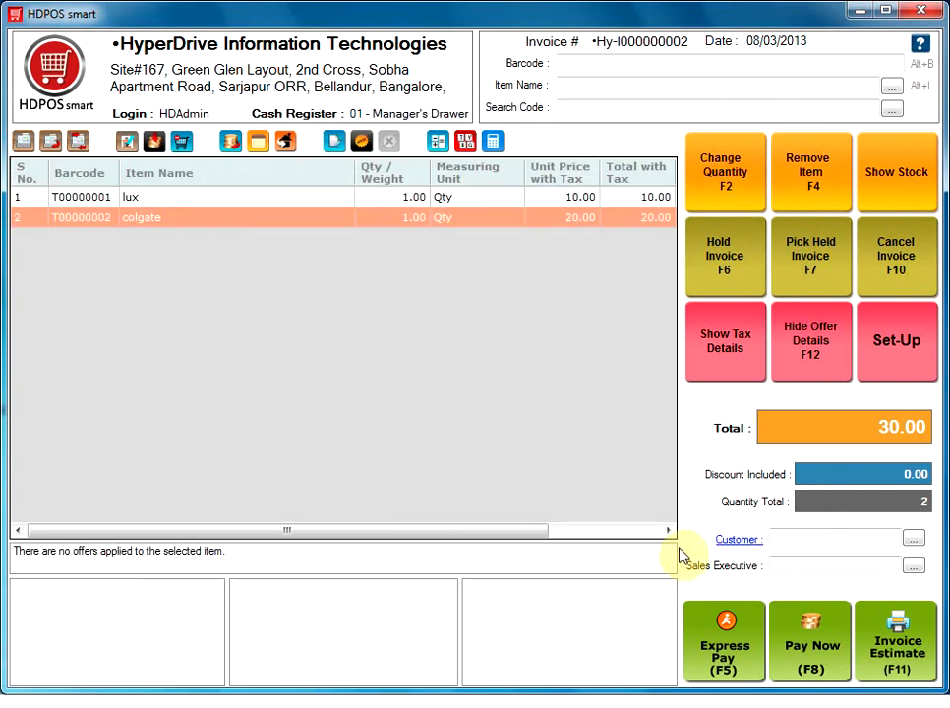
mouse_move(810, 273)
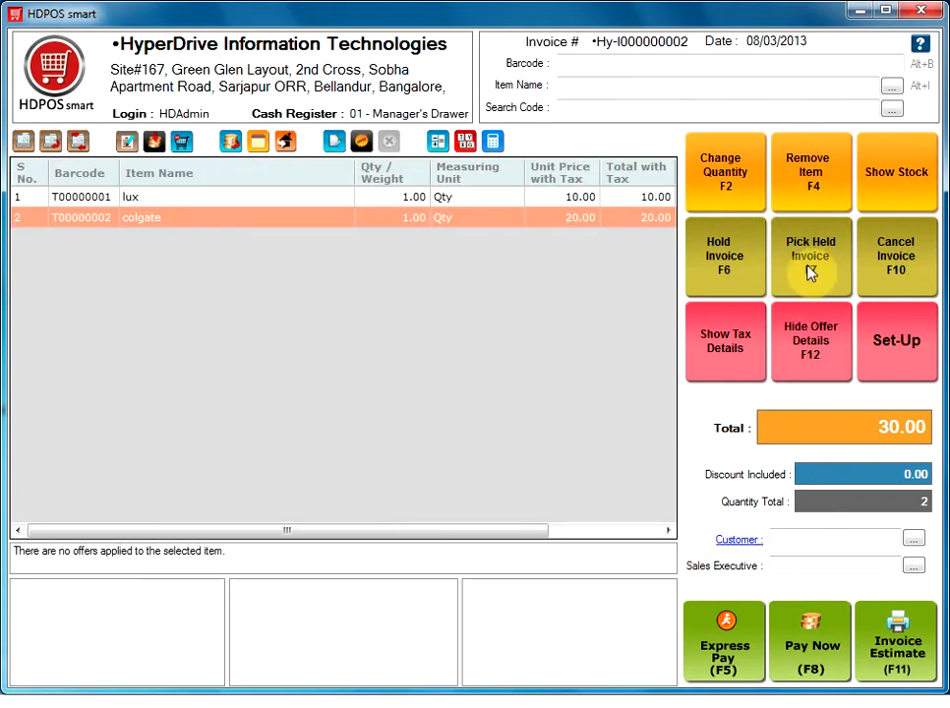
mouse_move(895, 257)
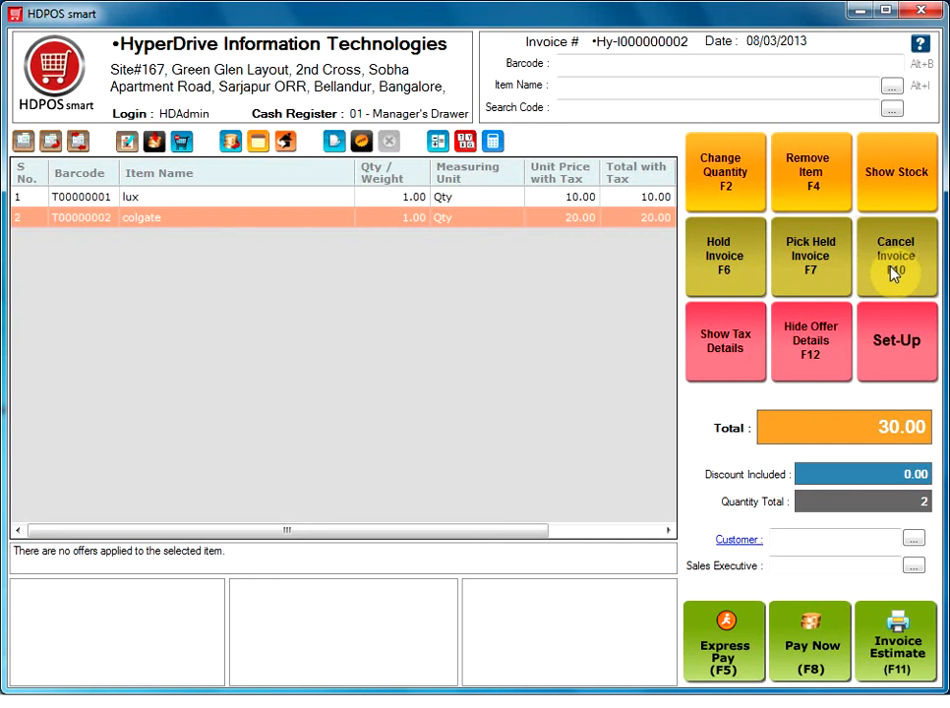
mouse_move(725, 341)
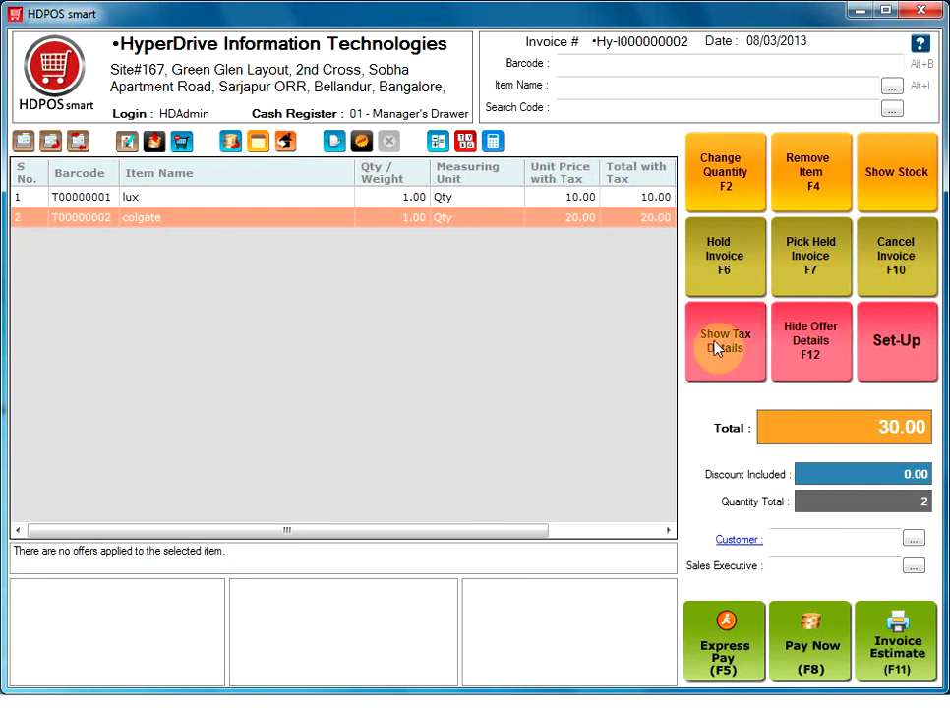
- Show tax details so the grid lists tax percent and total tax of 0.00
left_click(725, 341)
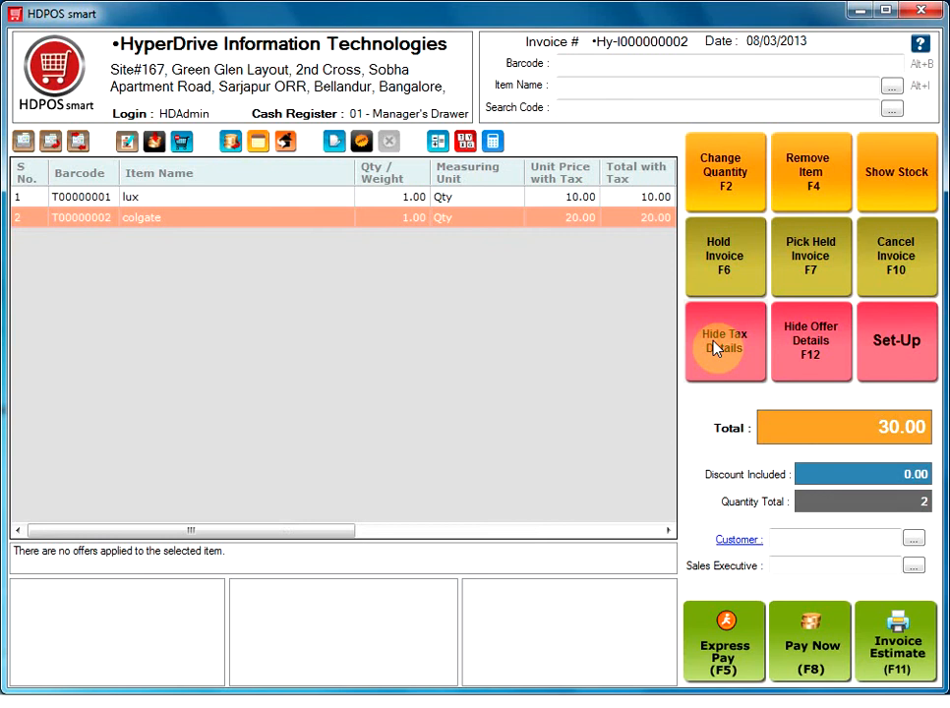
mouse_move(679, 516)
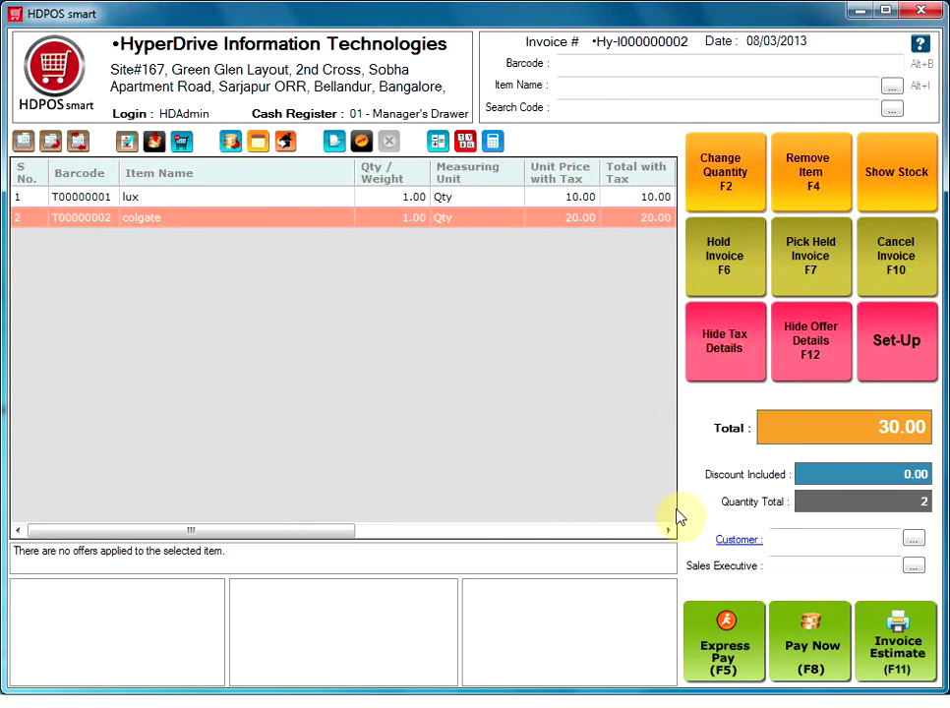
left_click(669, 530)
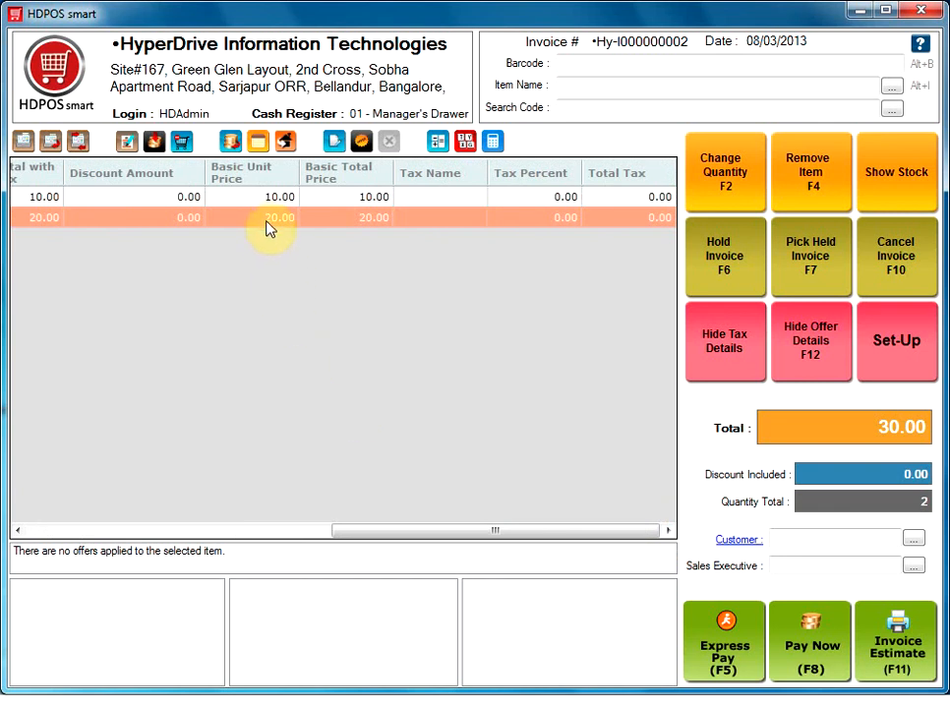
mouse_move(280, 229)
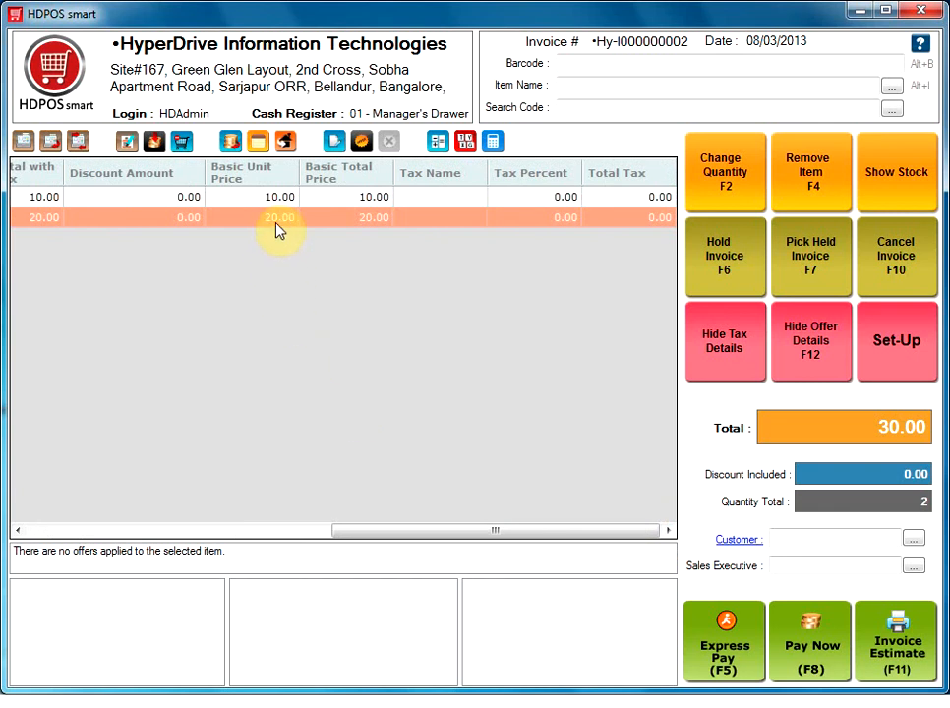
mouse_move(339, 219)
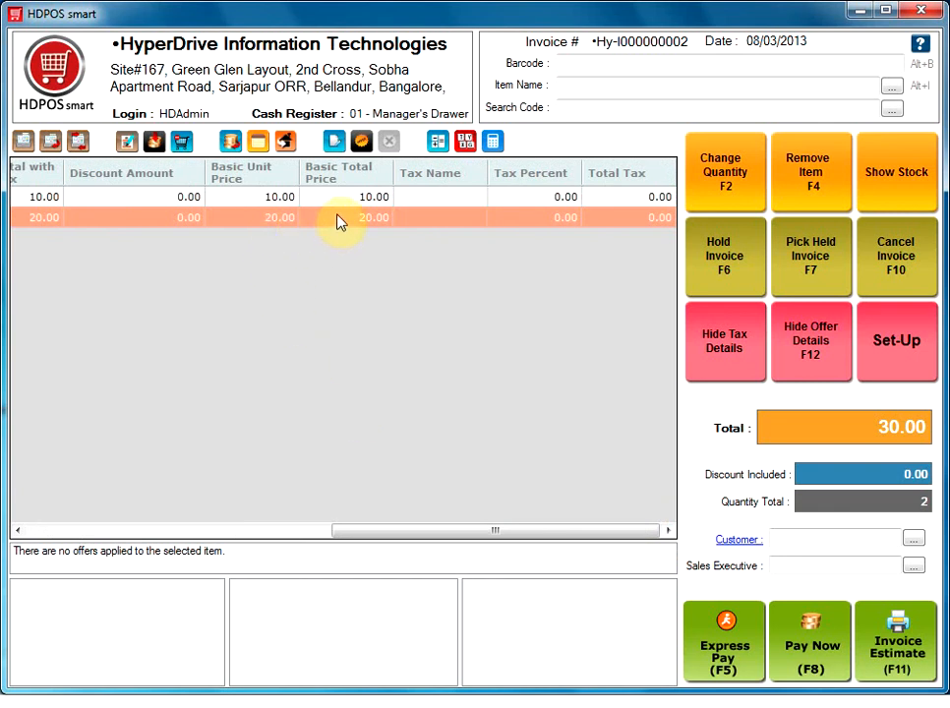
mouse_move(427, 218)
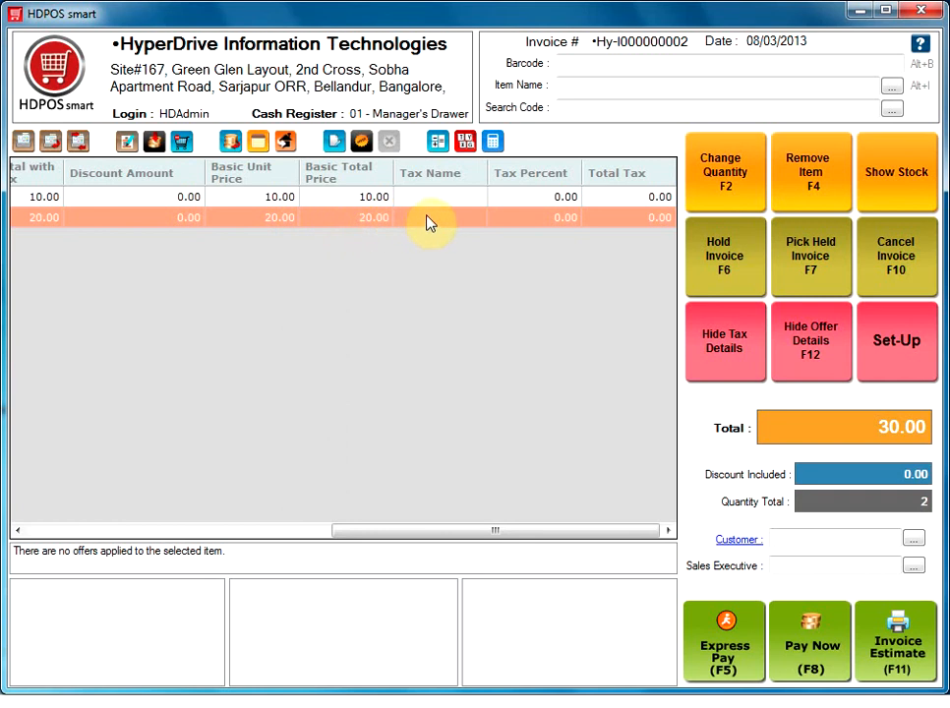
mouse_move(541, 228)
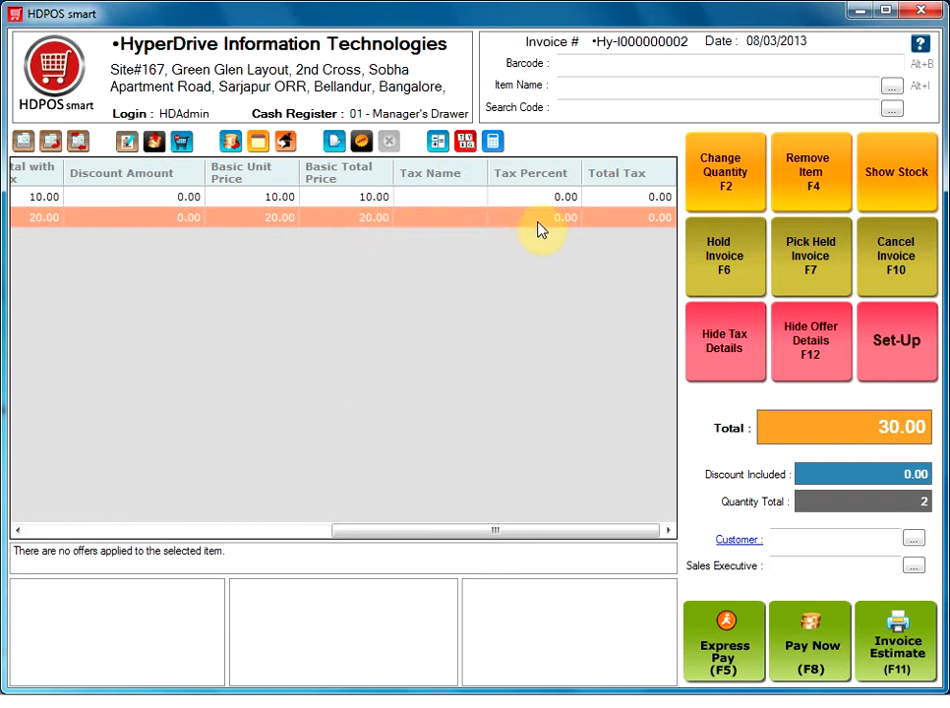
mouse_move(603, 221)
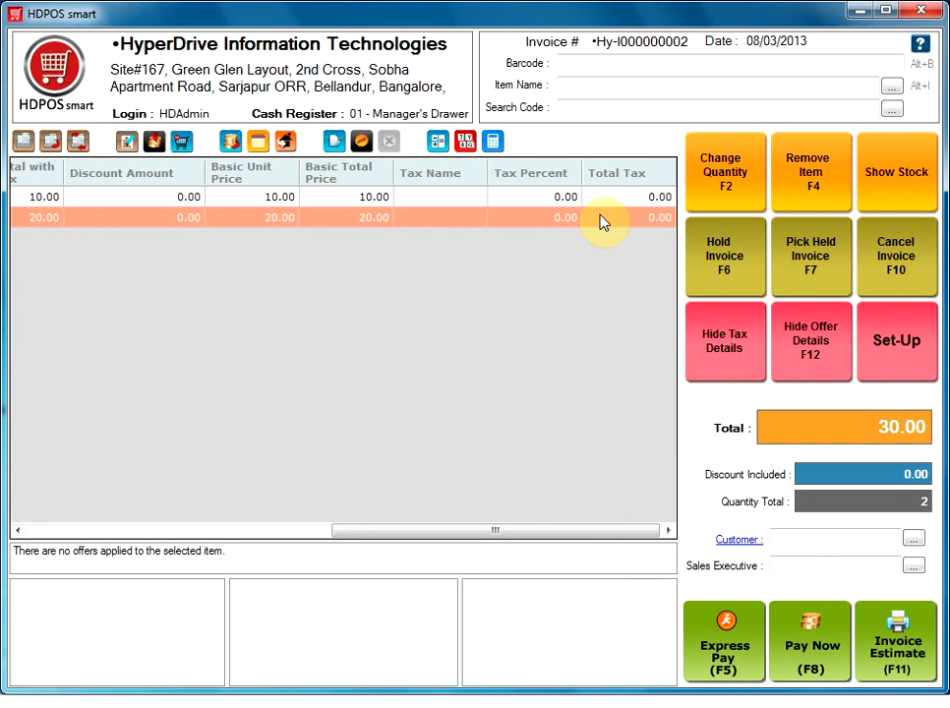
mouse_move(806, 342)
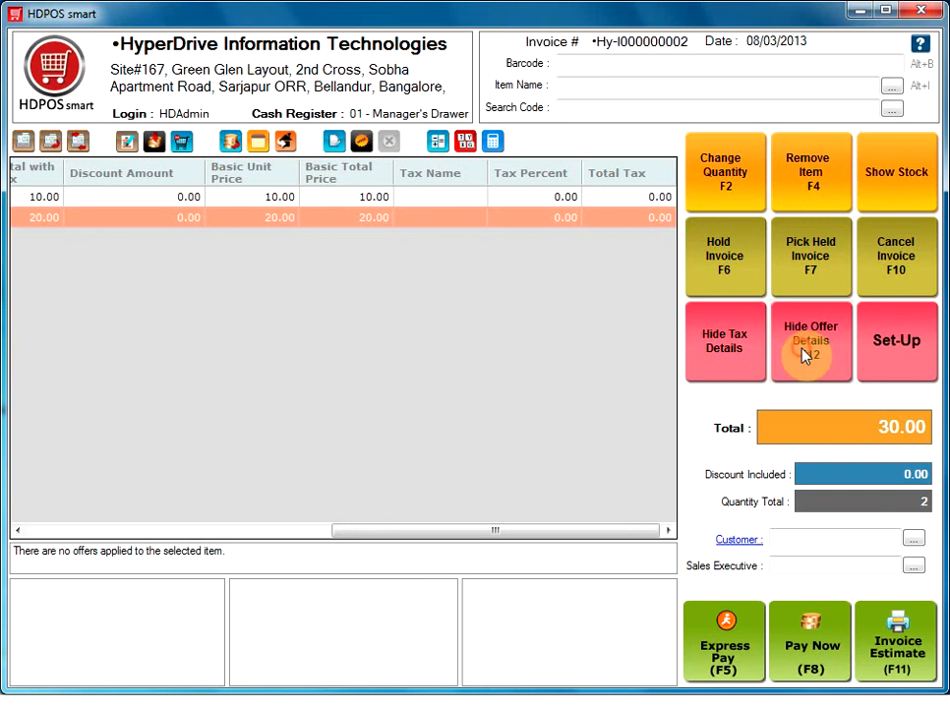
- Hide the offer details with F12 and open the Set-Up screen
left_click(810, 341)
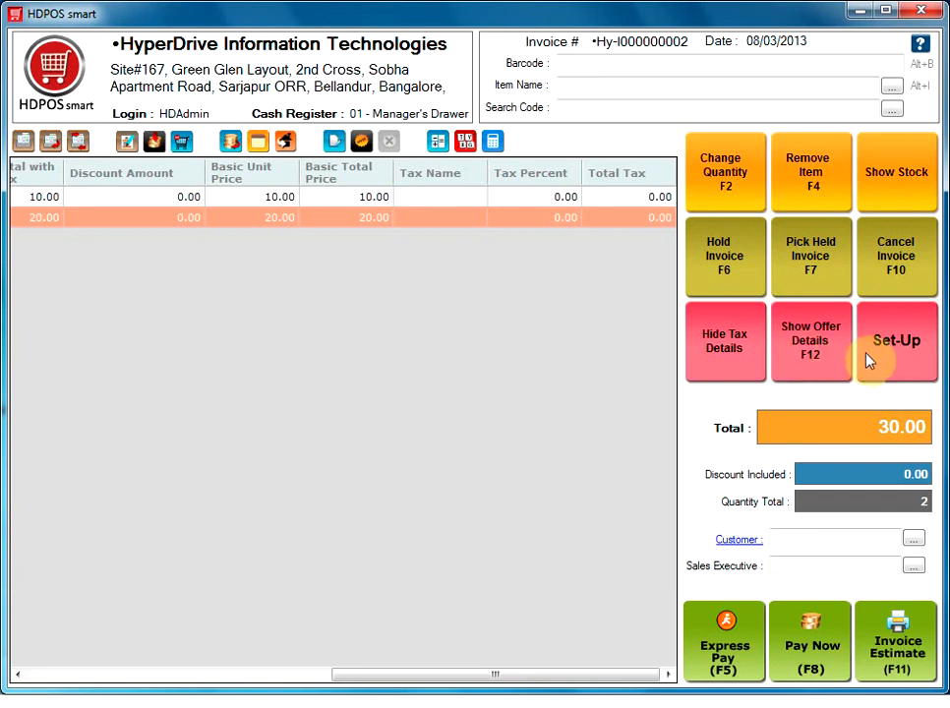
left_click(896, 341)
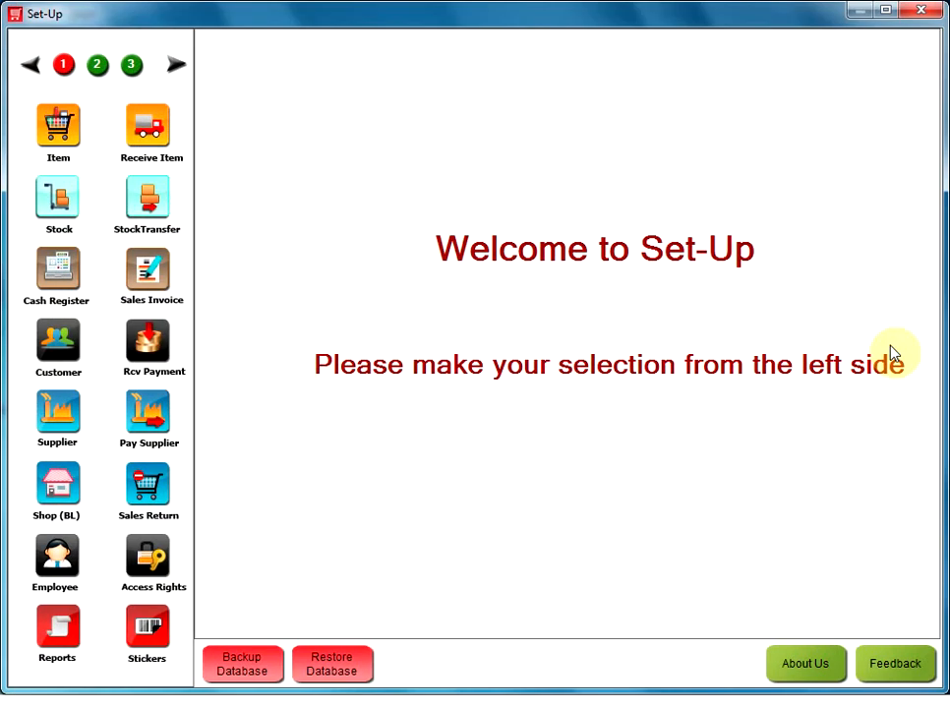
mouse_move(804, 372)
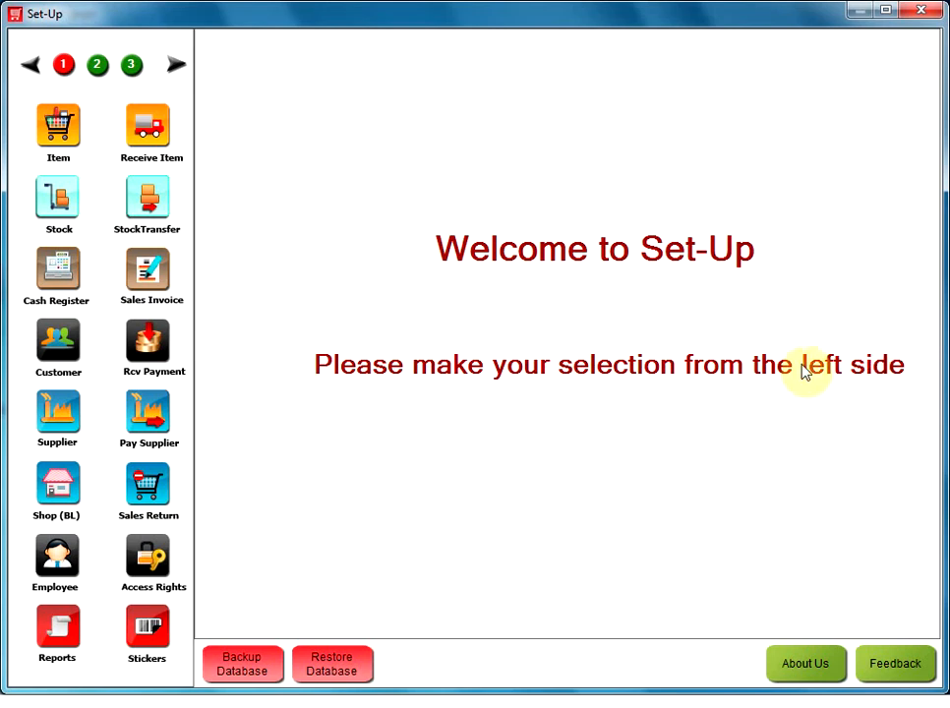
mouse_move(538, 336)
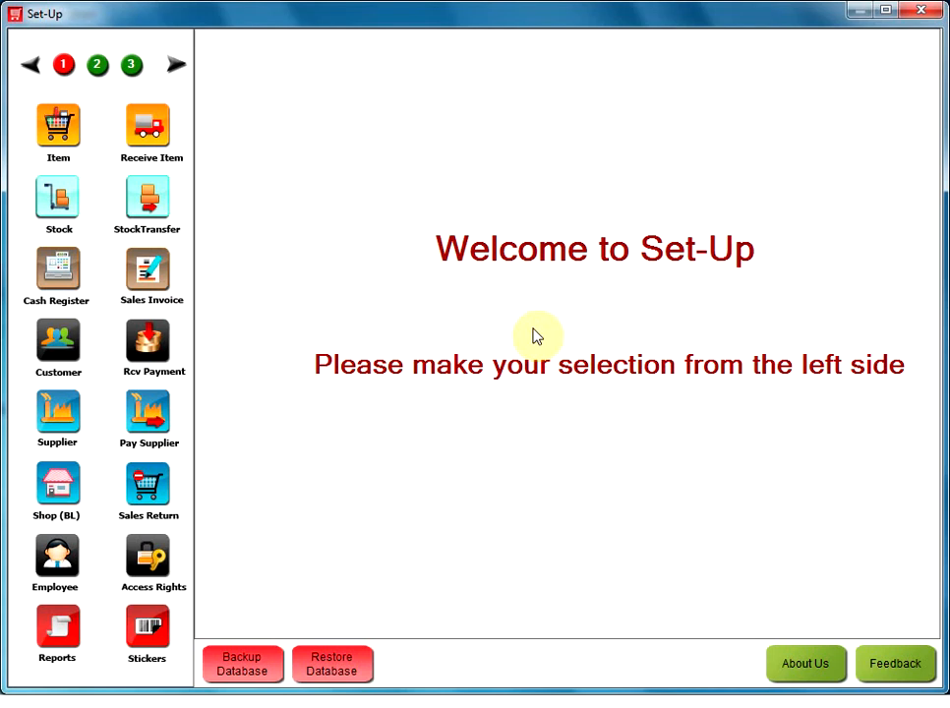
mouse_move(112, 251)
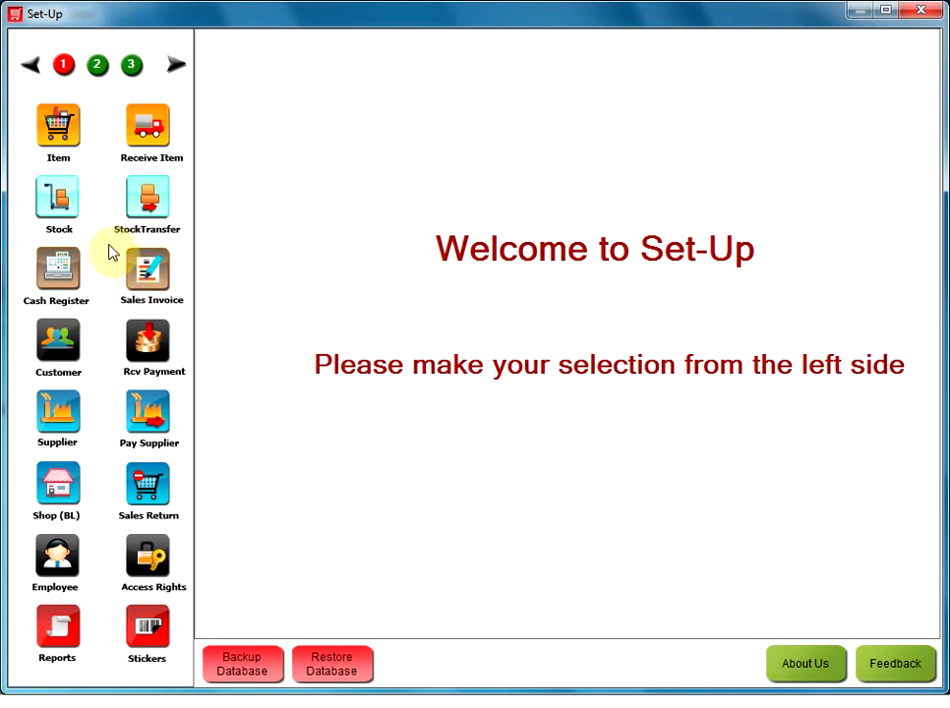
mouse_move(103, 194)
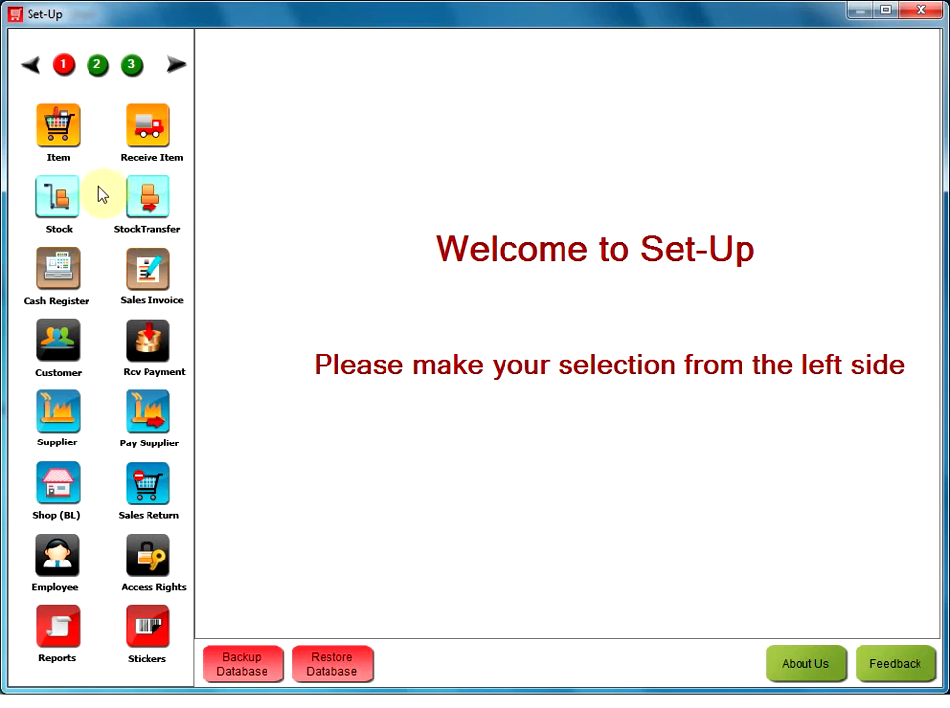
mouse_move(201, 623)
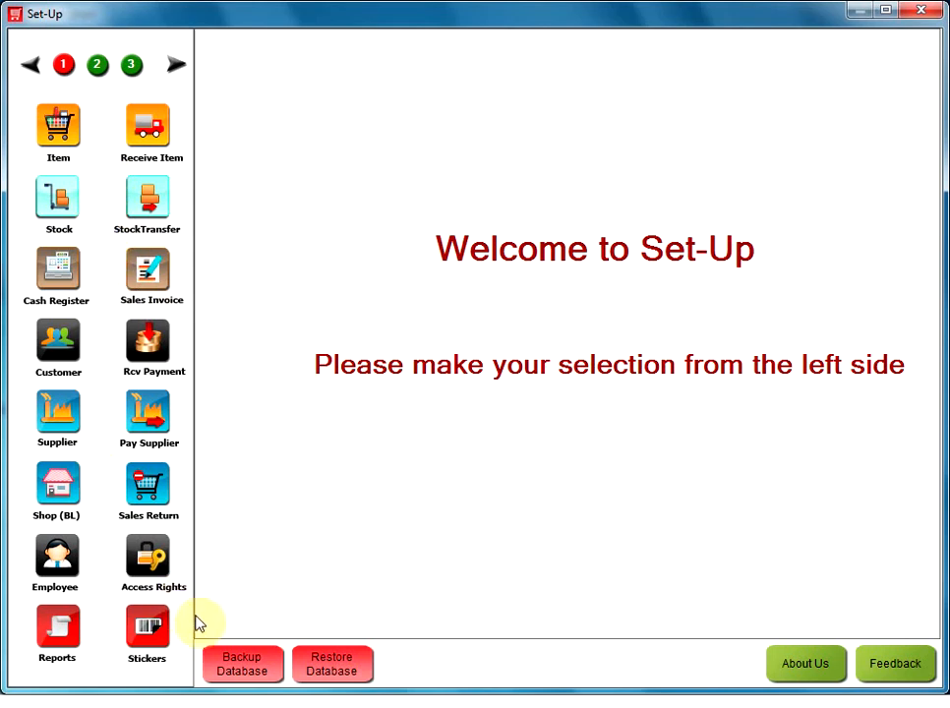
mouse_move(633, 657)
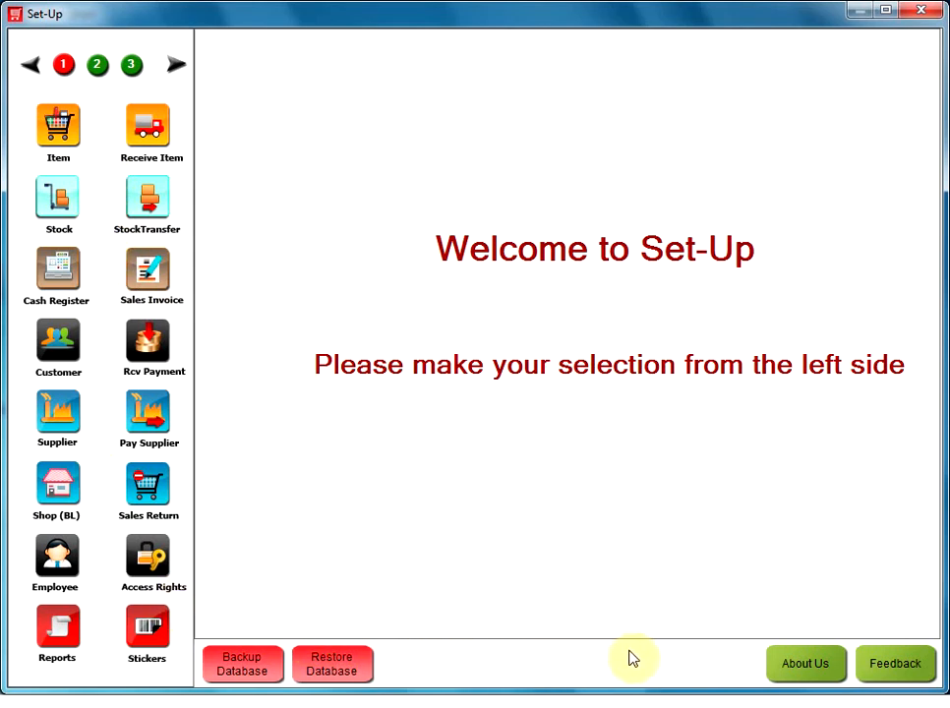
mouse_move(805, 664)
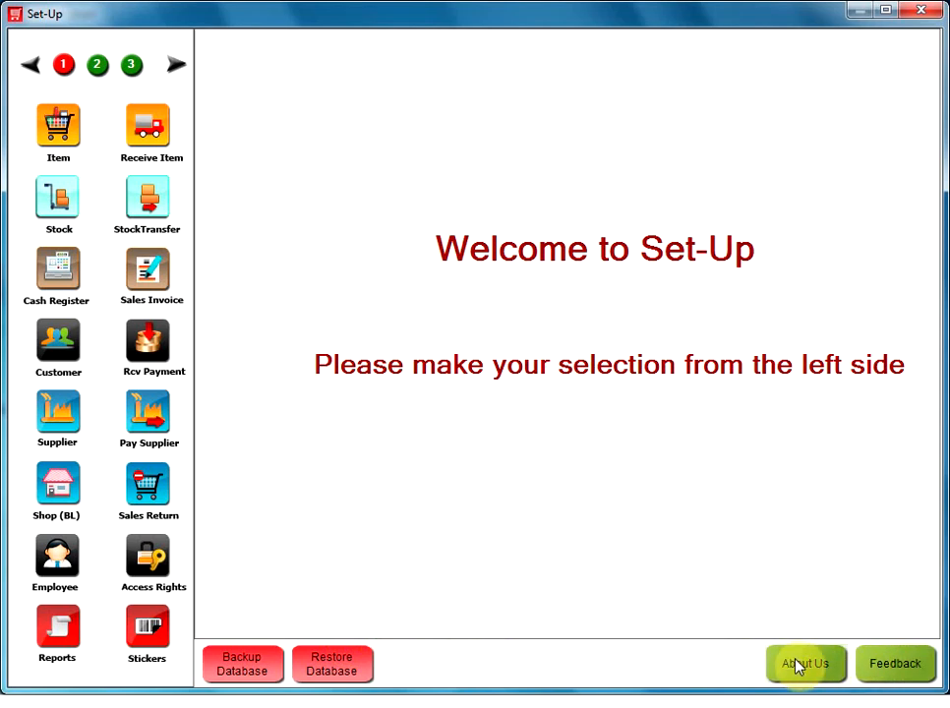
mouse_move(243, 663)
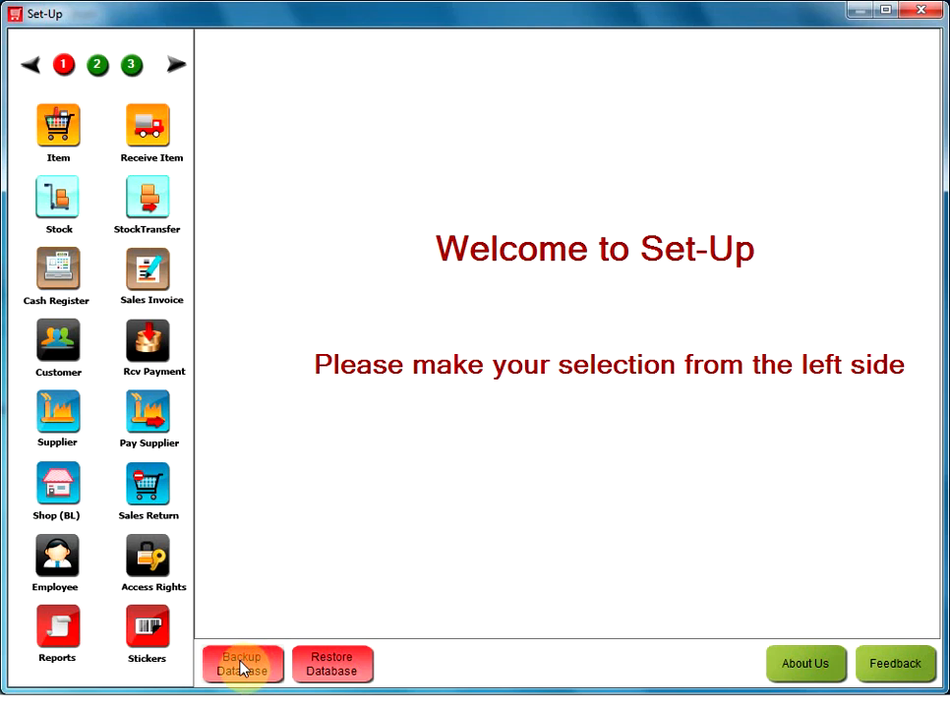
left_click(242, 663)
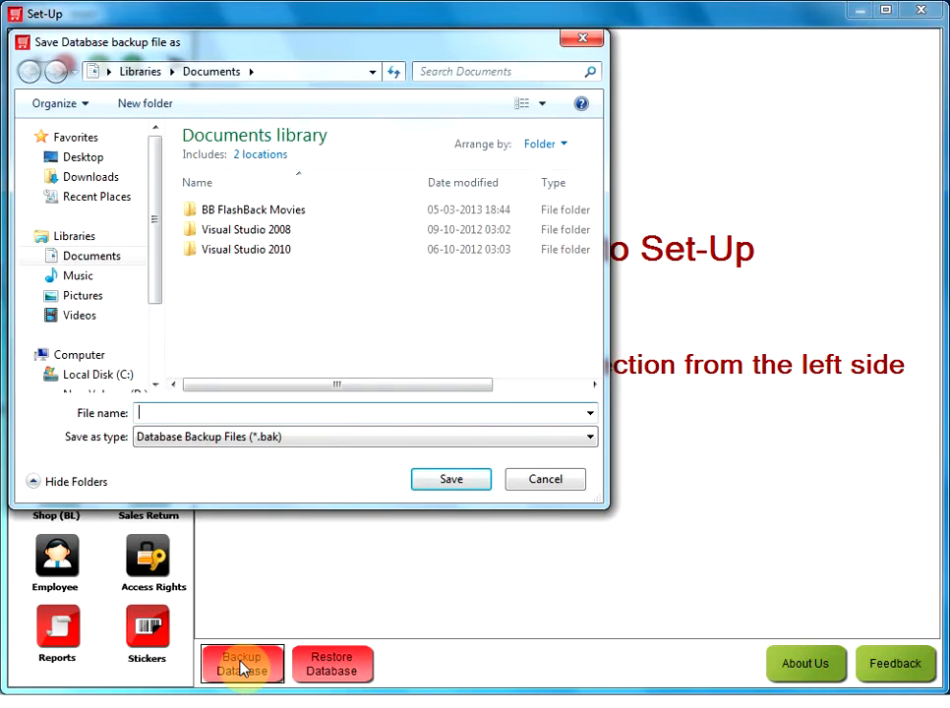
left_click(545, 479)
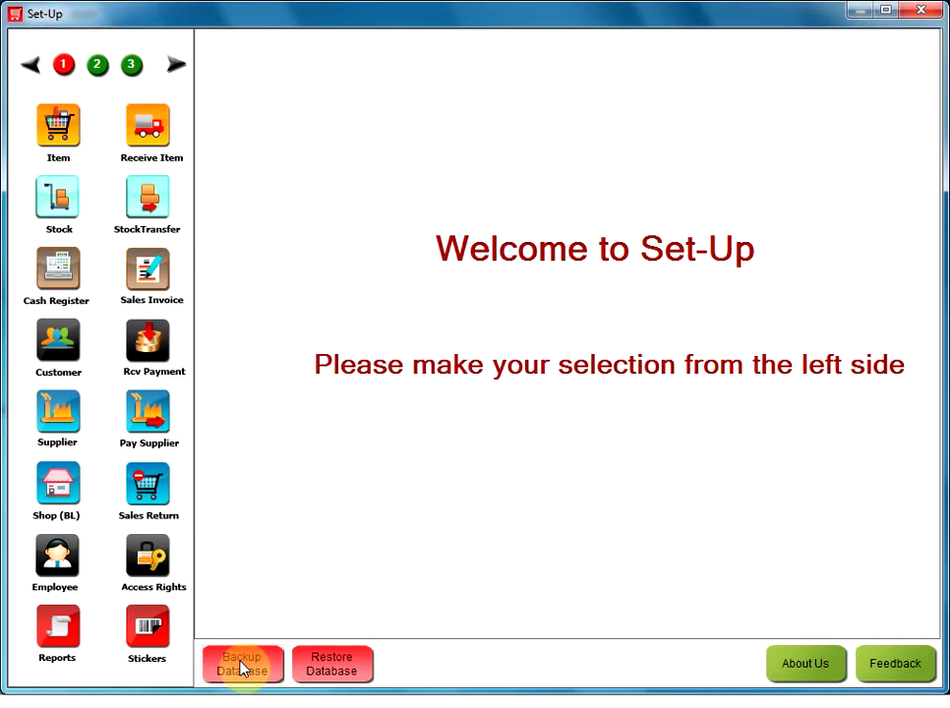
mouse_move(332, 663)
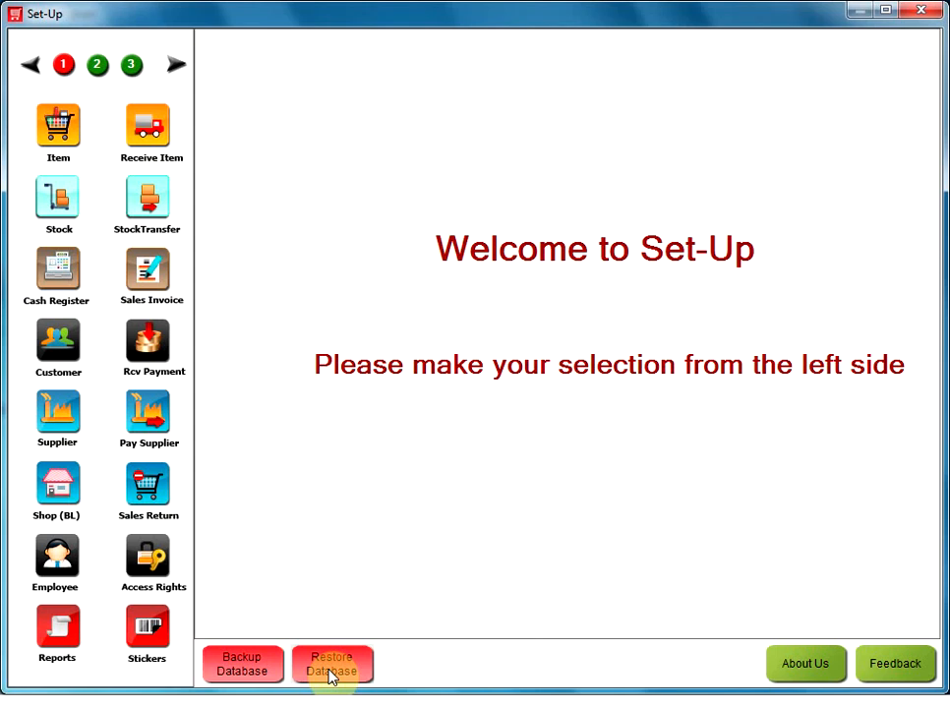
mouse_move(343, 667)
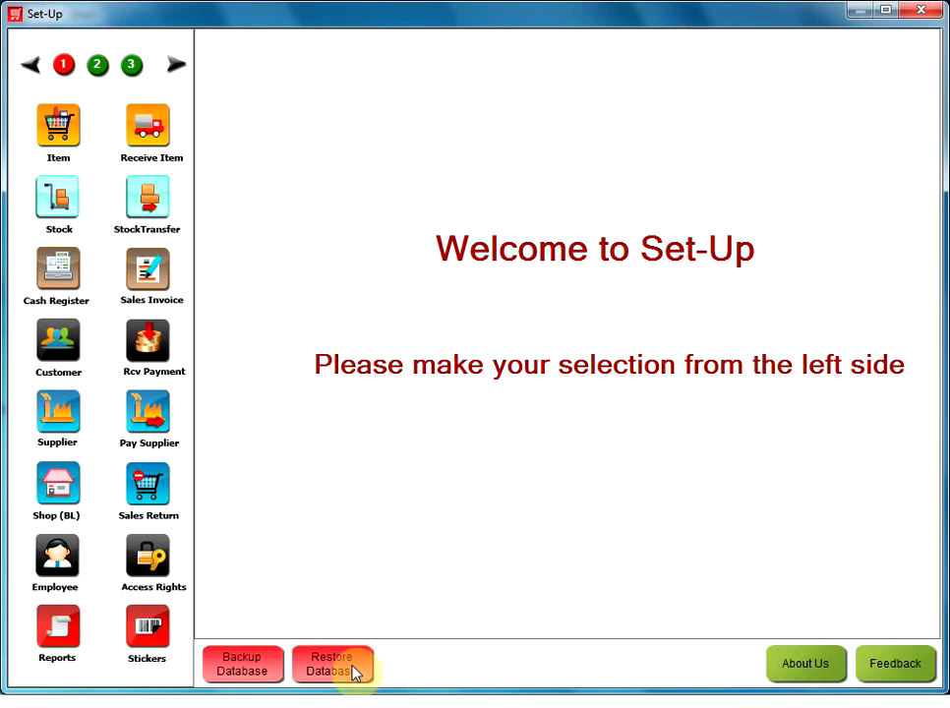
left_click(331, 663)
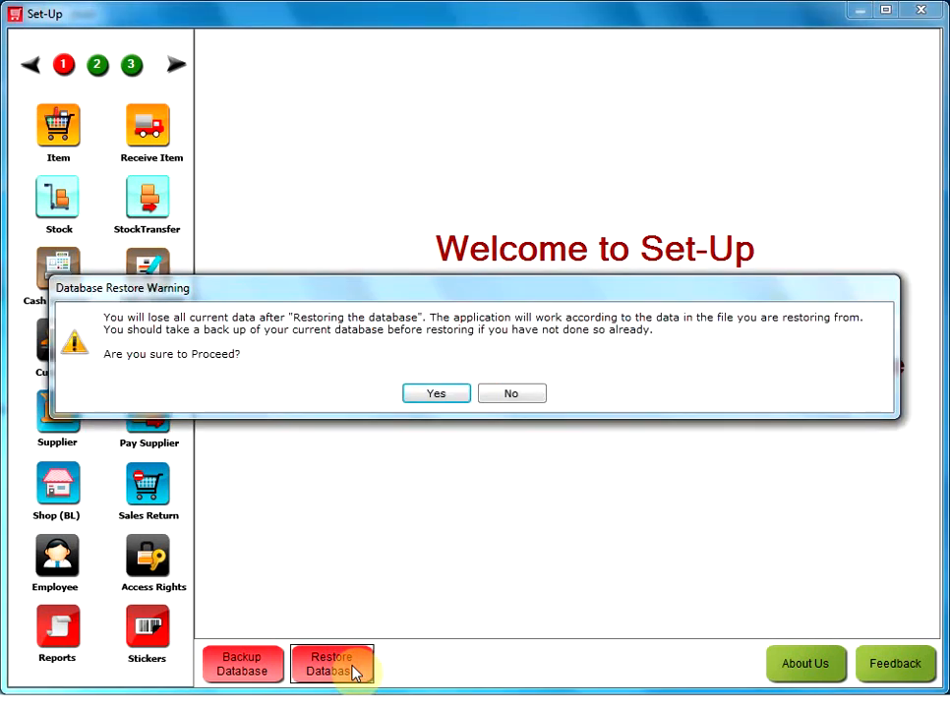
left_click(512, 392)
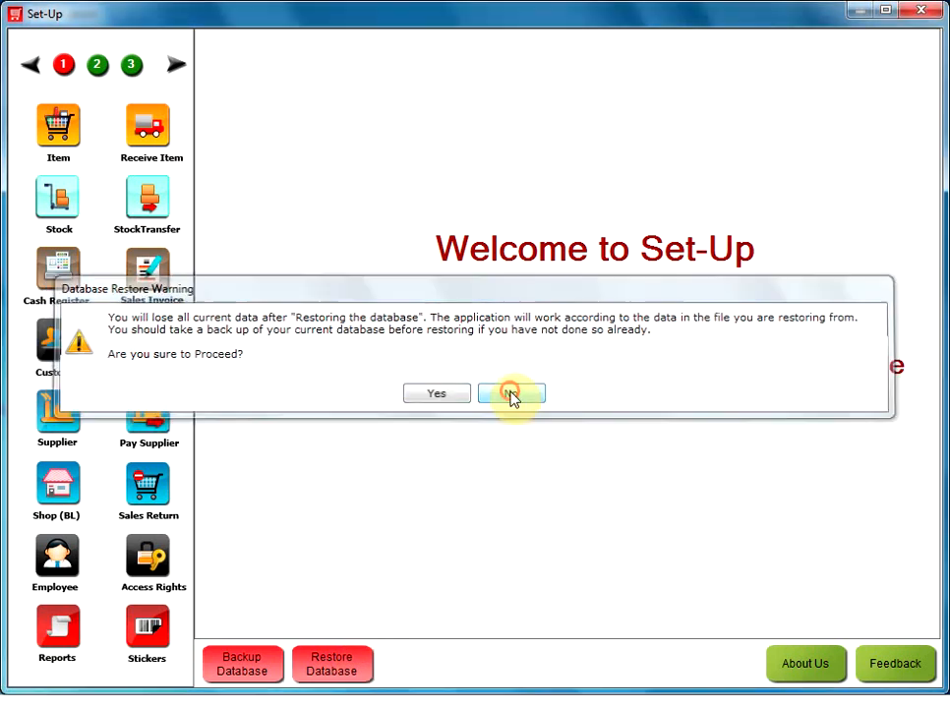
left_click(510, 392)
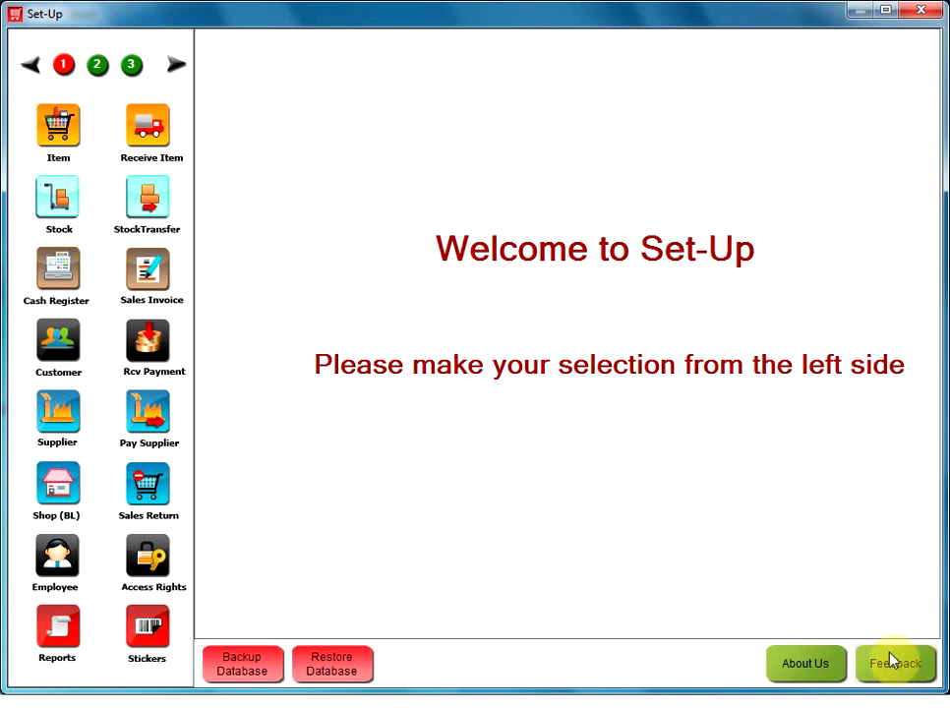
mouse_move(914, 617)
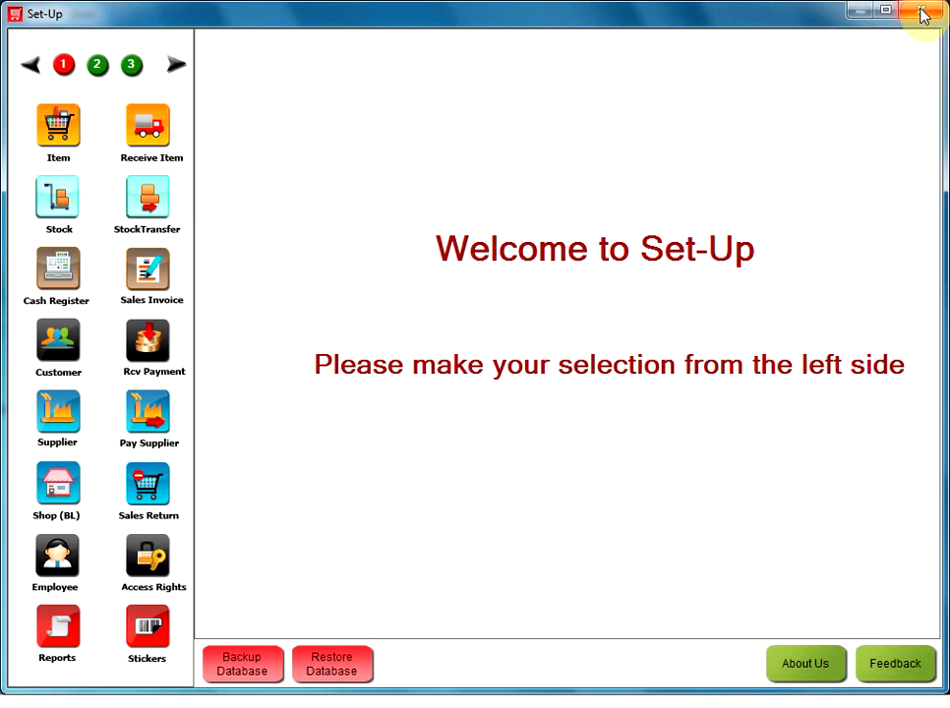
- Close the Set-Up window, returning to the sales screen with the 30.00 invoice
left_click(923, 14)
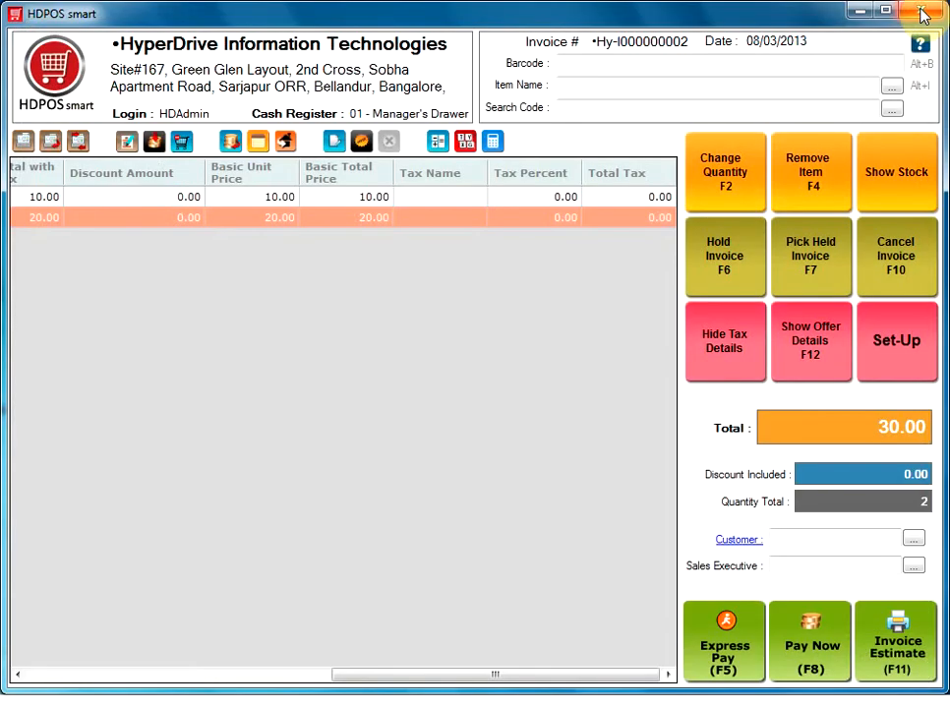
mouse_move(738, 366)
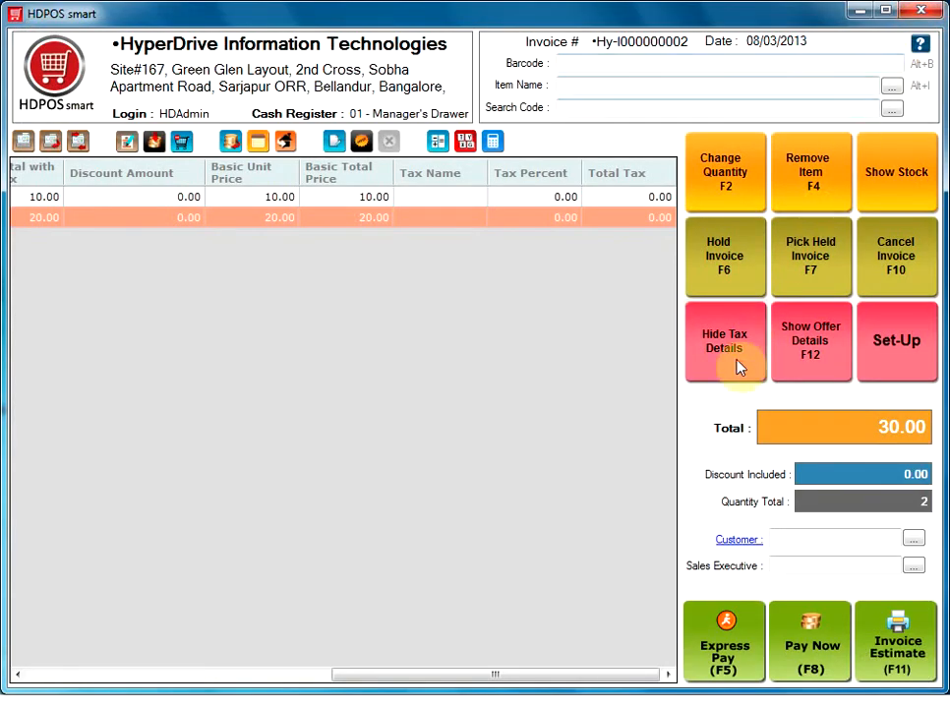
mouse_move(735, 428)
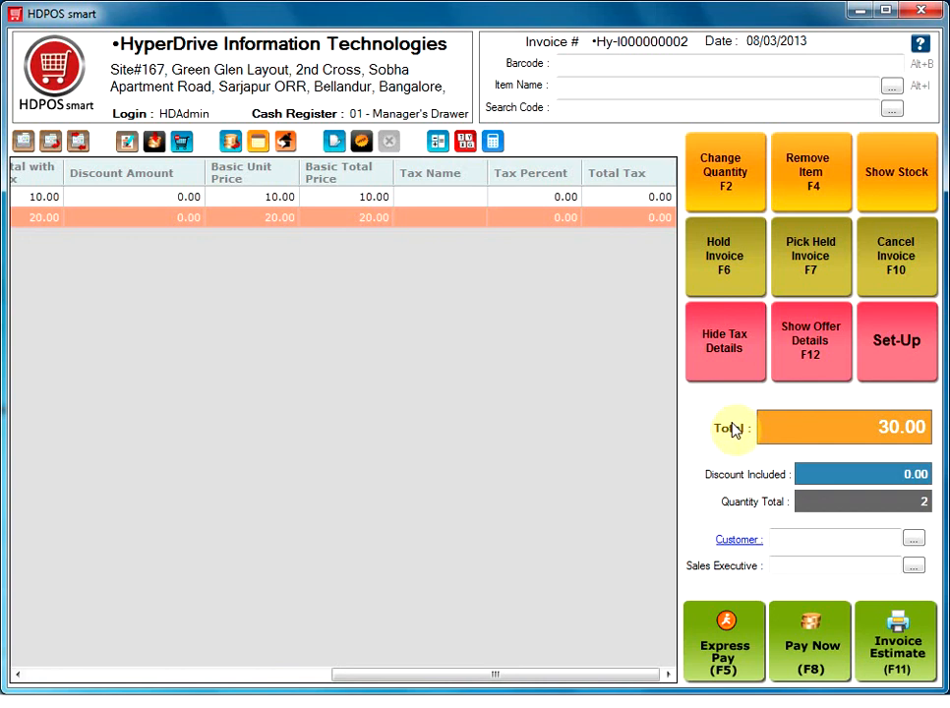
mouse_move(736, 444)
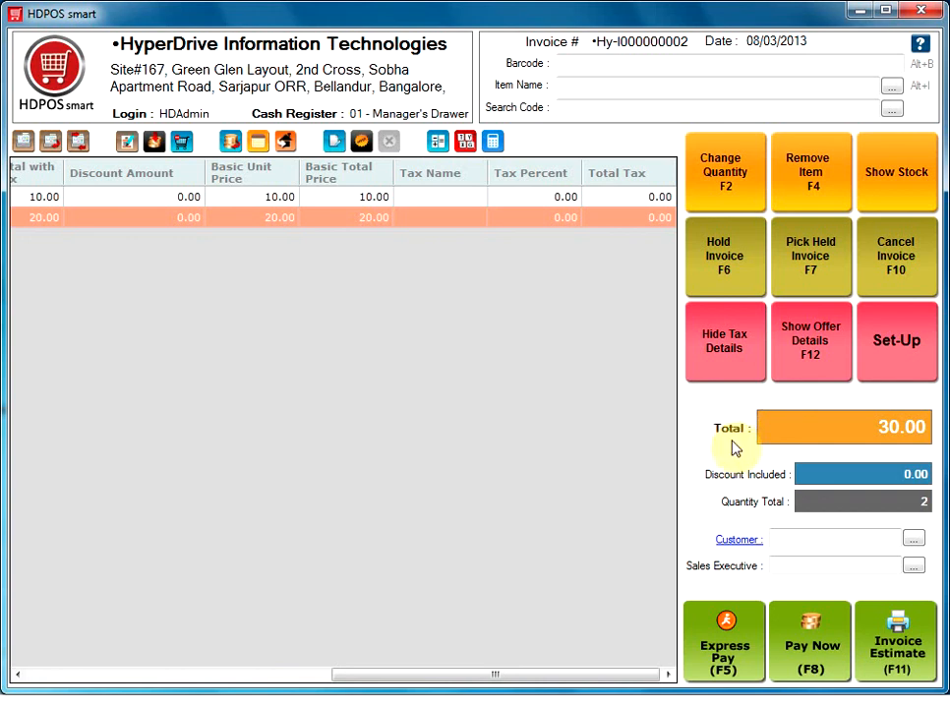
mouse_move(888, 441)
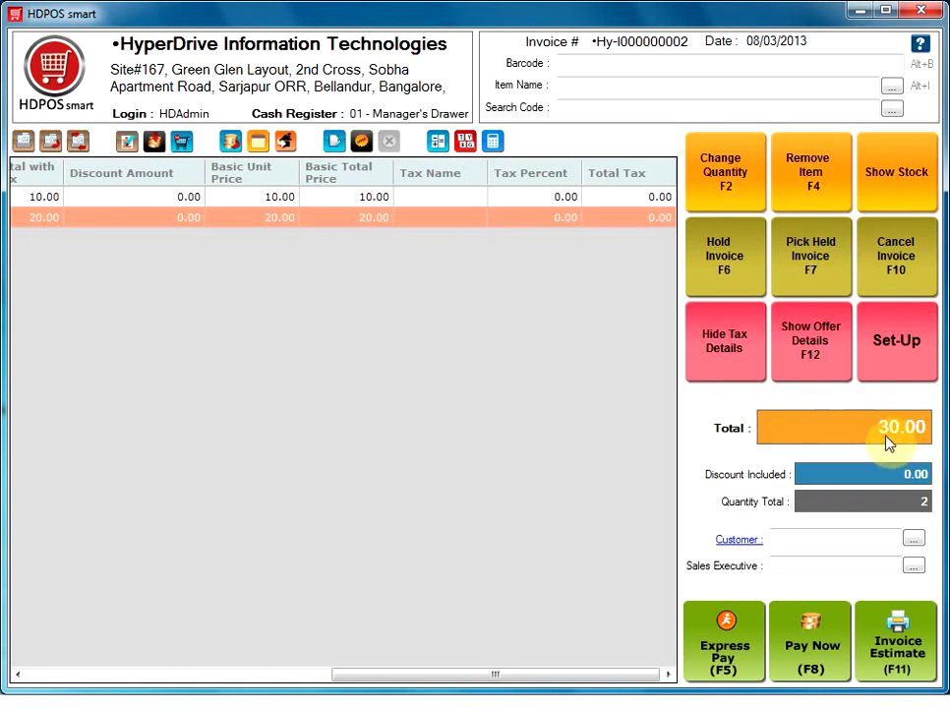
mouse_move(767, 487)
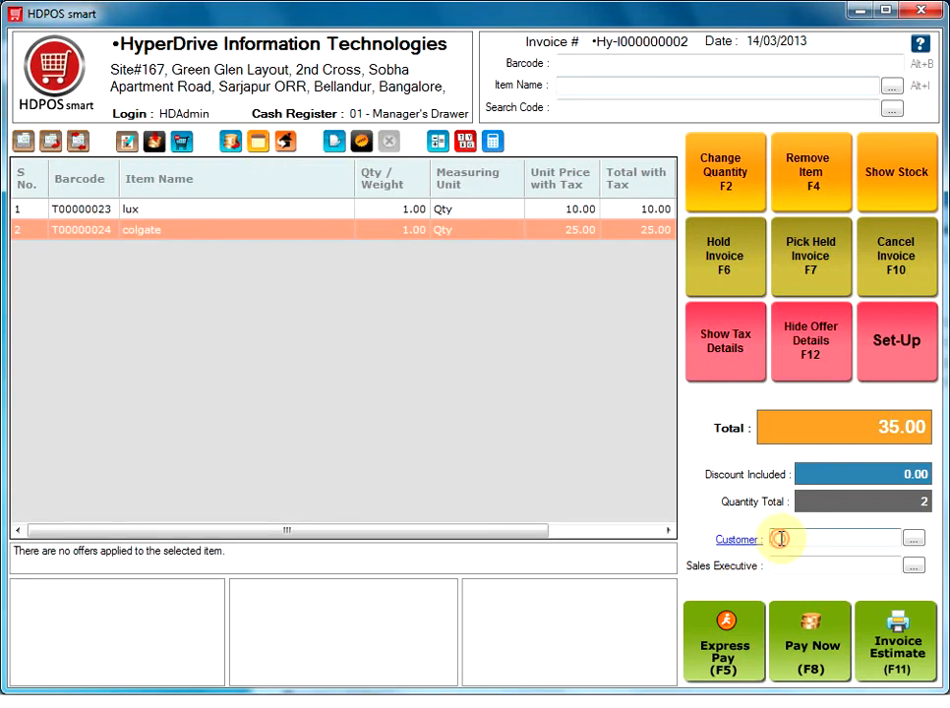
left_click(807, 539)
type("G")
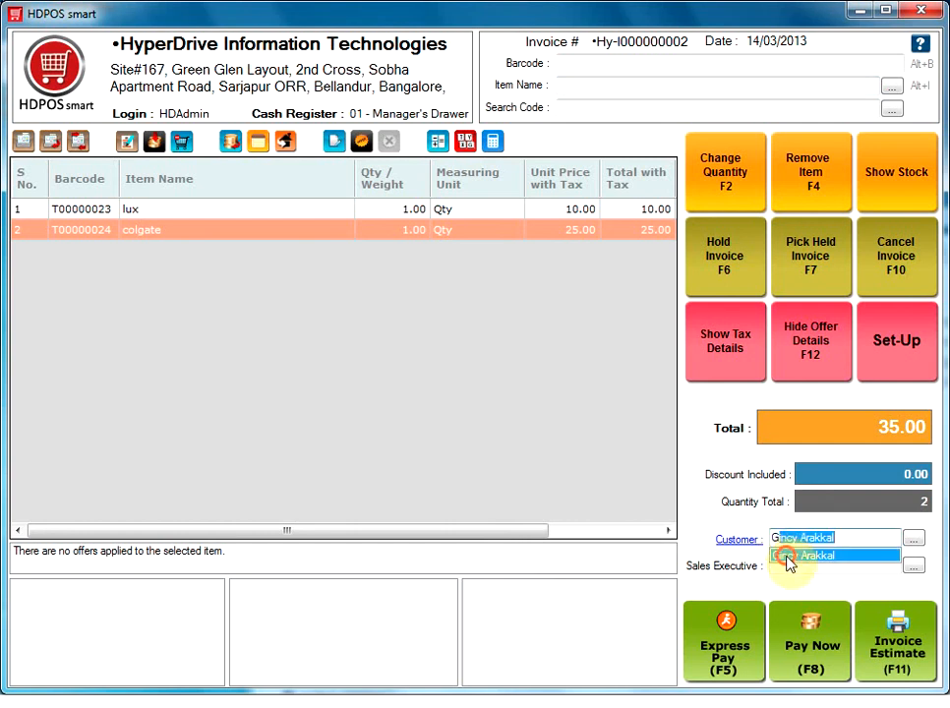
left_click(816, 555)
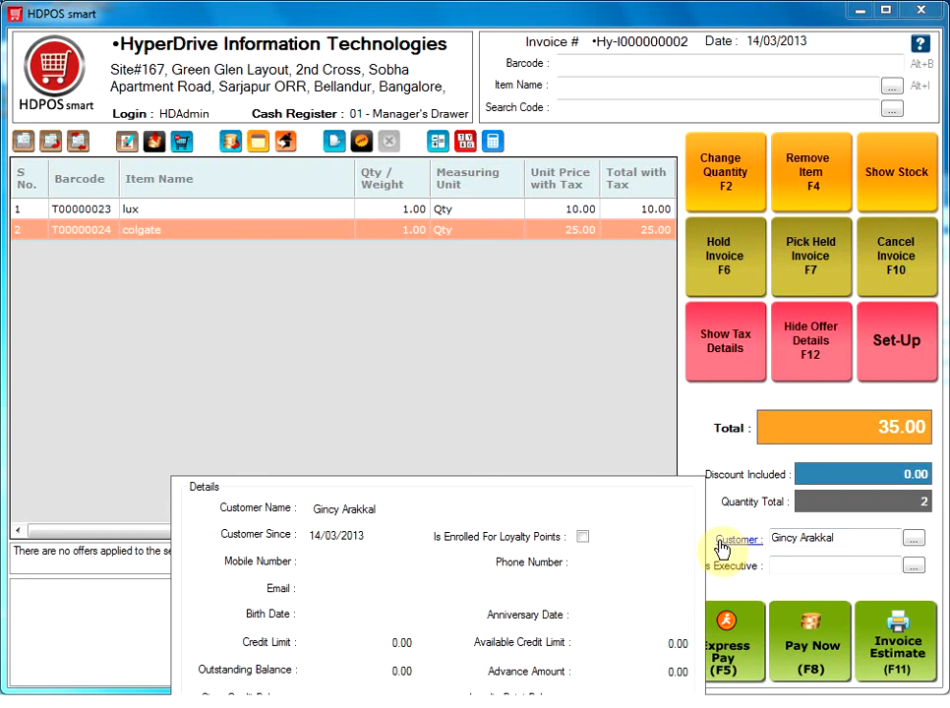
left_click(725, 341)
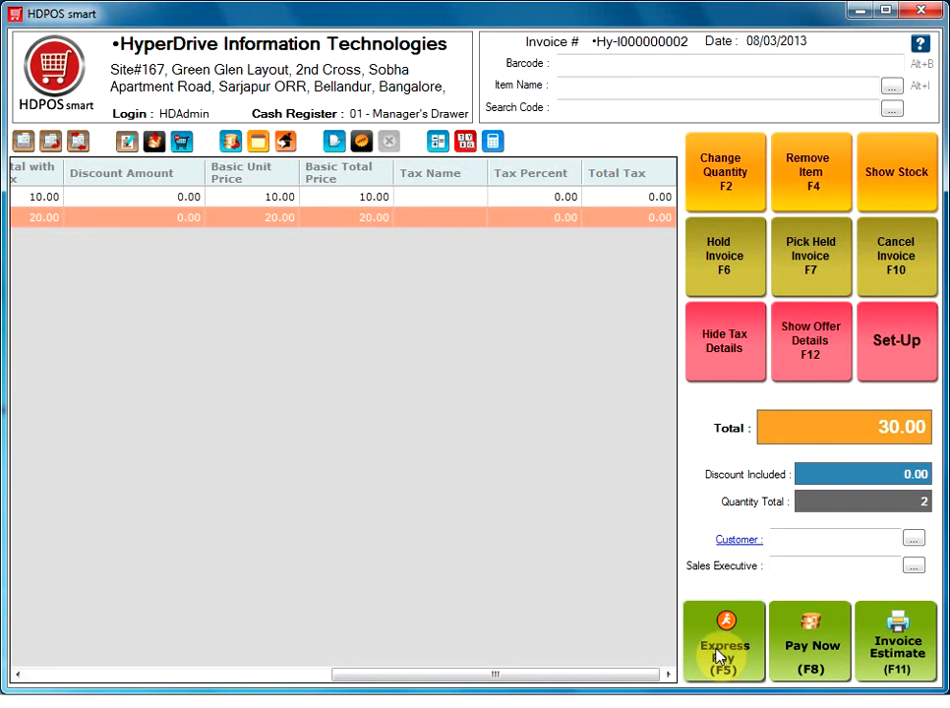
left_click(724, 640)
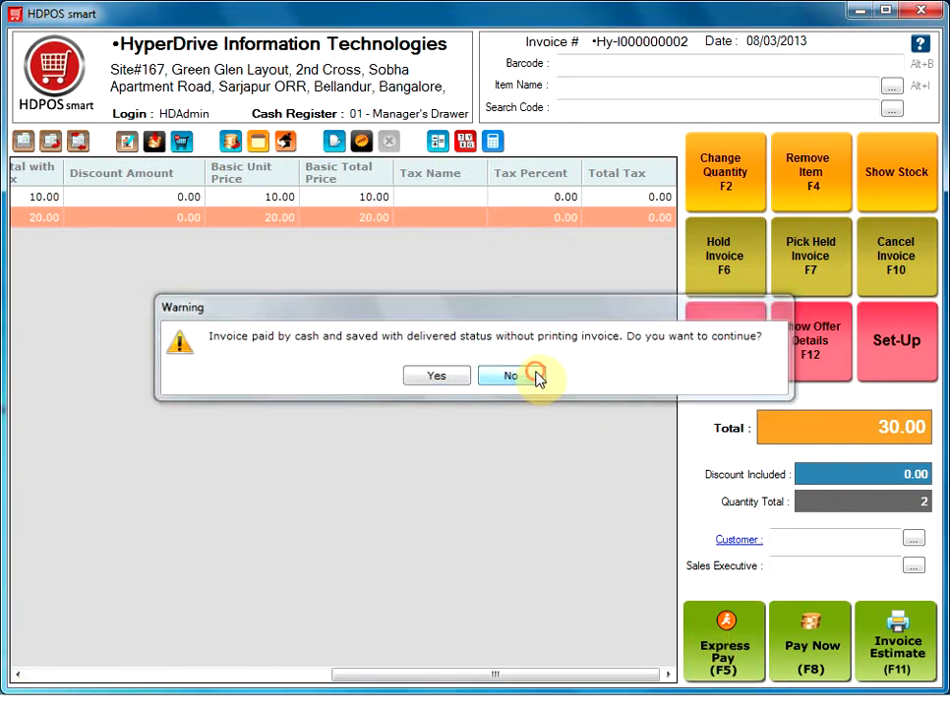
left_click(507, 375)
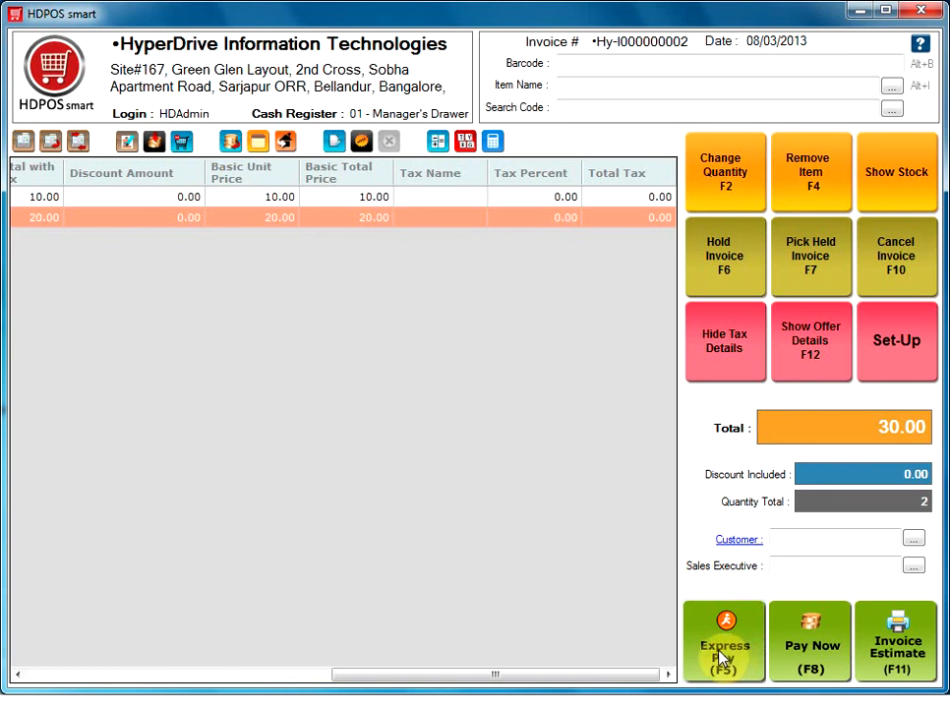
mouse_move(745, 634)
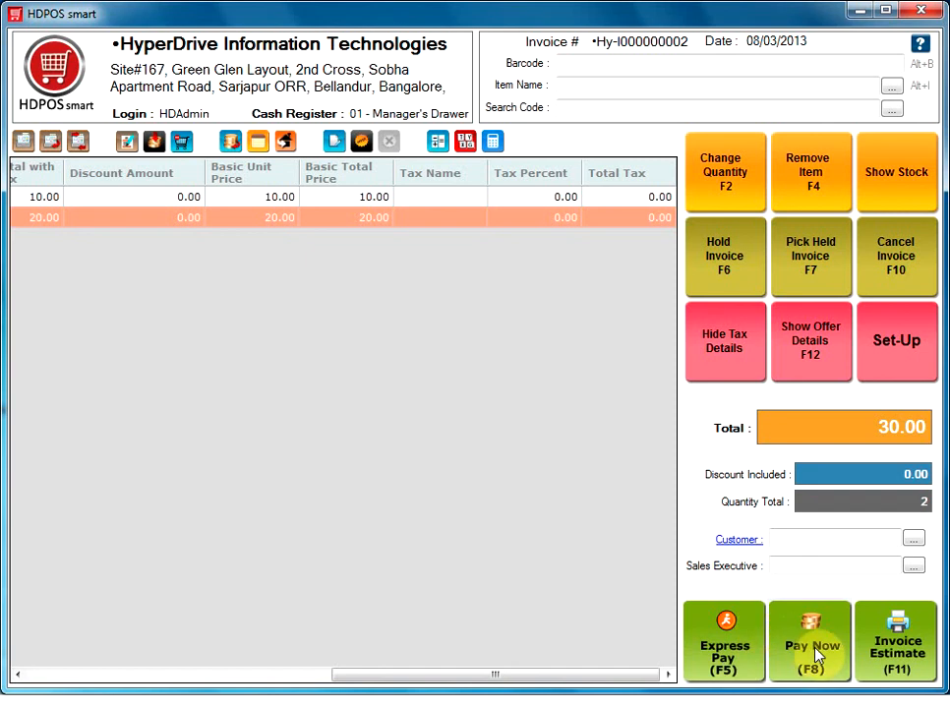
- Open the Pay Now (F8) dialog for the 30.00 invoice
left_click(810, 640)
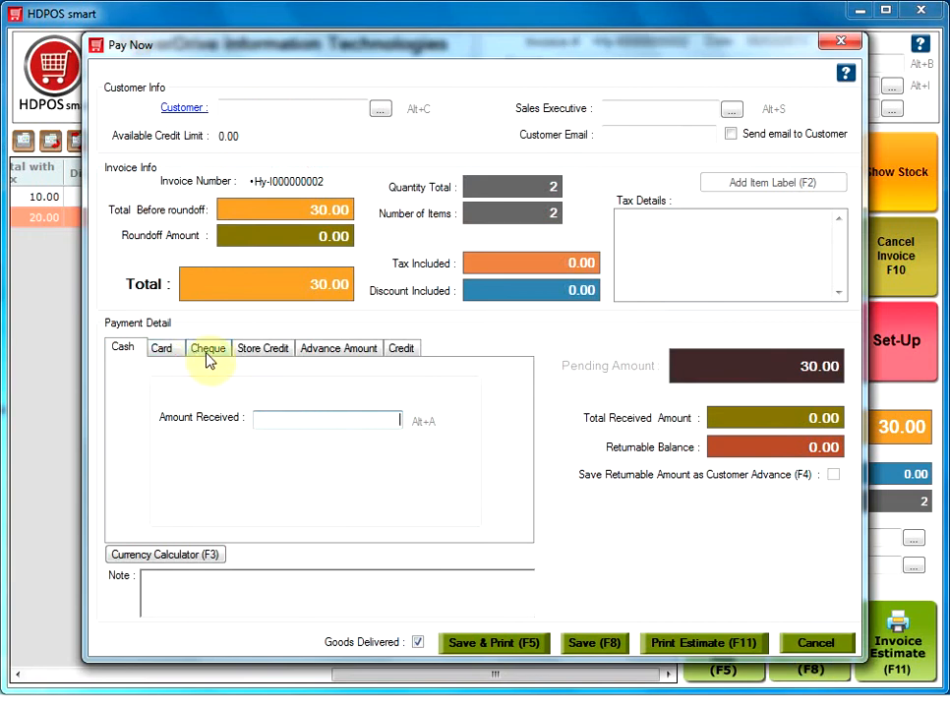
mouse_move(398, 366)
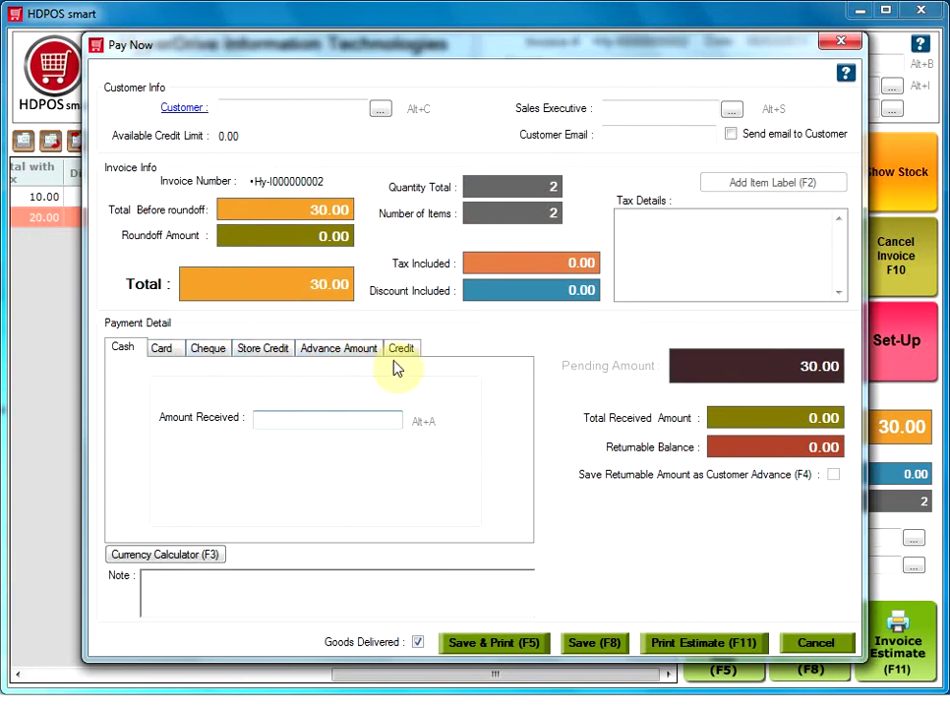
mouse_move(372, 417)
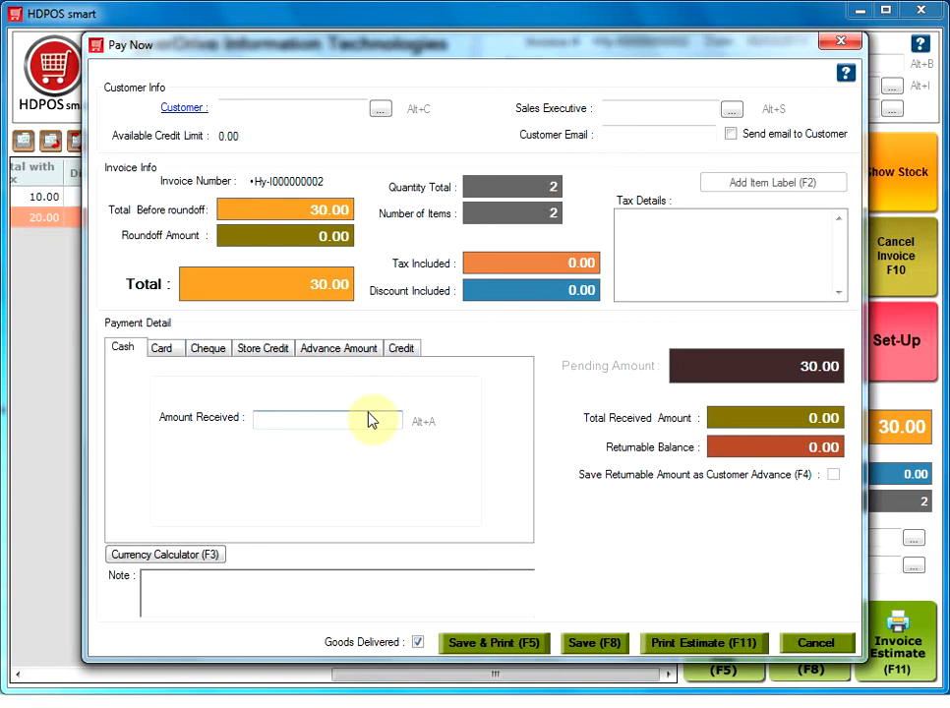
mouse_move(491, 642)
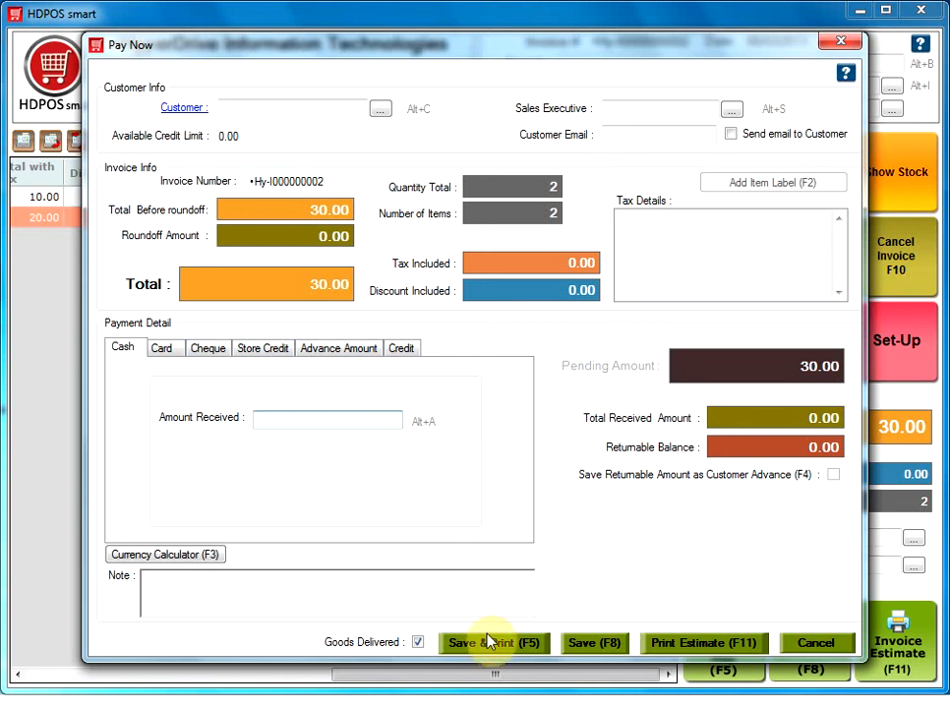
mouse_move(593, 643)
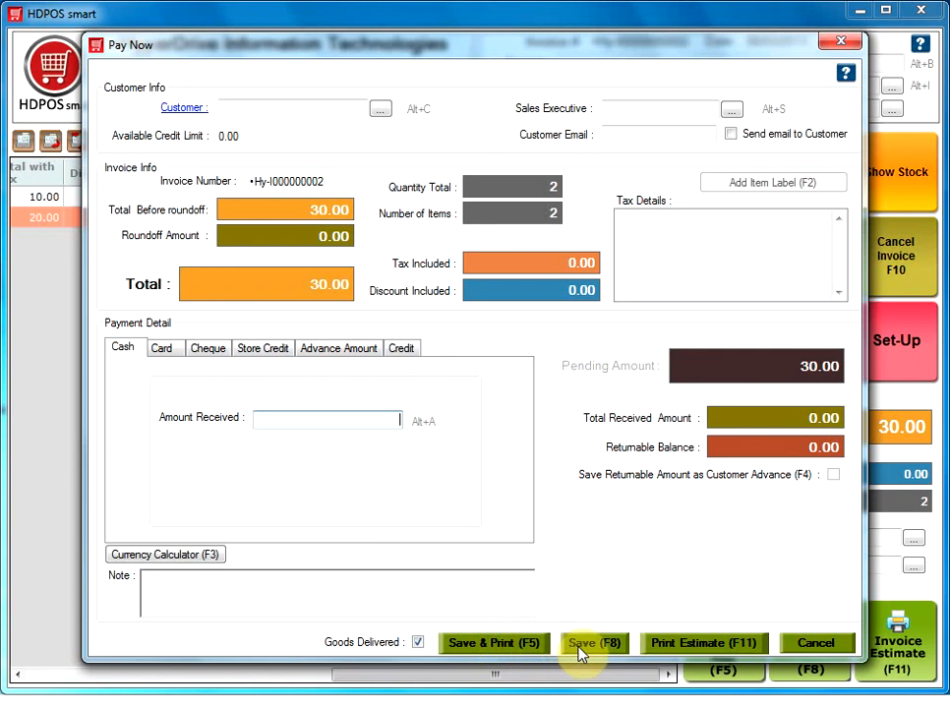
mouse_move(704, 642)
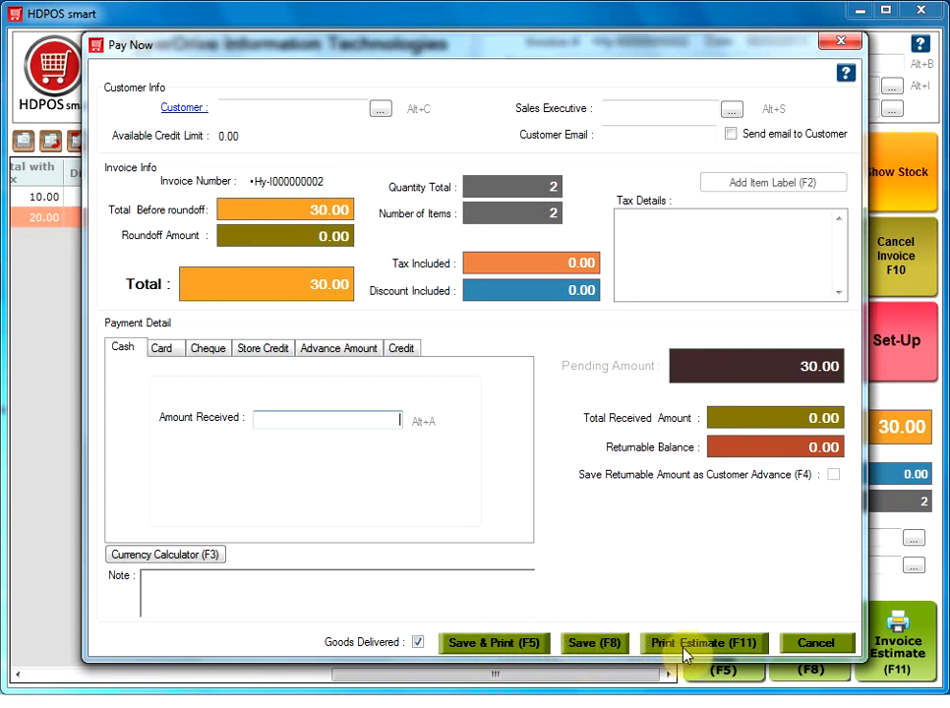